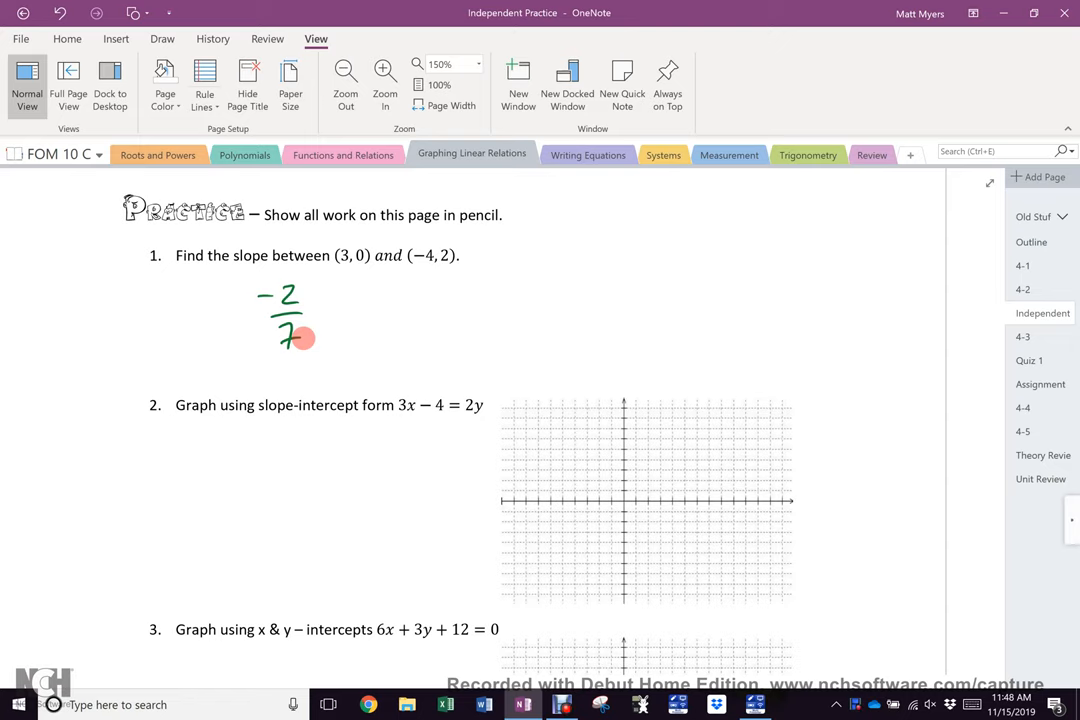
# Step: Highlight 'slope-intercept form' in yellow and write y = mx + b in black beside question 2
pyautogui.click(162, 38)
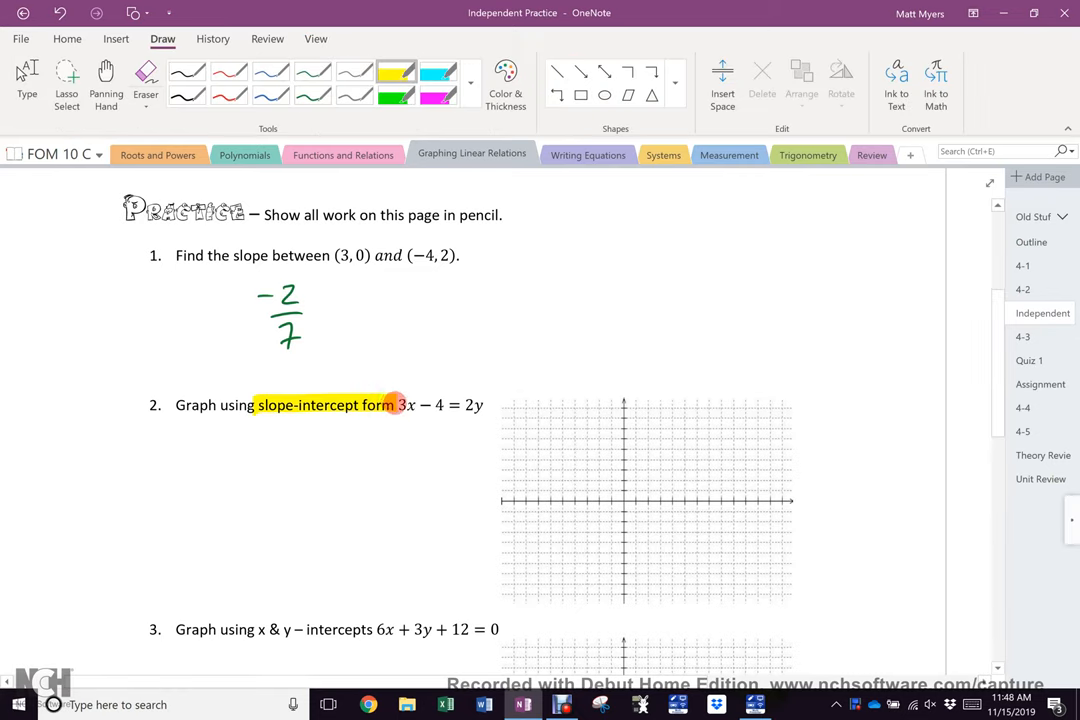
pyautogui.click(186, 71)
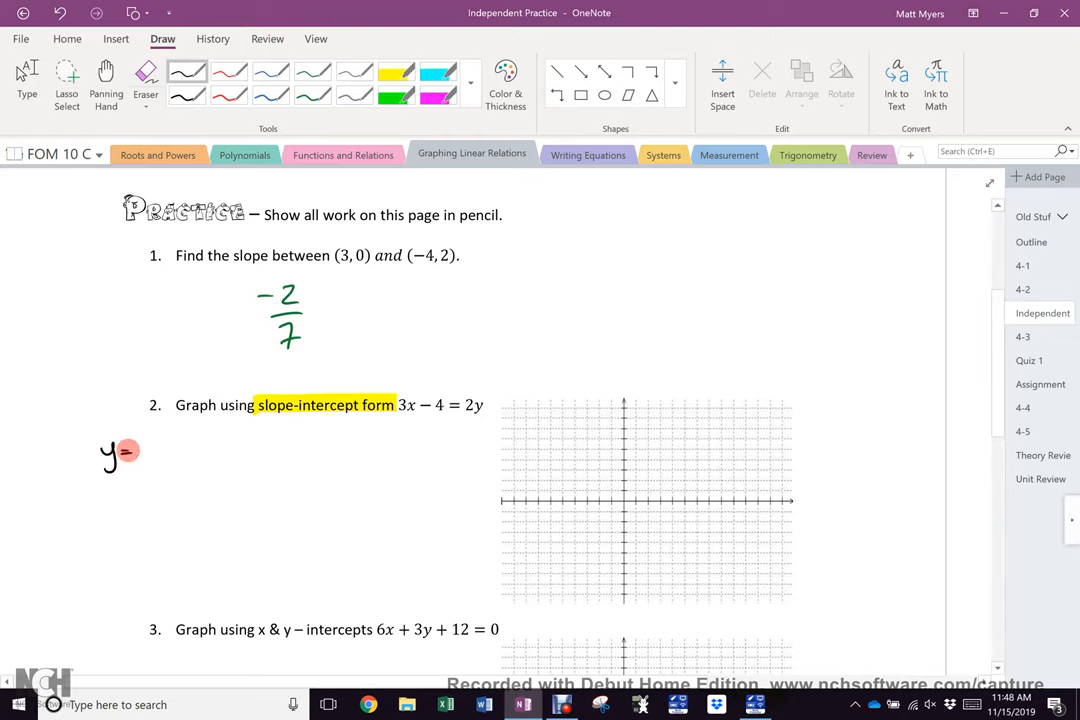
pyautogui.moveTo(115, 451); pyautogui.dragTo(200, 450)
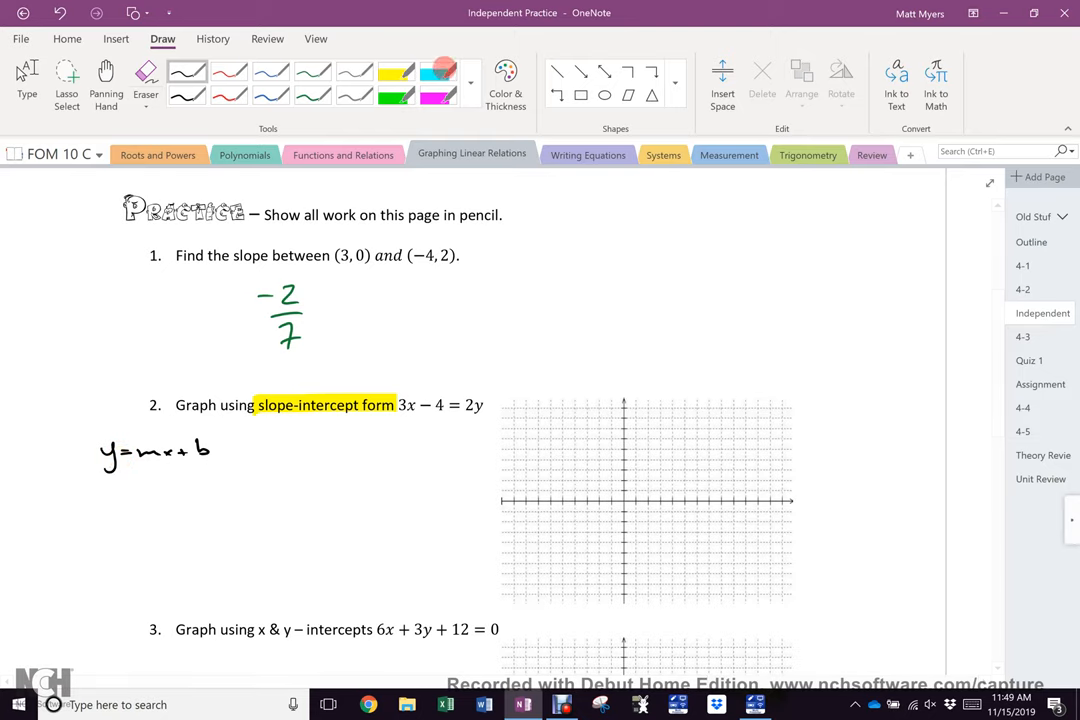
# Step: Highlight y = mx + b in cyan and ink the rearranged equation 3/2x − 2 = y
pyautogui.click(438, 70)
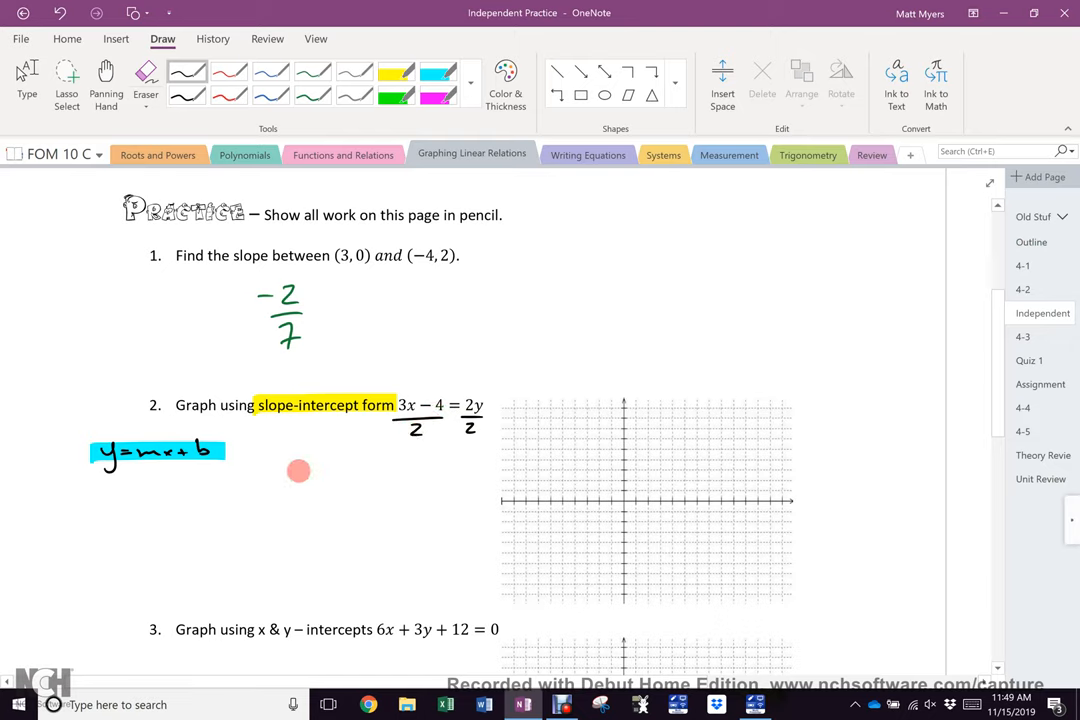
pyautogui.moveTo(290, 470); pyautogui.dragTo(310, 500)
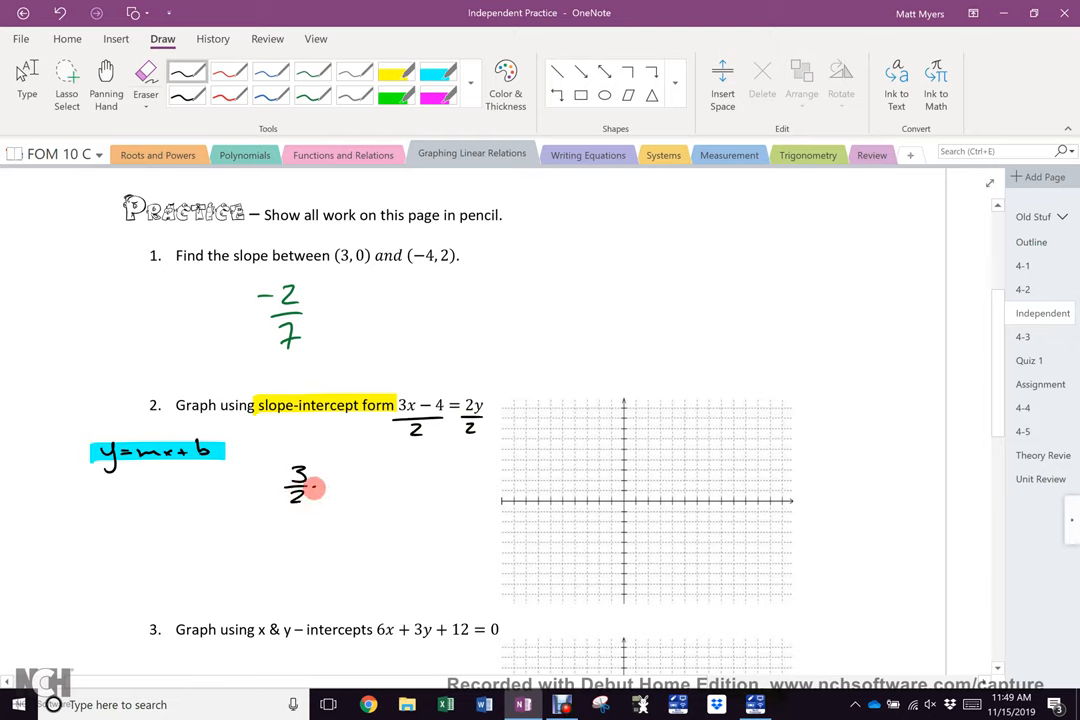
pyautogui.moveTo(315, 485); pyautogui.dragTo(350, 485)
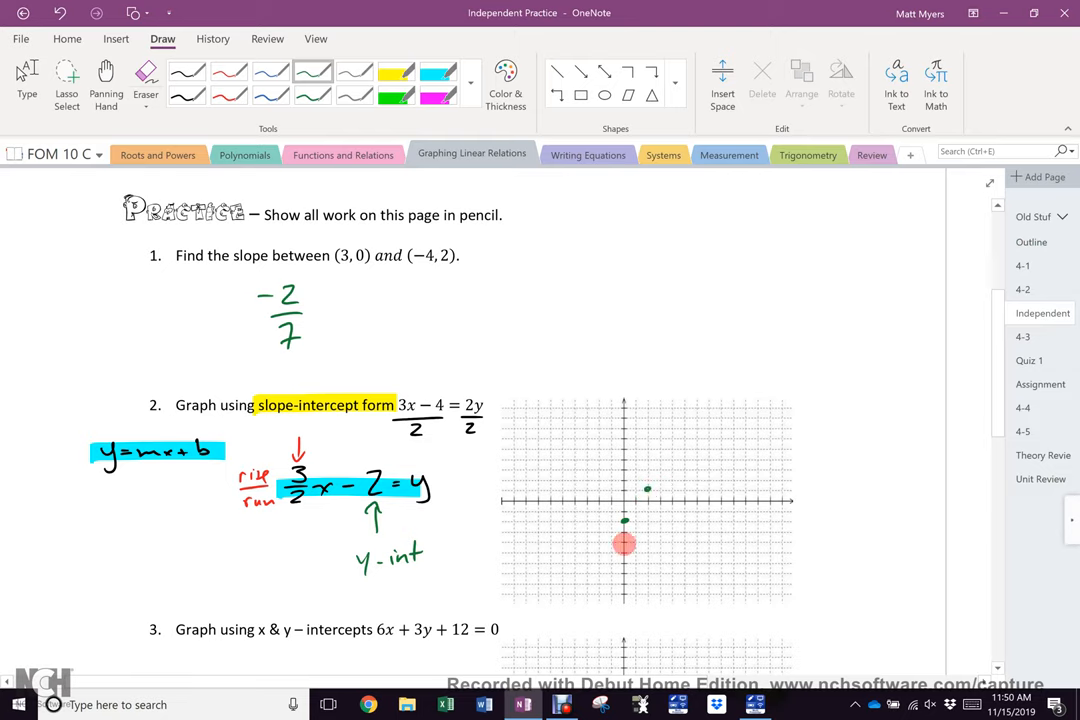
pyautogui.moveTo(609, 549)
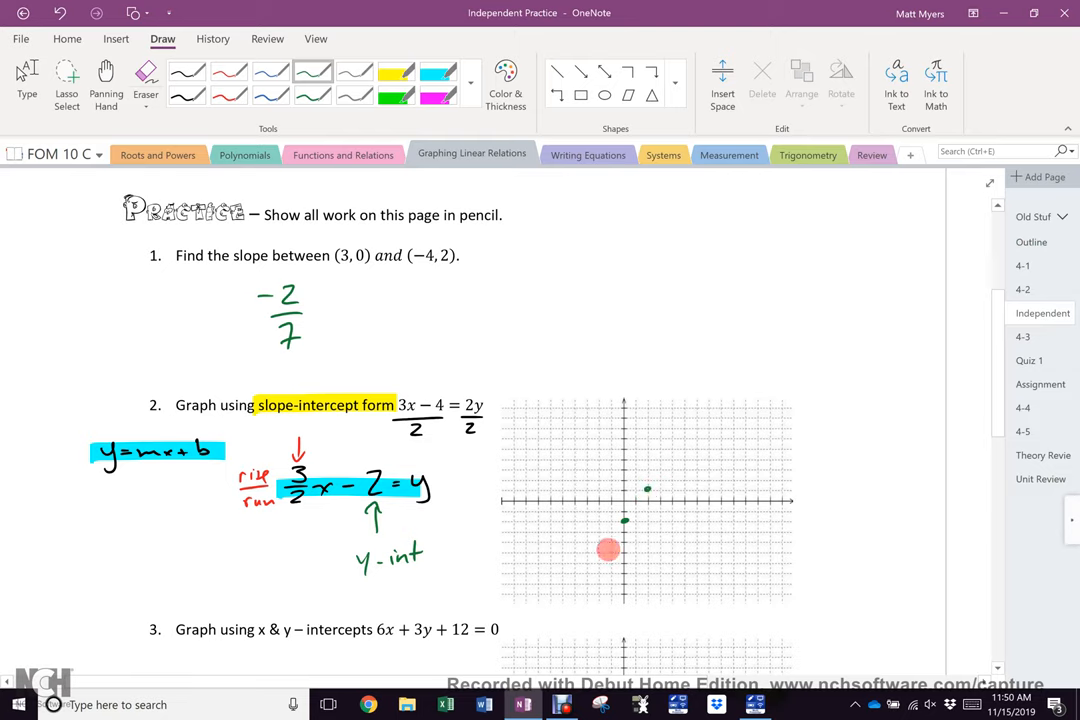
# Step: Draw the green line through question 2's plotted points, extending it up across the grid
pyautogui.moveTo(608, 570); pyautogui.dragTo(642, 500)
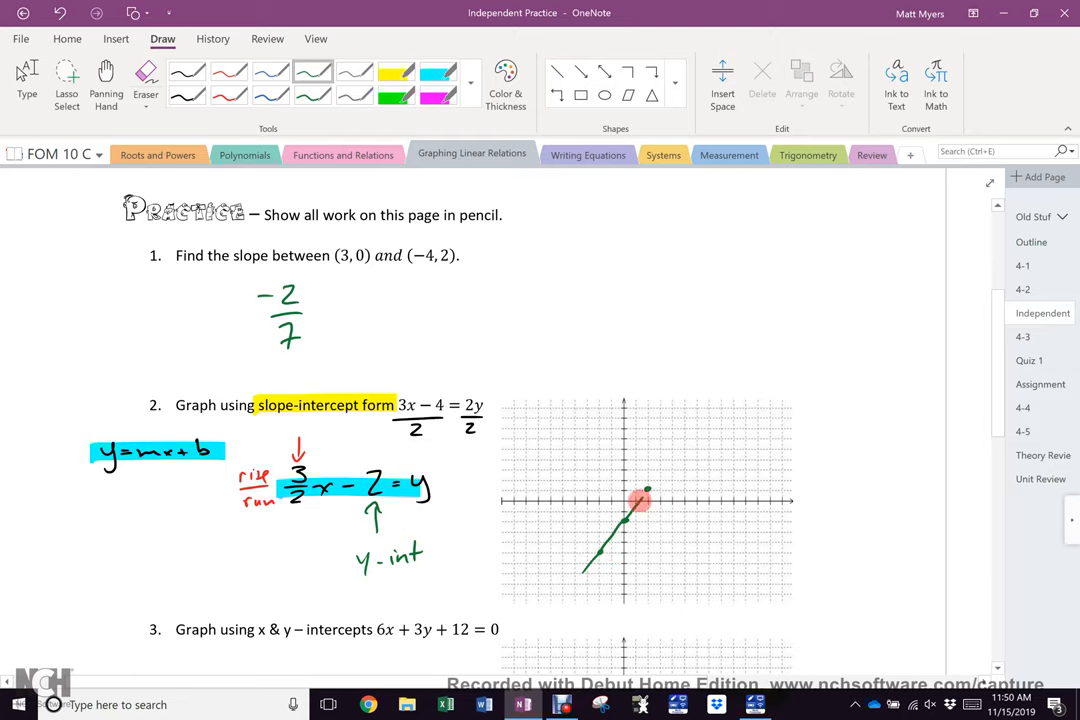
pyautogui.moveTo(643, 500); pyautogui.dragTo(670, 453)
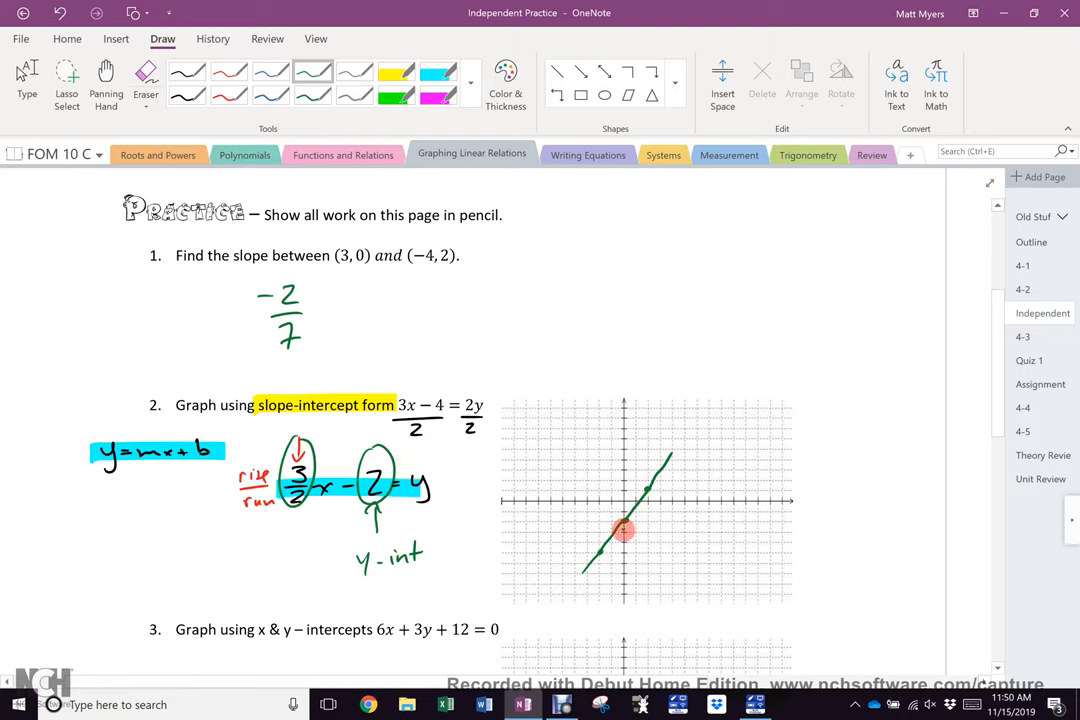
pyautogui.moveTo(618, 530)
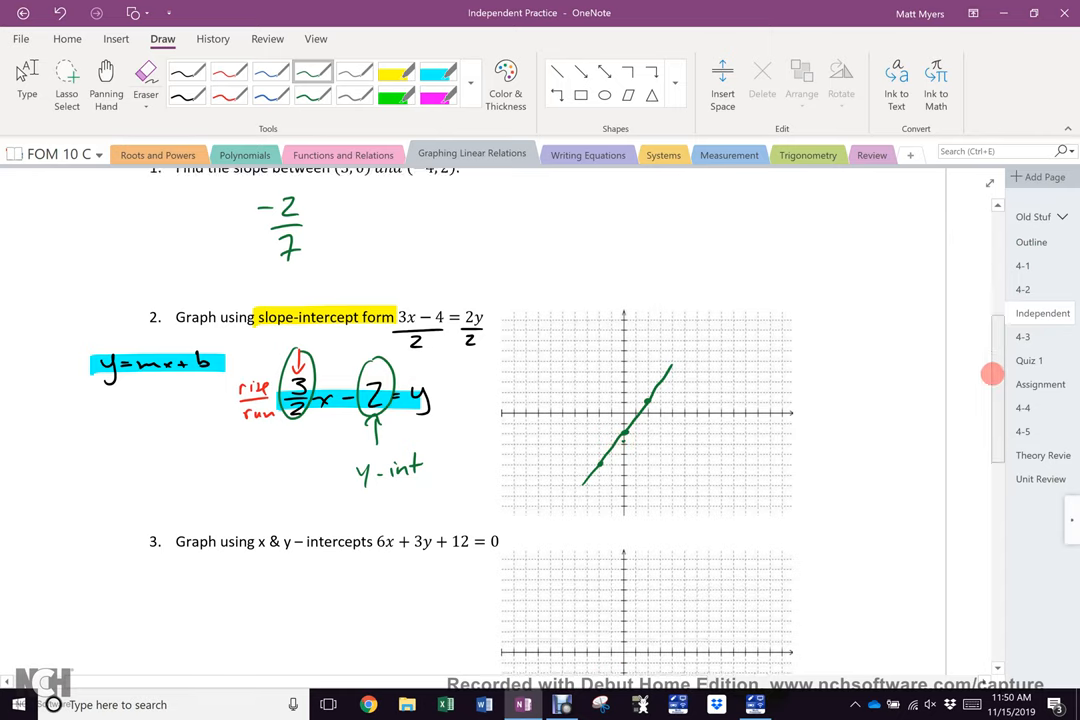
# Step: Write intercepts (x, 0) and (0, y), solve x = −2 and y = −4, and graph the red line
pyautogui.scroll(-3)
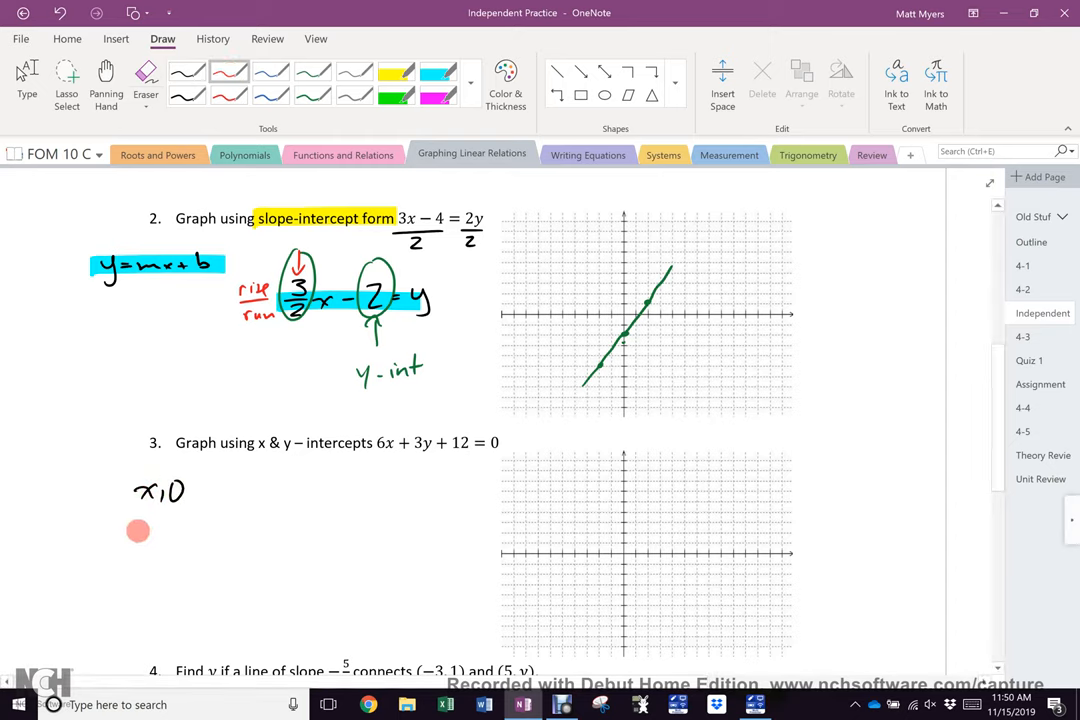
pyautogui.moveTo(138, 530); pyautogui.dragTo(190, 512)
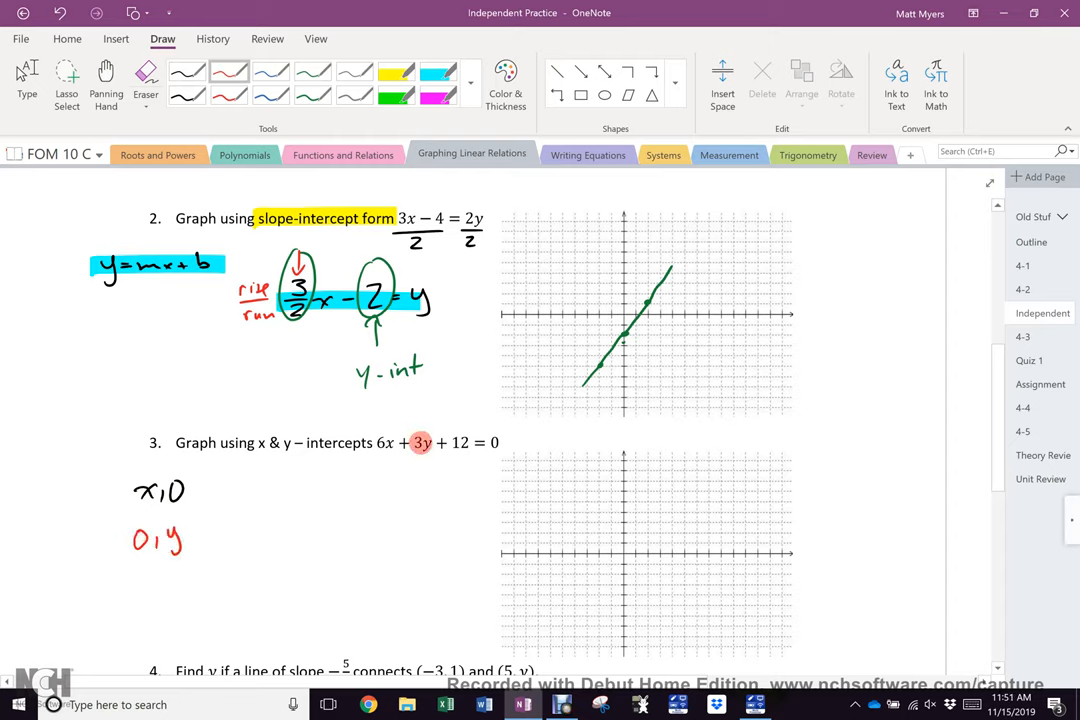
pyautogui.moveTo(410, 435); pyautogui.dragTo(425, 450)
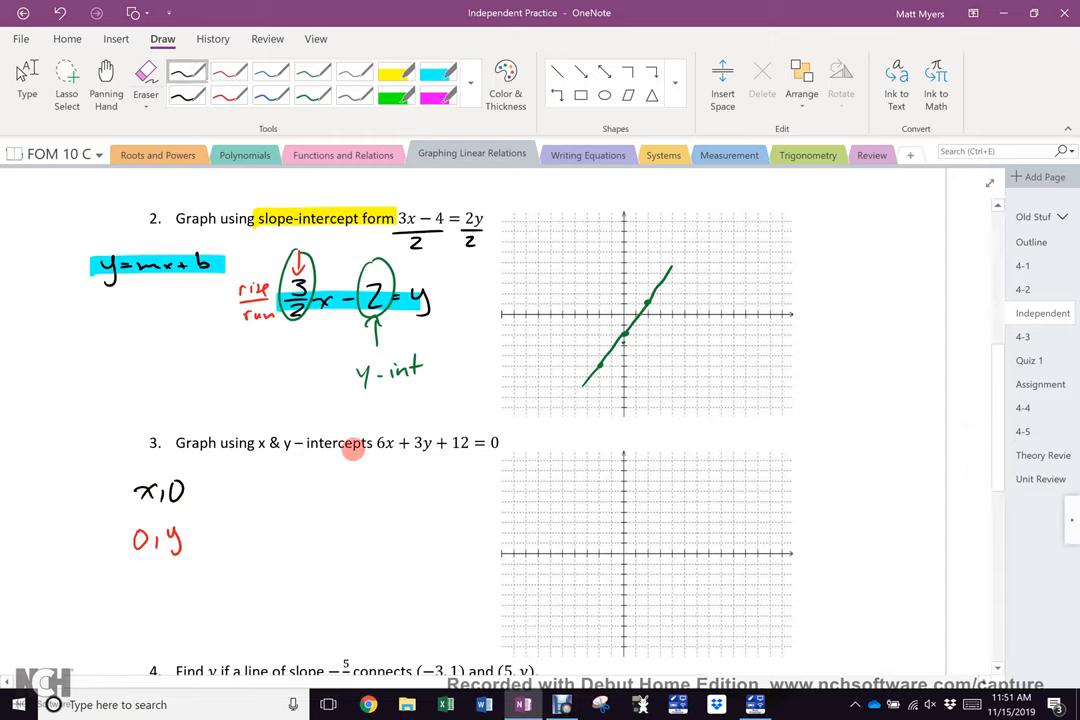
pyautogui.moveTo(188, 491); pyautogui.dragTo(368, 462)
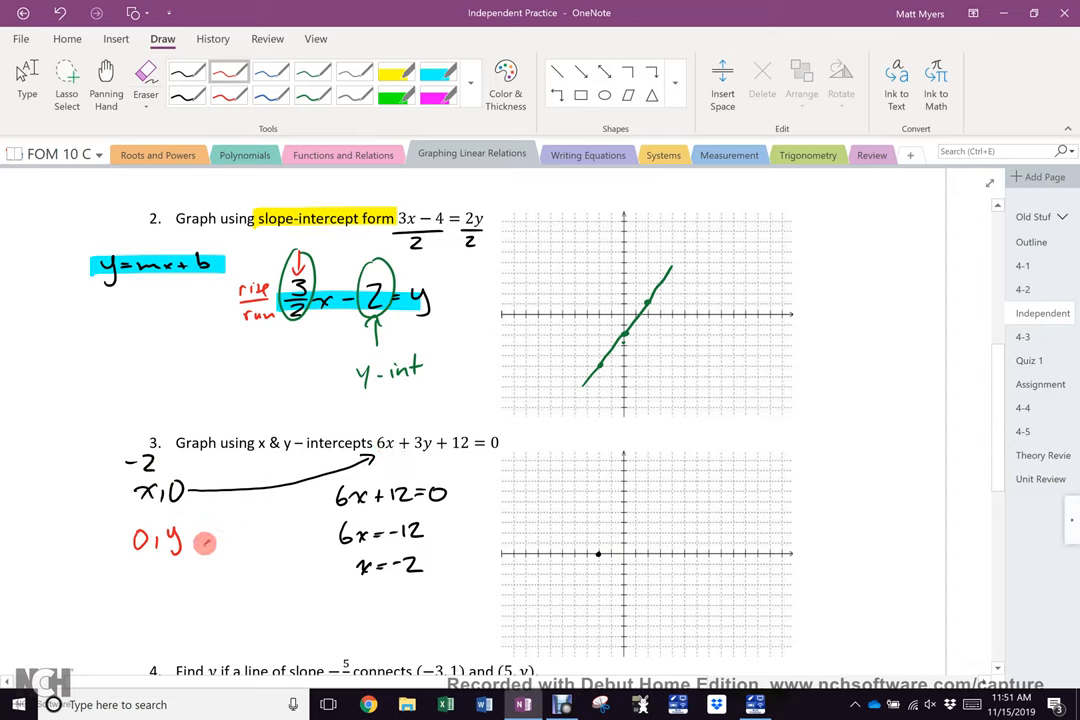
pyautogui.moveTo(200, 540); pyautogui.dragTo(375, 460)
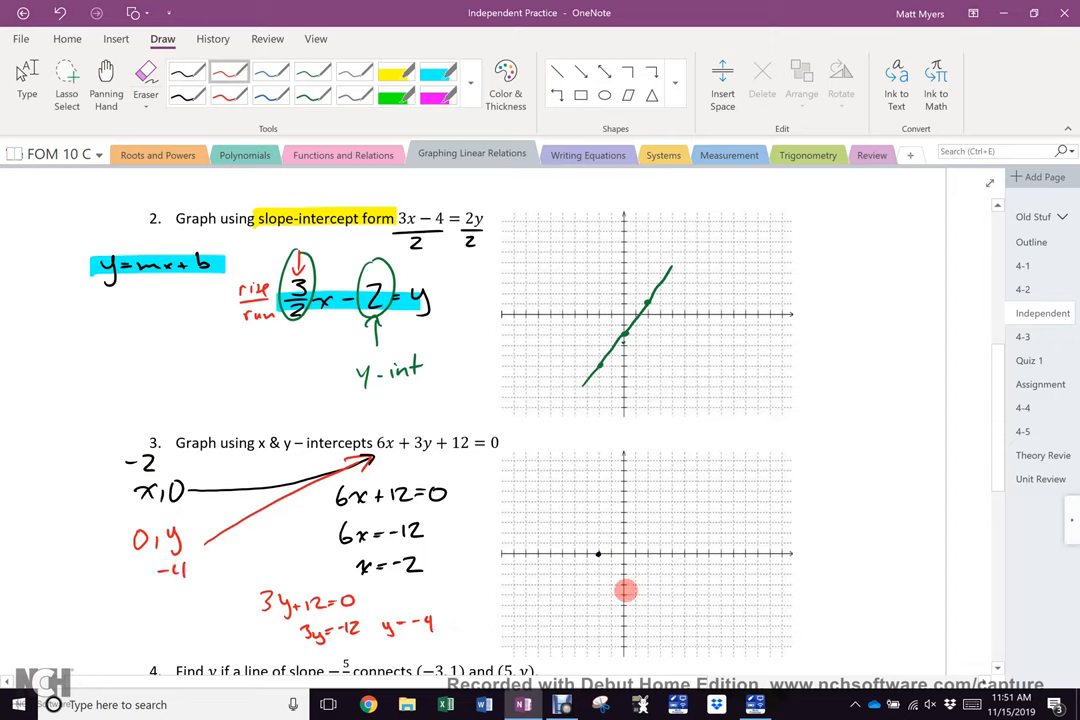
pyautogui.moveTo(598, 553); pyautogui.dragTo(648, 620)
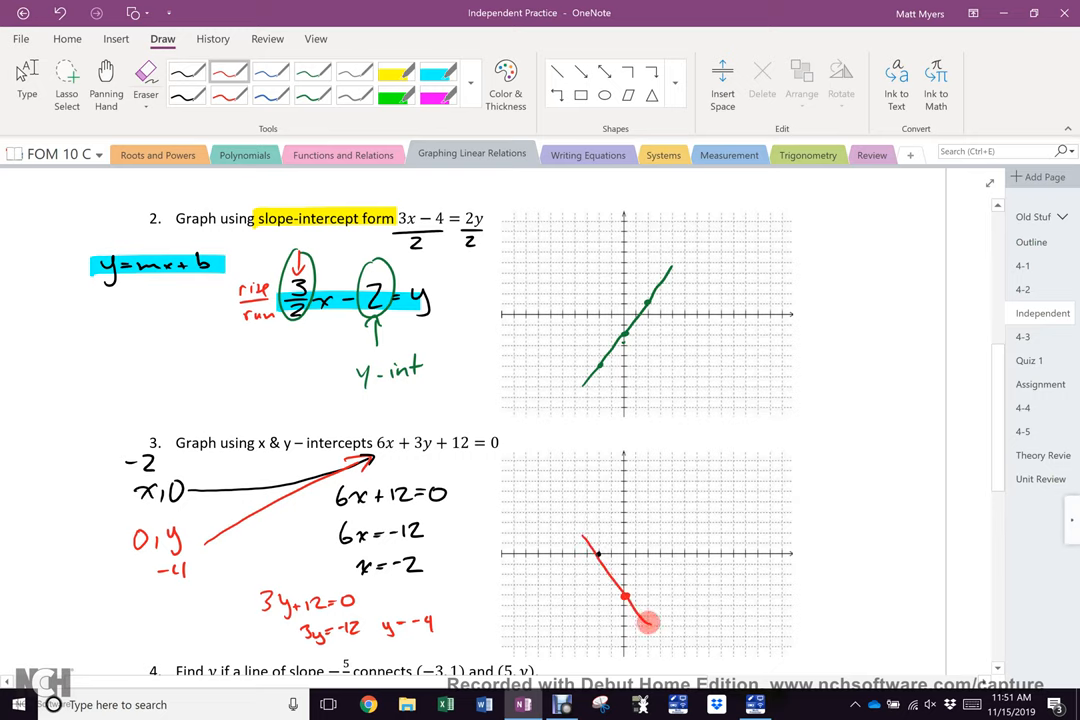
# Step: Ink −5/4 = (y − 1)/(5 − (−3)) in blue beside question 4's slope formula
pyautogui.scroll(-3)
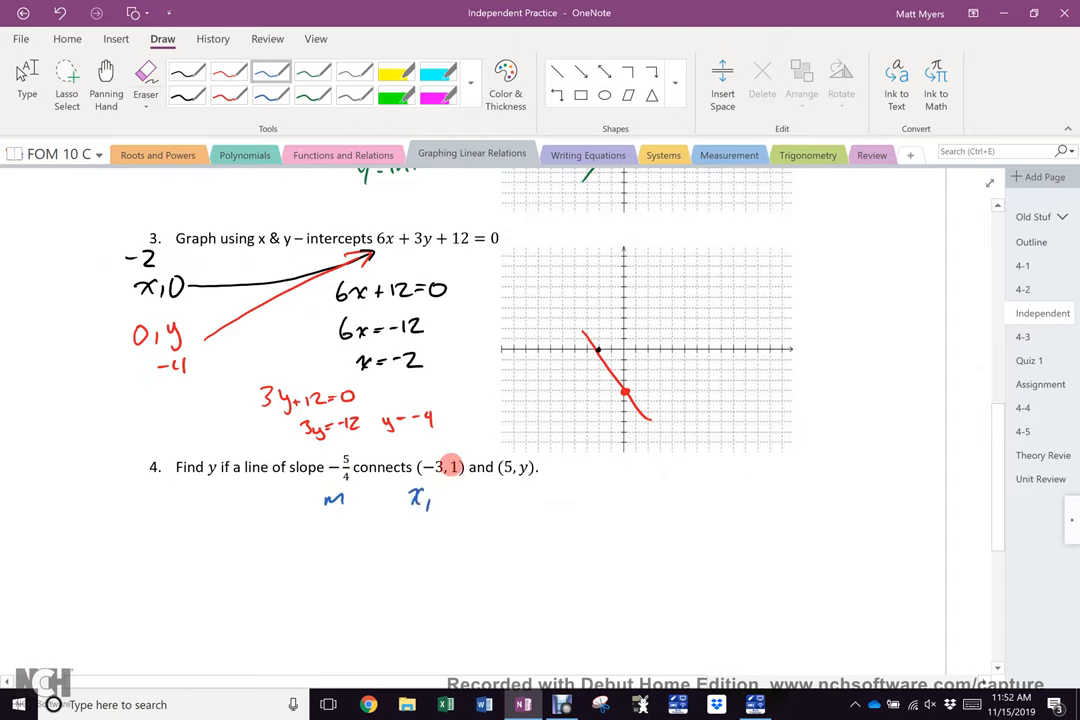
pyautogui.write('y₁')
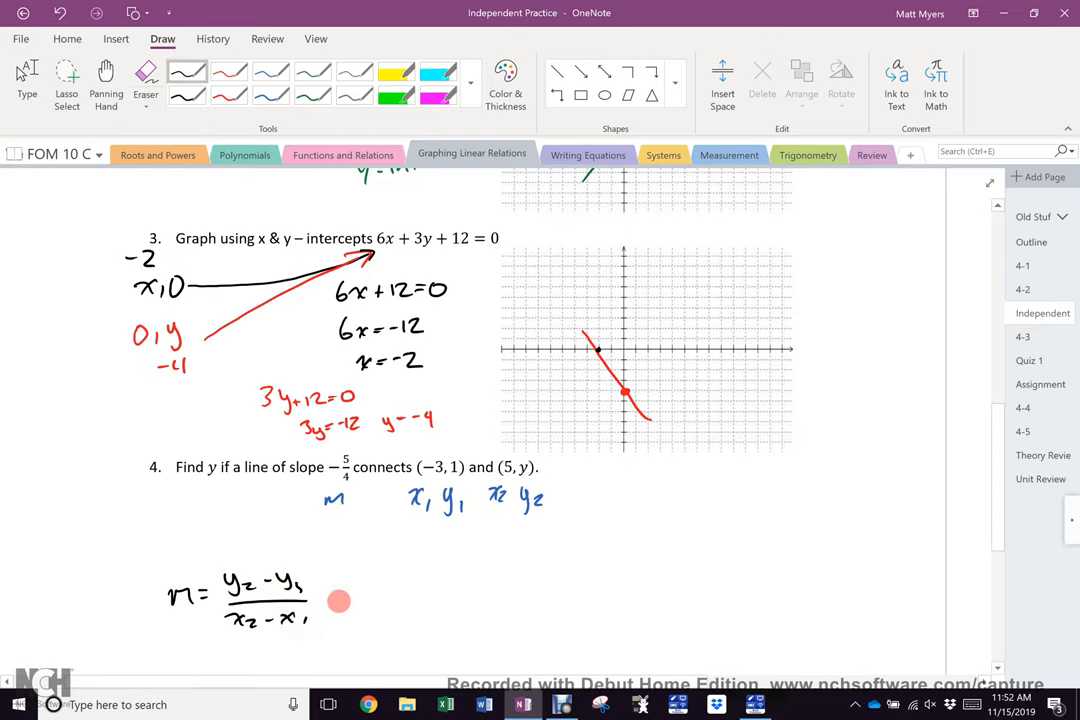
pyautogui.click(145, 75)
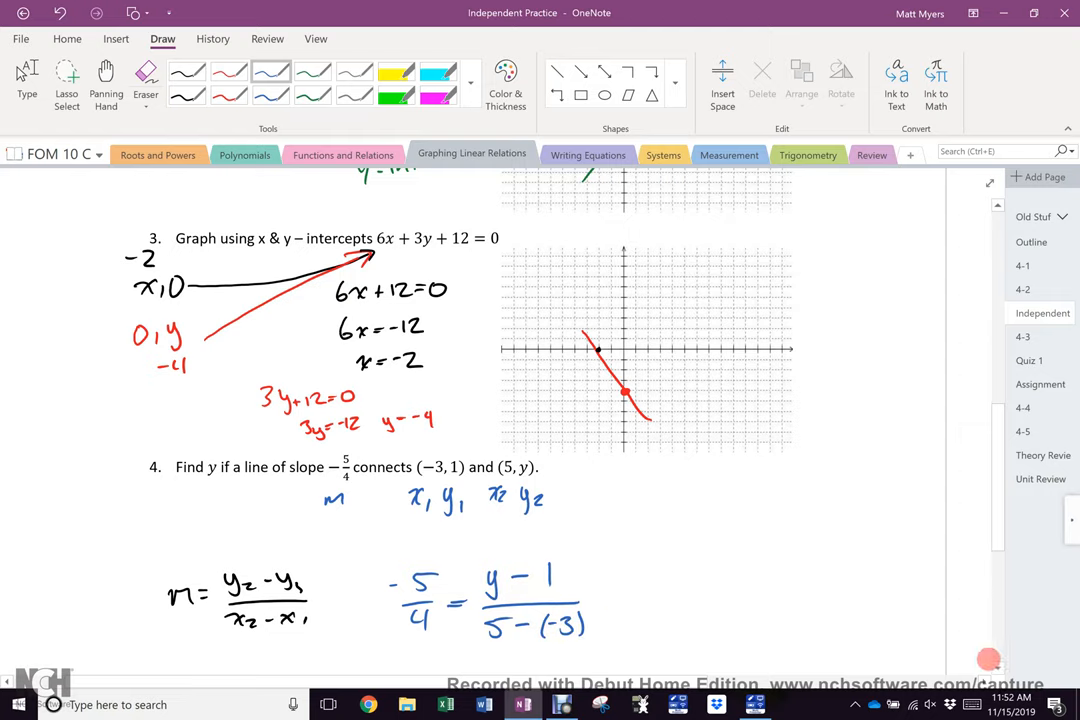
# Step: Solve question 4 from −5/4 = (y − 1)/8 to −36 = 4y and y = −9, then open page 4-3
pyautogui.scroll(-3)
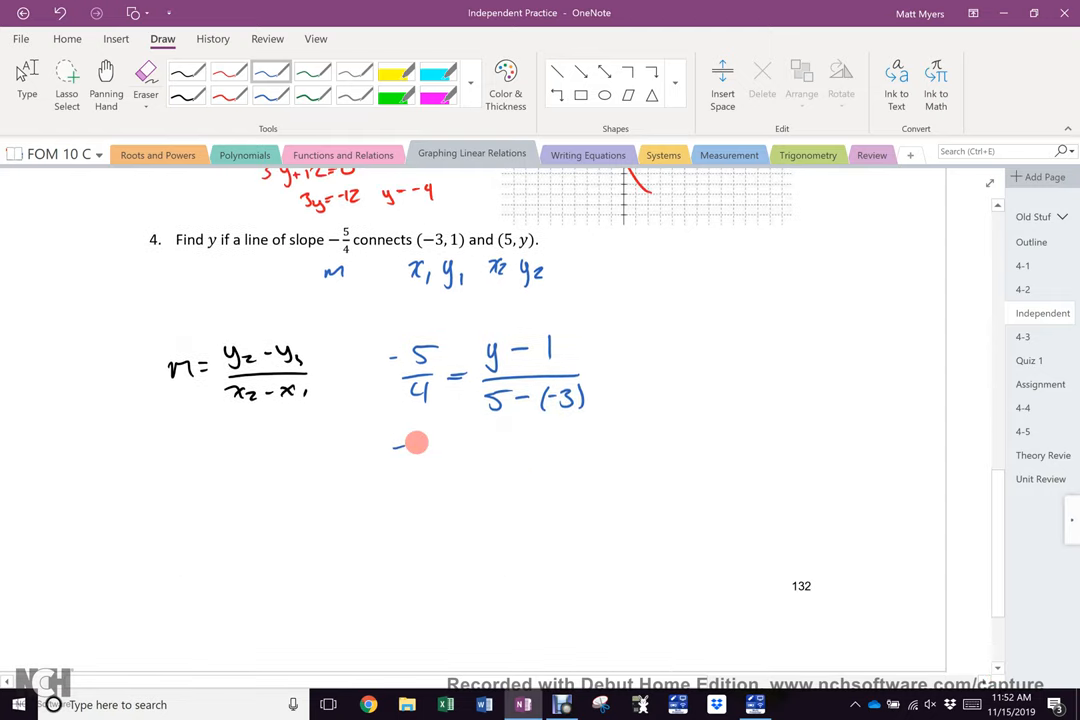
pyautogui.moveTo(400, 445); pyautogui.dragTo(460, 490)
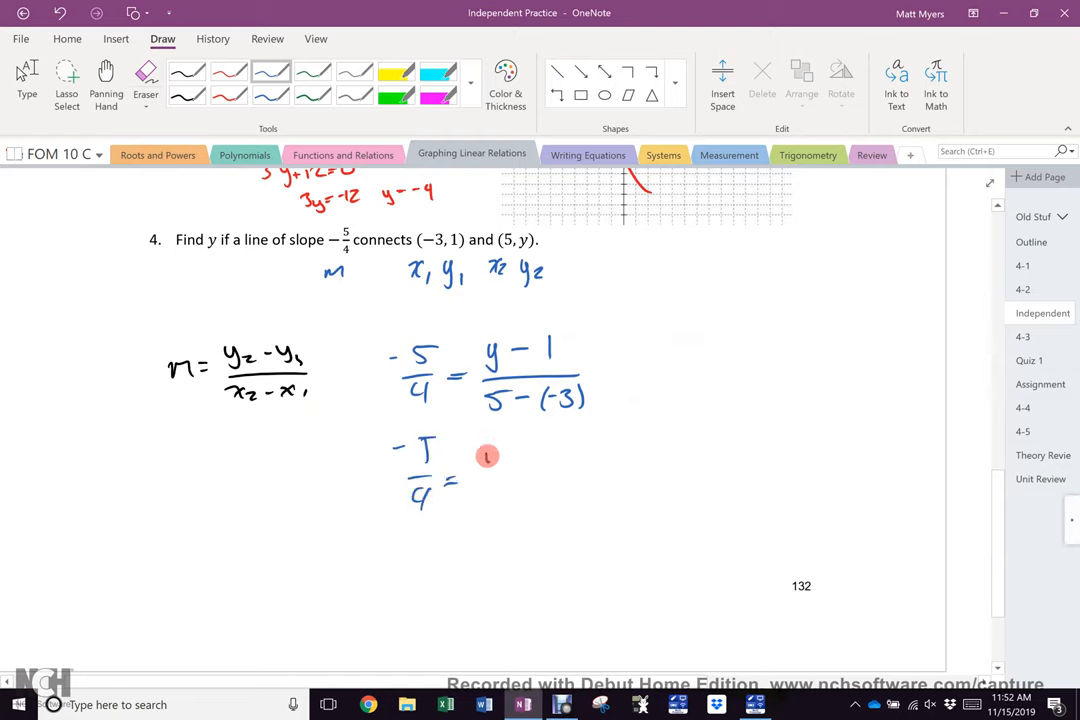
pyautogui.moveTo(485, 455); pyautogui.dragTo(505, 503)
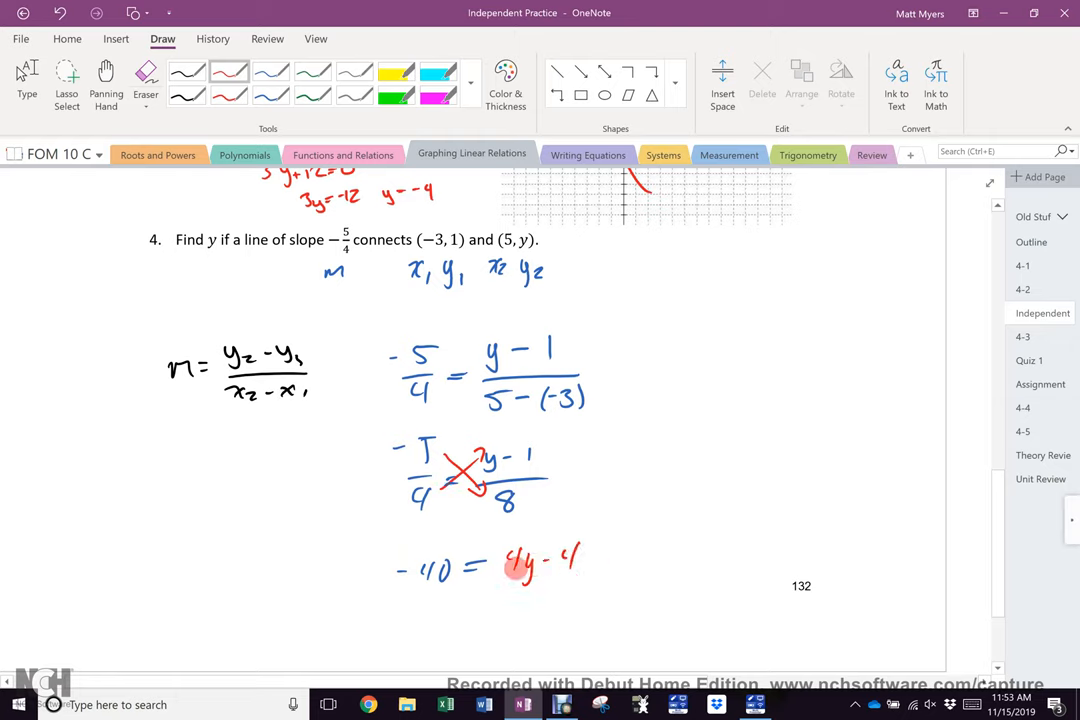
pyautogui.click(270, 70)
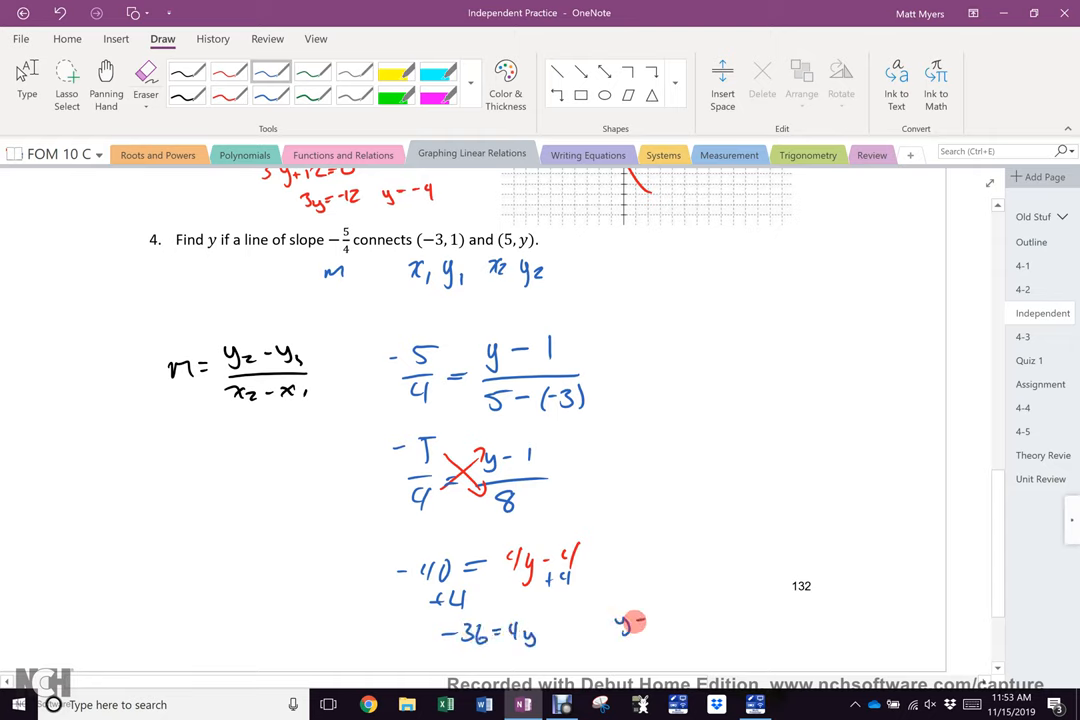
pyautogui.moveTo(635, 618); pyautogui.dragTo(685, 615)
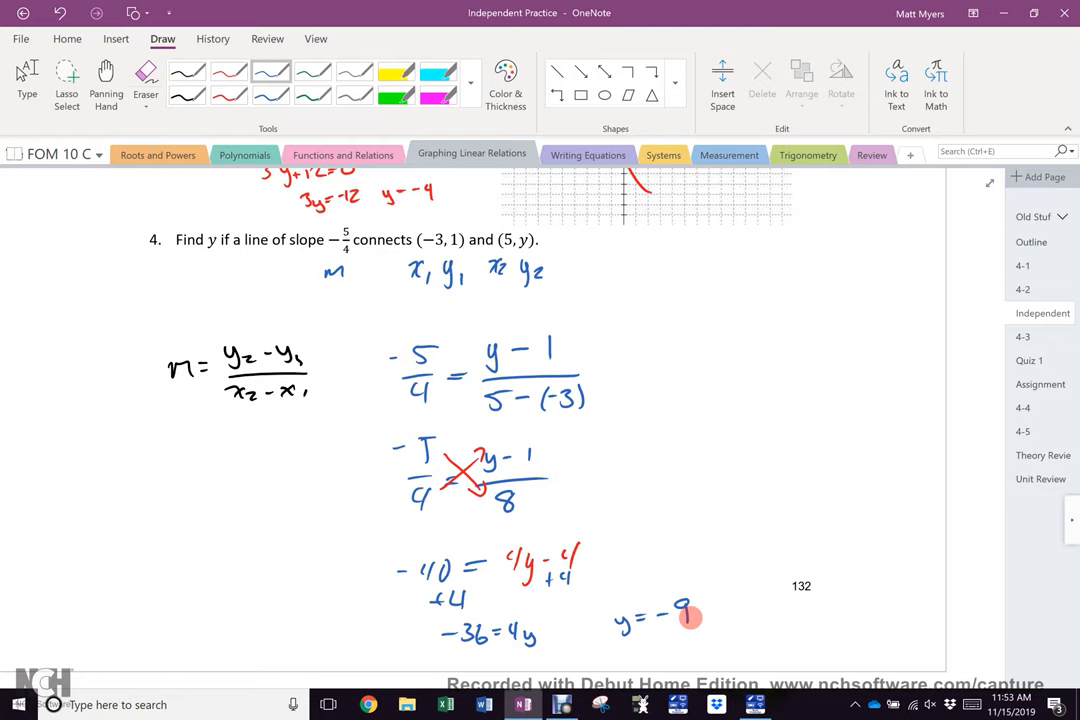
pyautogui.click(1023, 336)
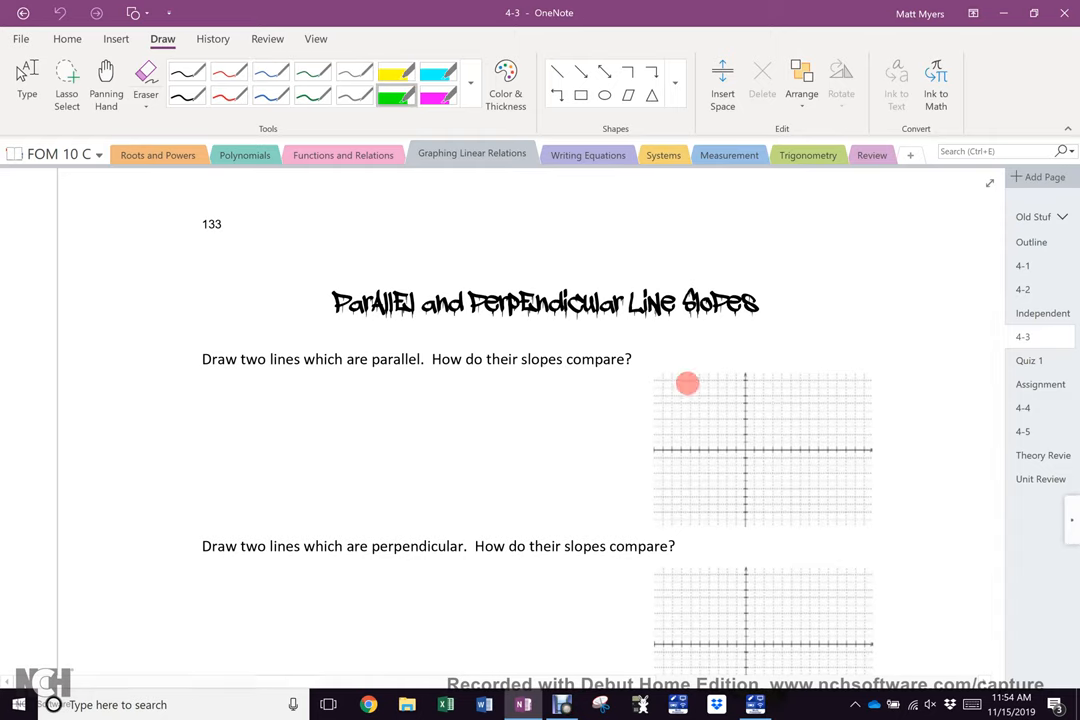
# Step: Draw a stroke on the 4-3 page's parallel-lines grid
pyautogui.moveTo(688, 383); pyautogui.dragTo(678, 490)
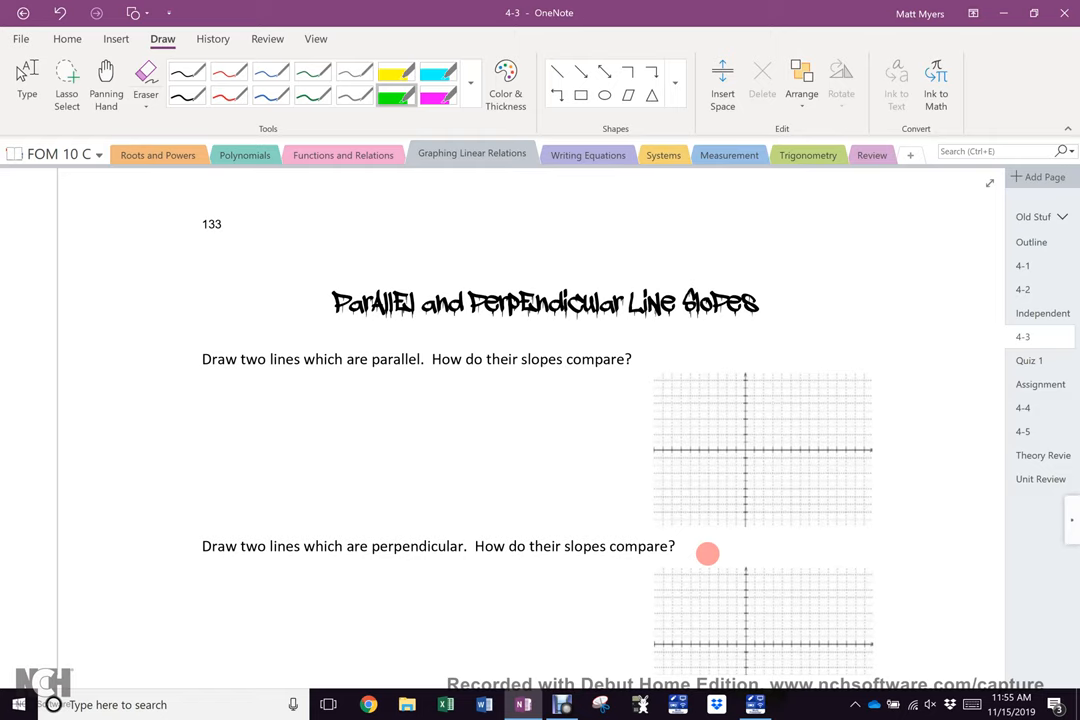
# Step: Plot a black point on the parallel-lines graph, then switch to red ink
pyautogui.click(187, 70)
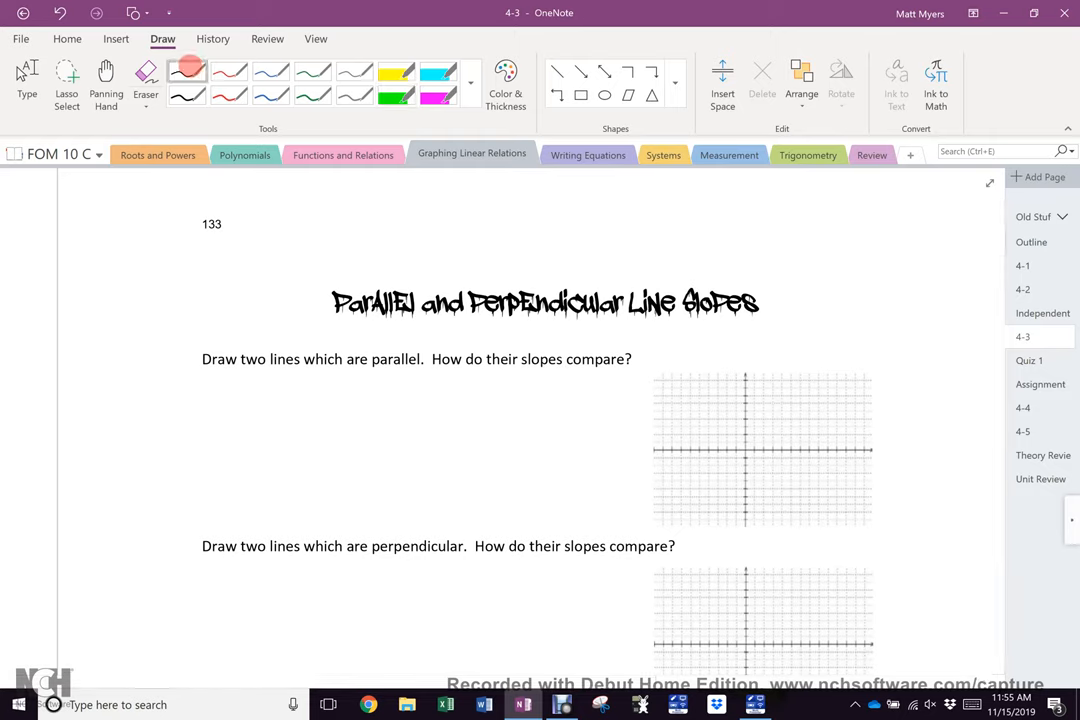
pyautogui.click(680, 489)
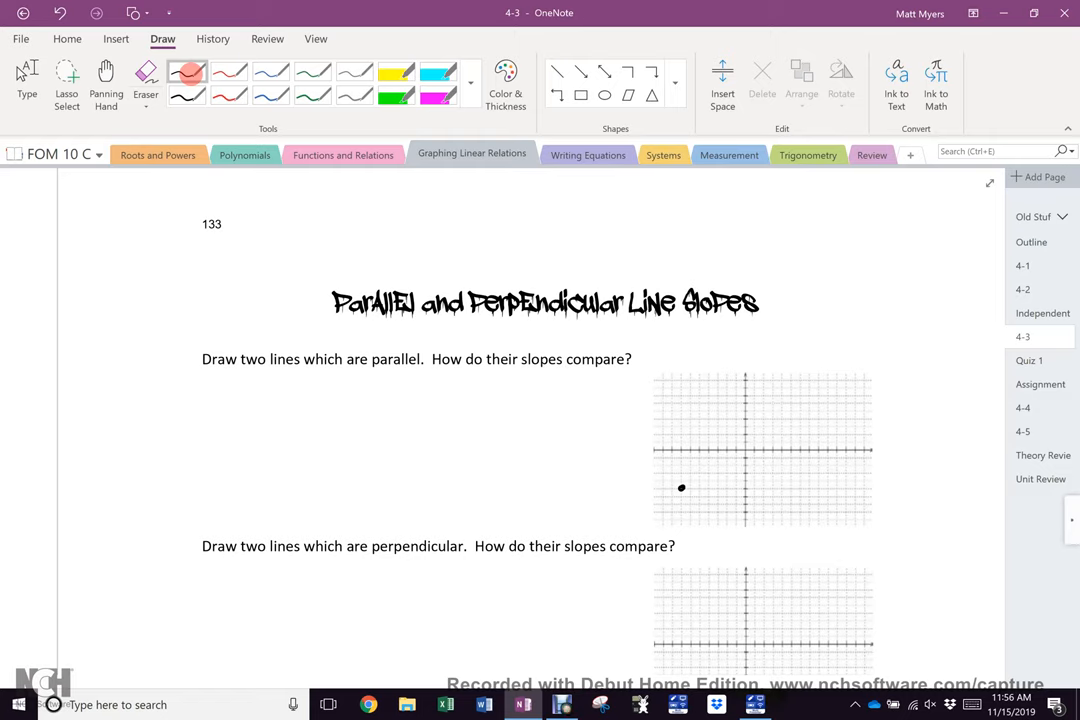
pyautogui.click(228, 74)
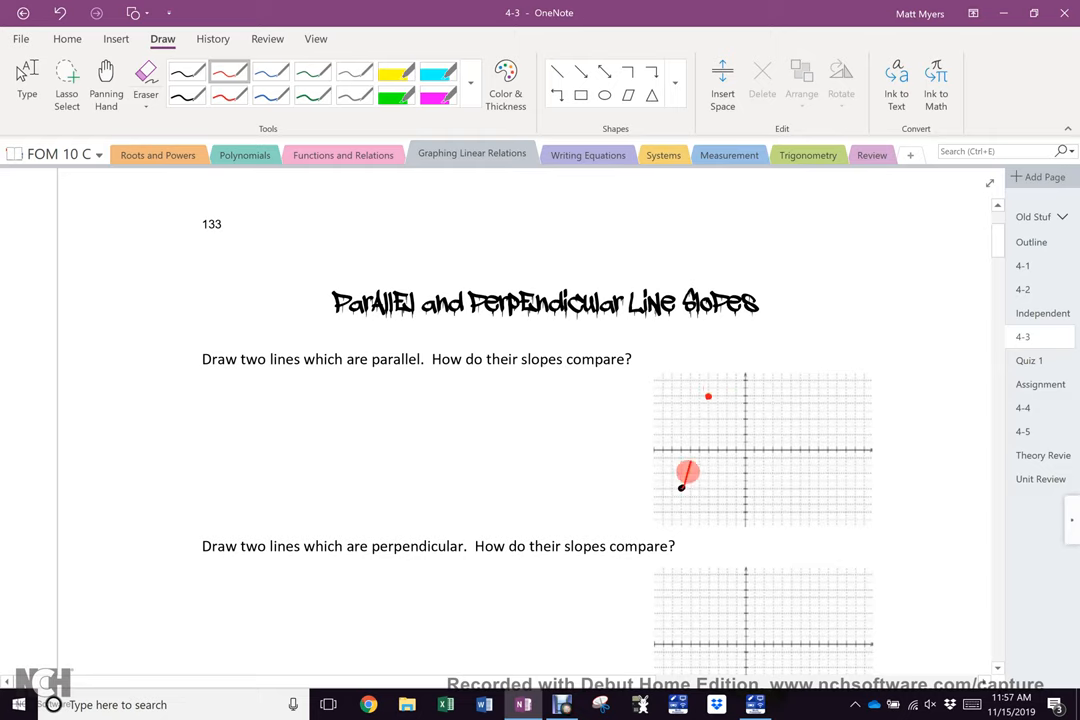
# Step: Draw the red line from the black point up to the second point
pyautogui.moveTo(681, 487); pyautogui.dragTo(708, 397)
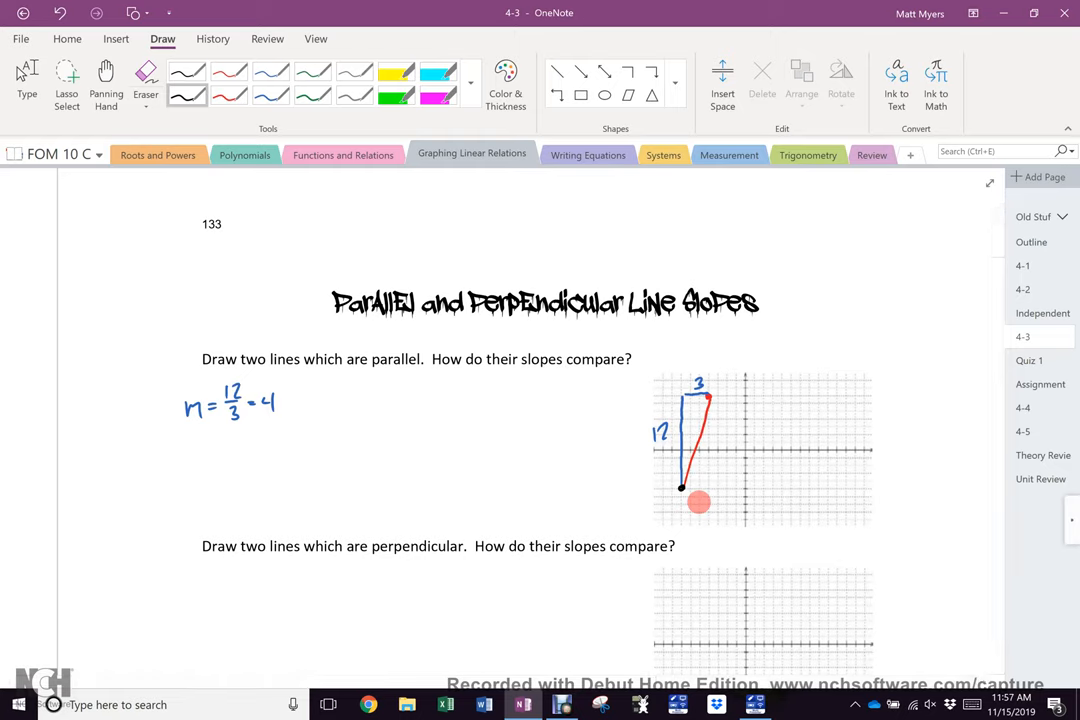
# Step: Draw a second red line parallel to the first and begin writing '2 ||'
pyautogui.click(186, 71)
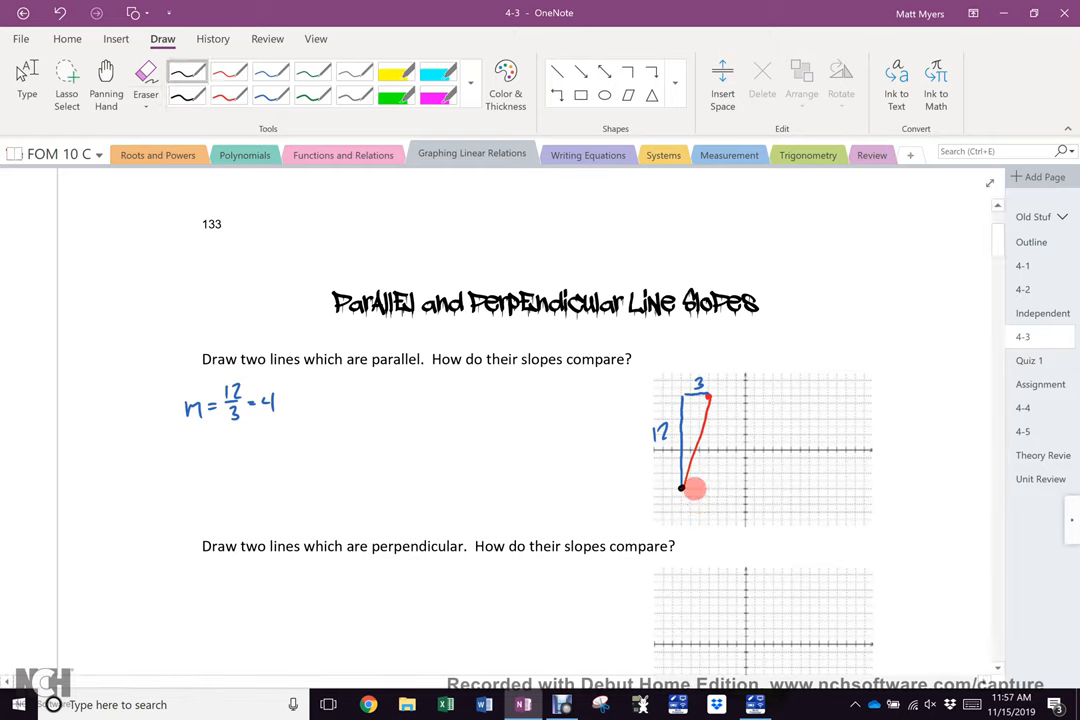
pyautogui.moveTo(727, 488)
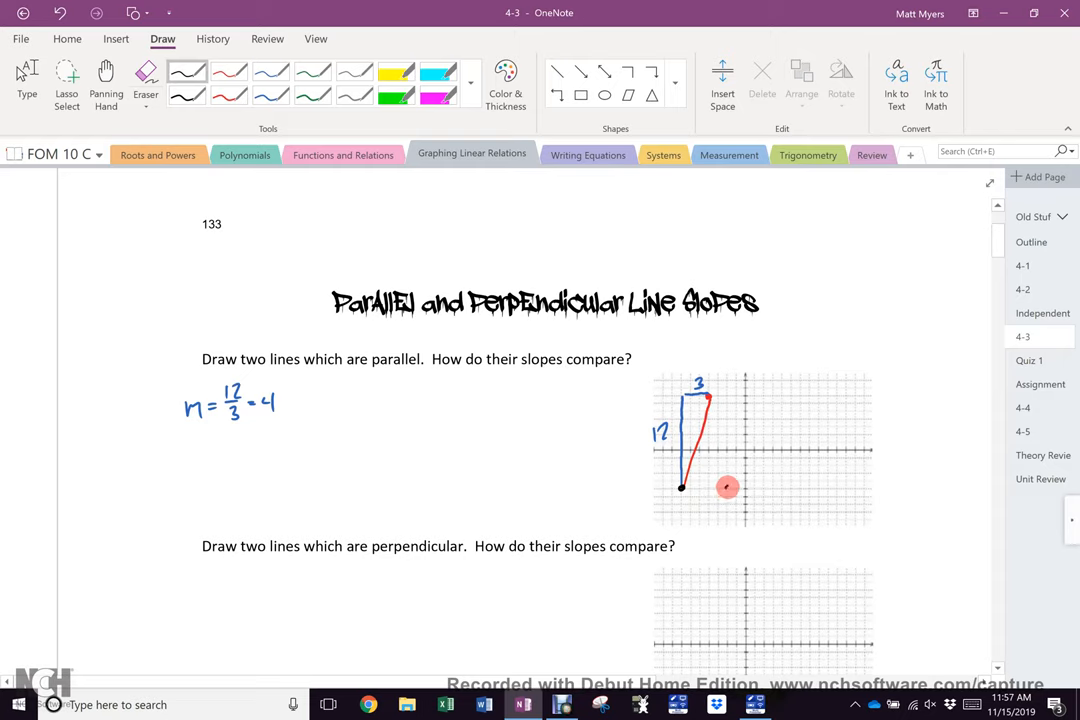
pyautogui.moveTo(727, 487)
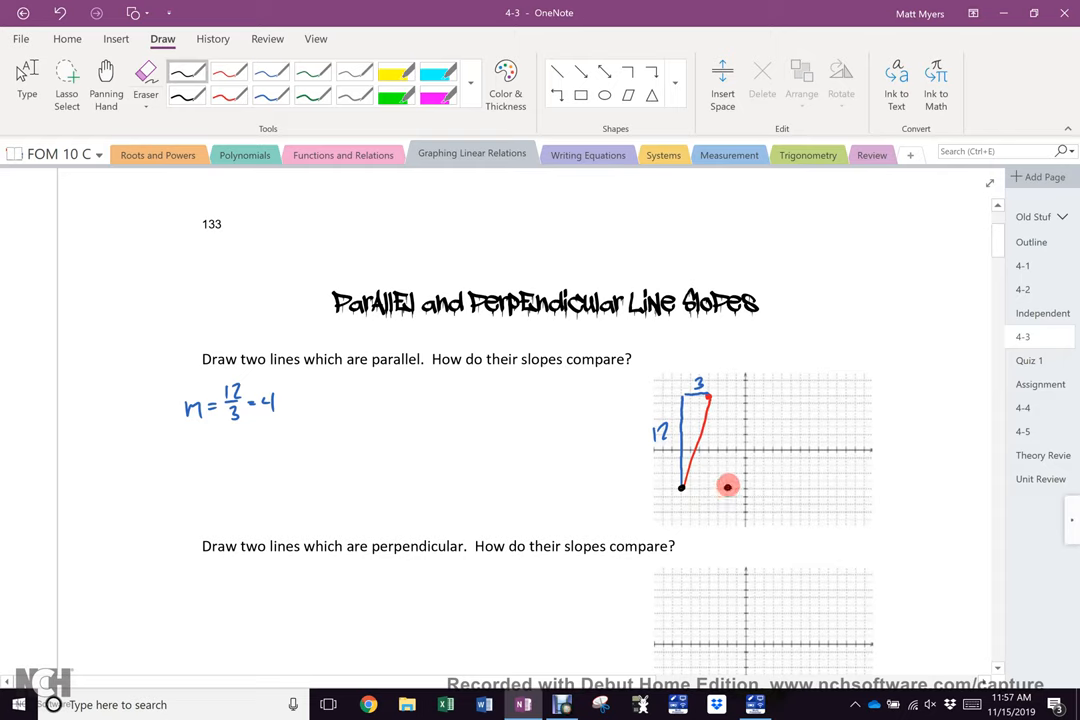
pyautogui.moveTo(730, 497)
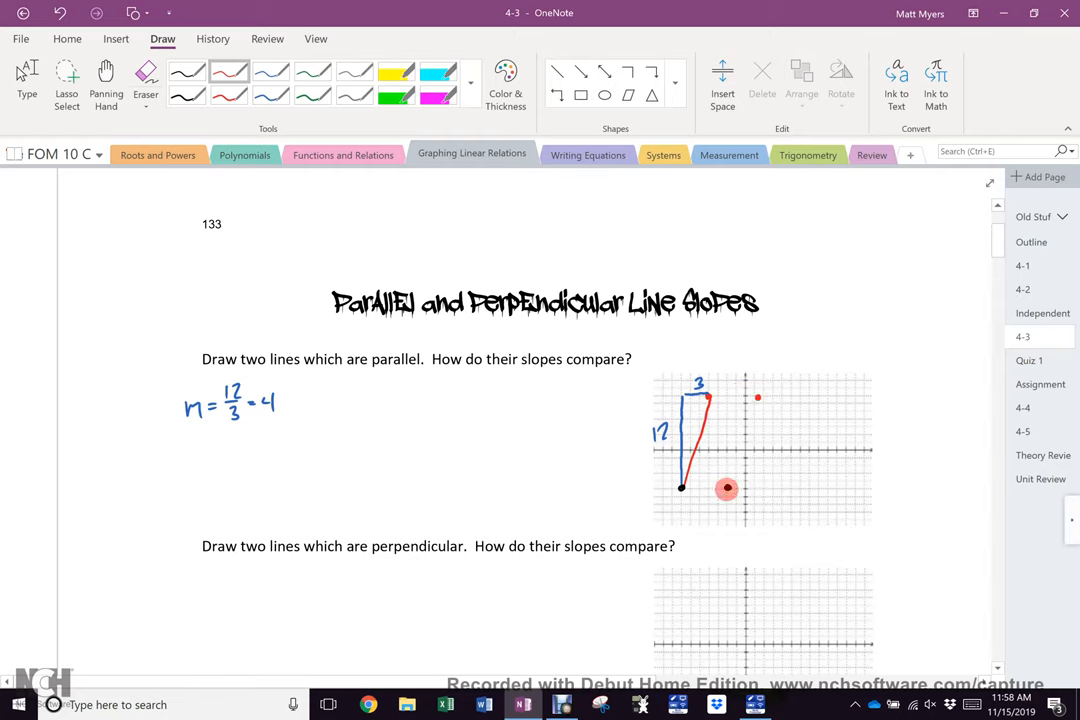
pyautogui.moveTo(728, 489); pyautogui.dragTo(756, 395)
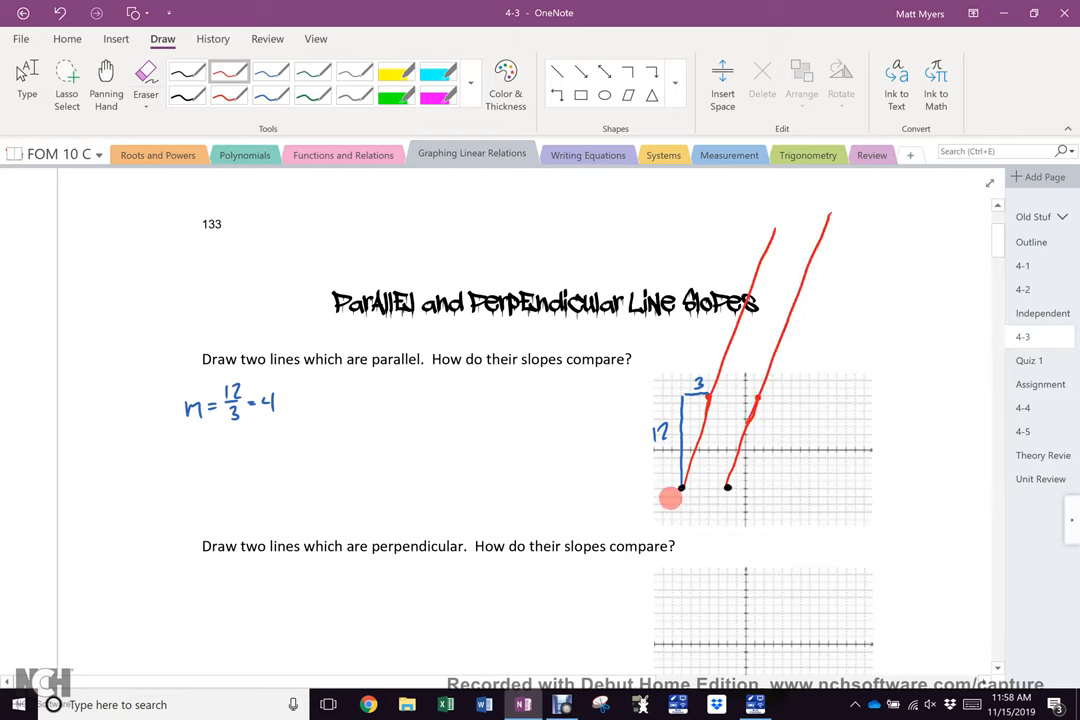
pyautogui.moveTo(670, 497); pyautogui.dragTo(705, 530)
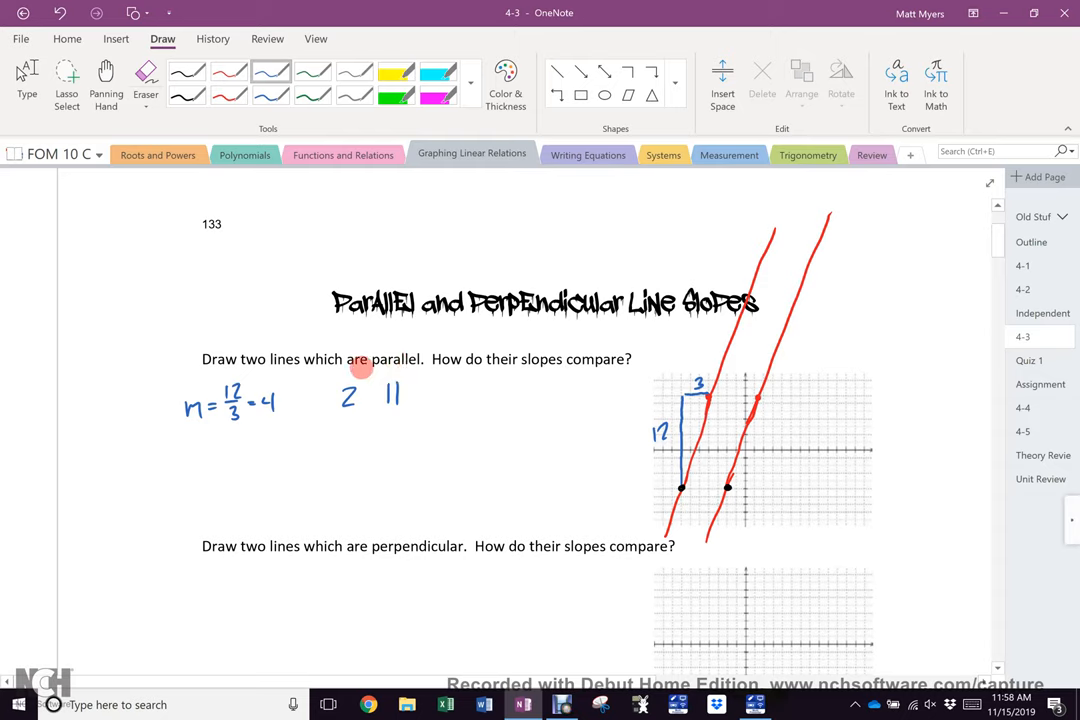
# Step: Bracket 'parallel' and ink '|| lines have the same slope.' beside the slope calculation
pyautogui.moveTo(360, 365); pyautogui.dragTo(435, 388)
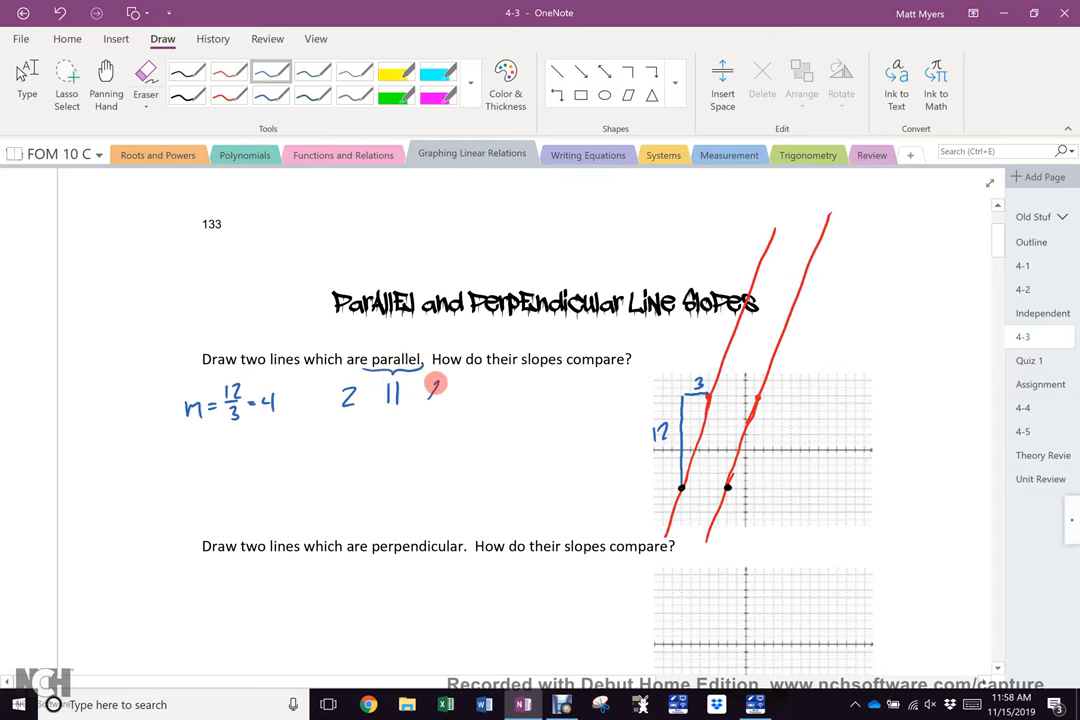
pyautogui.moveTo(425, 390); pyautogui.dragTo(525, 390)
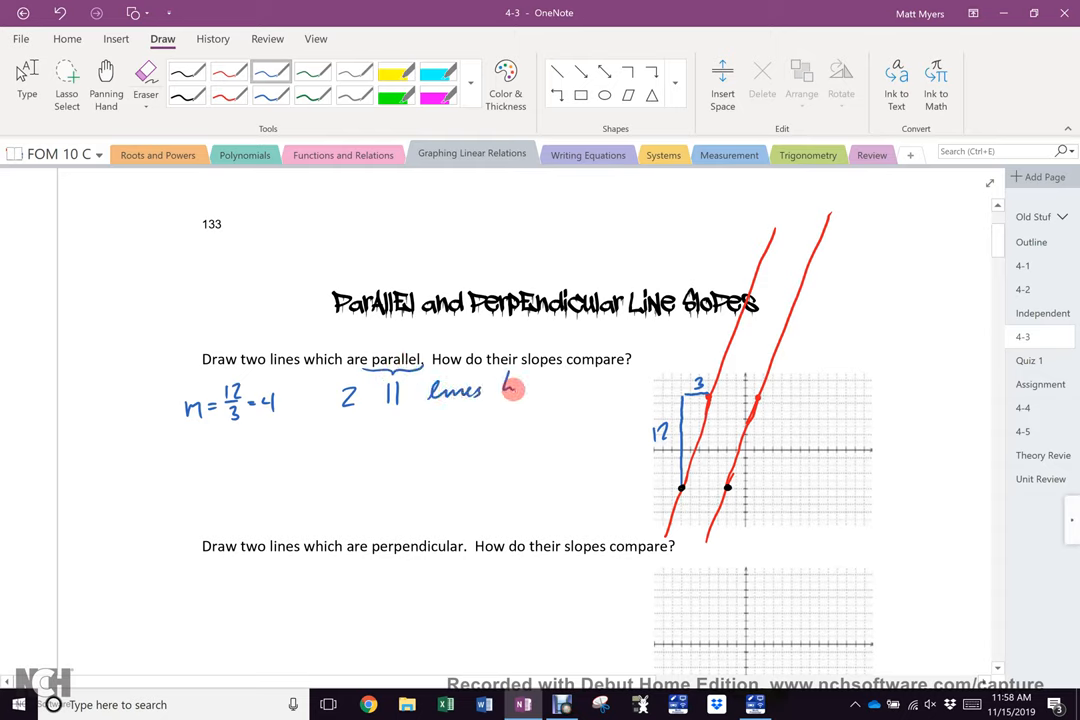
pyautogui.moveTo(510, 385); pyautogui.dragTo(580, 385)
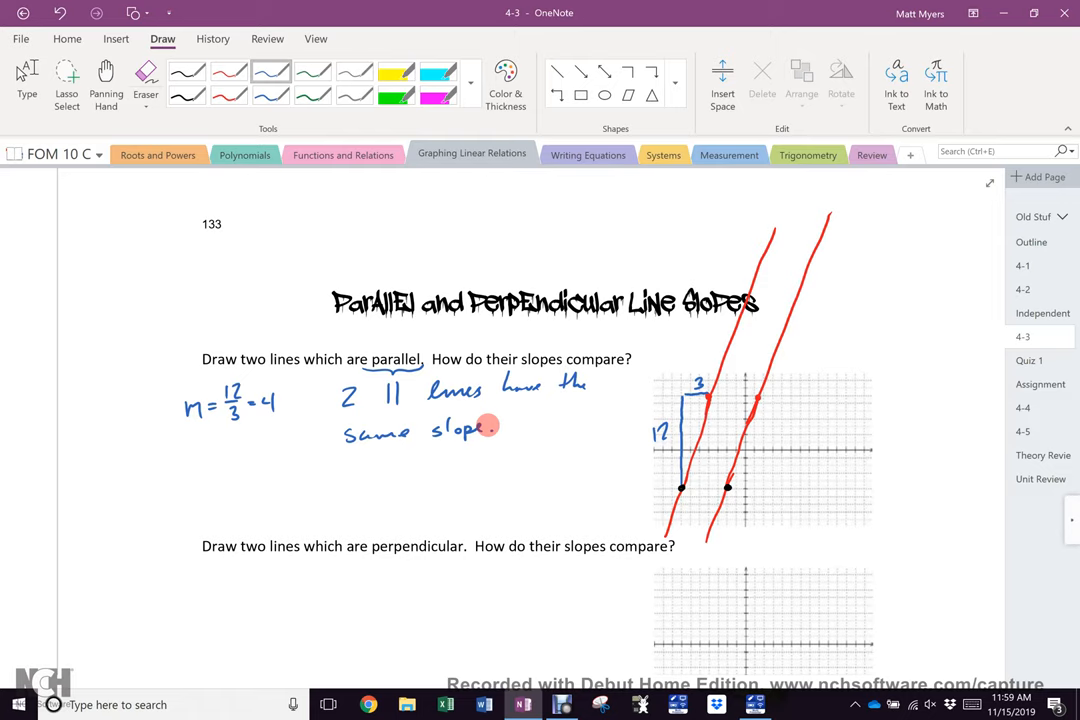
pyautogui.scroll(-3)
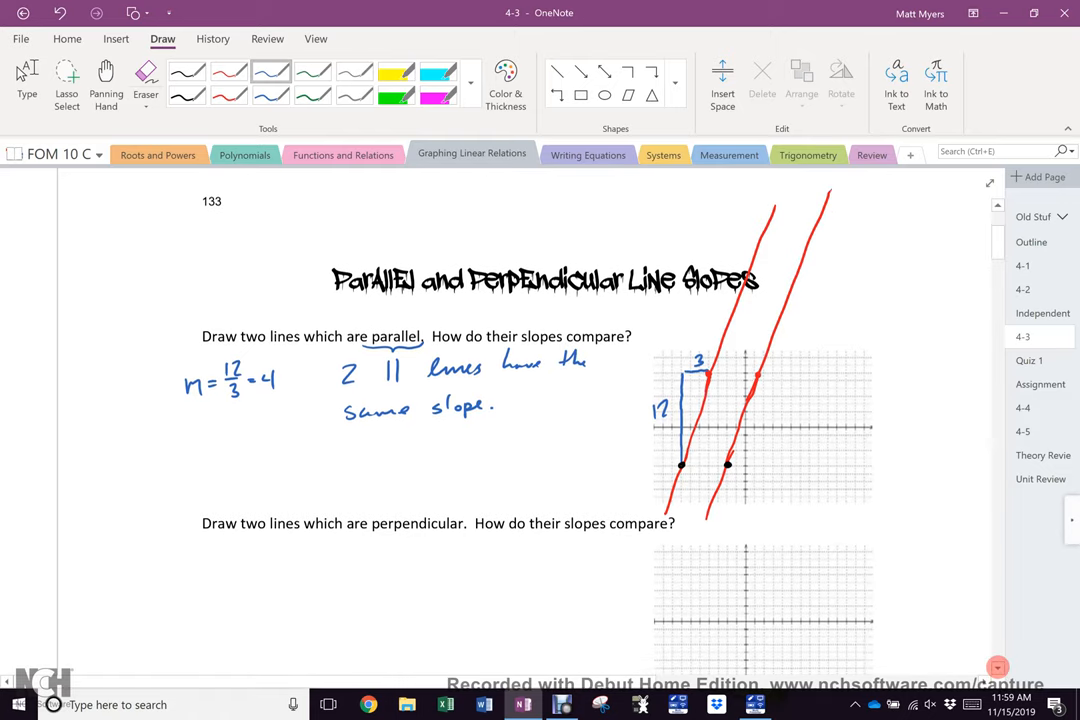
# Step: Scroll to the perpendicular question, erase the stray slanted line, and ink three points in a column
pyautogui.scroll(-3)
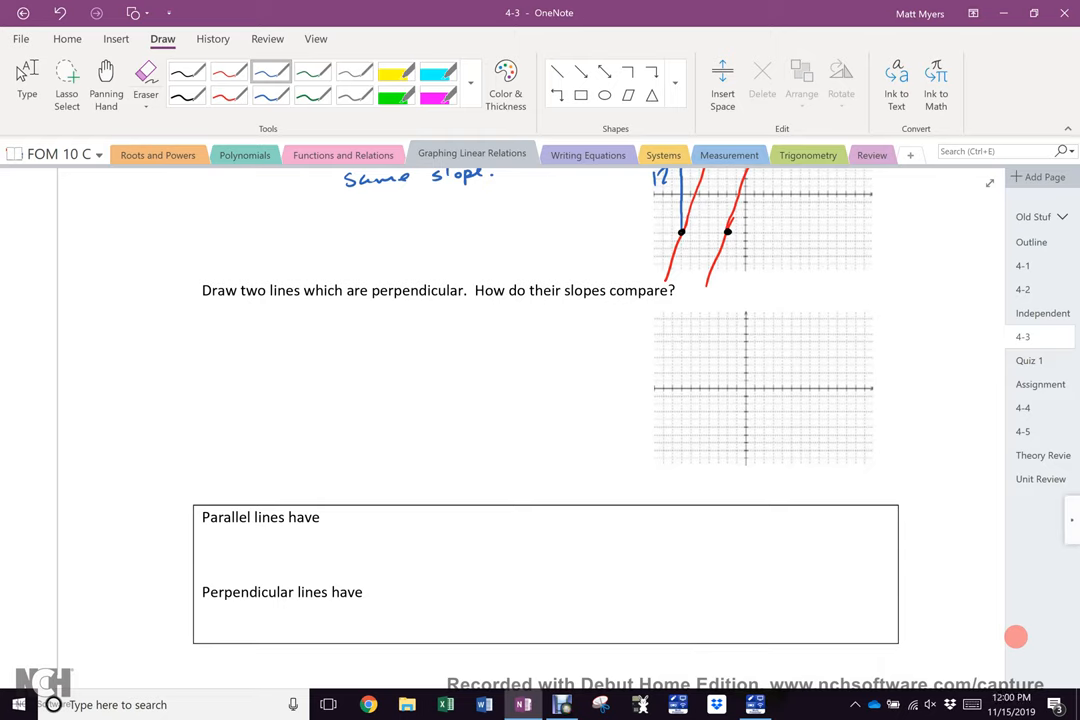
pyautogui.moveTo(392, 435); pyautogui.dragTo(458, 310)
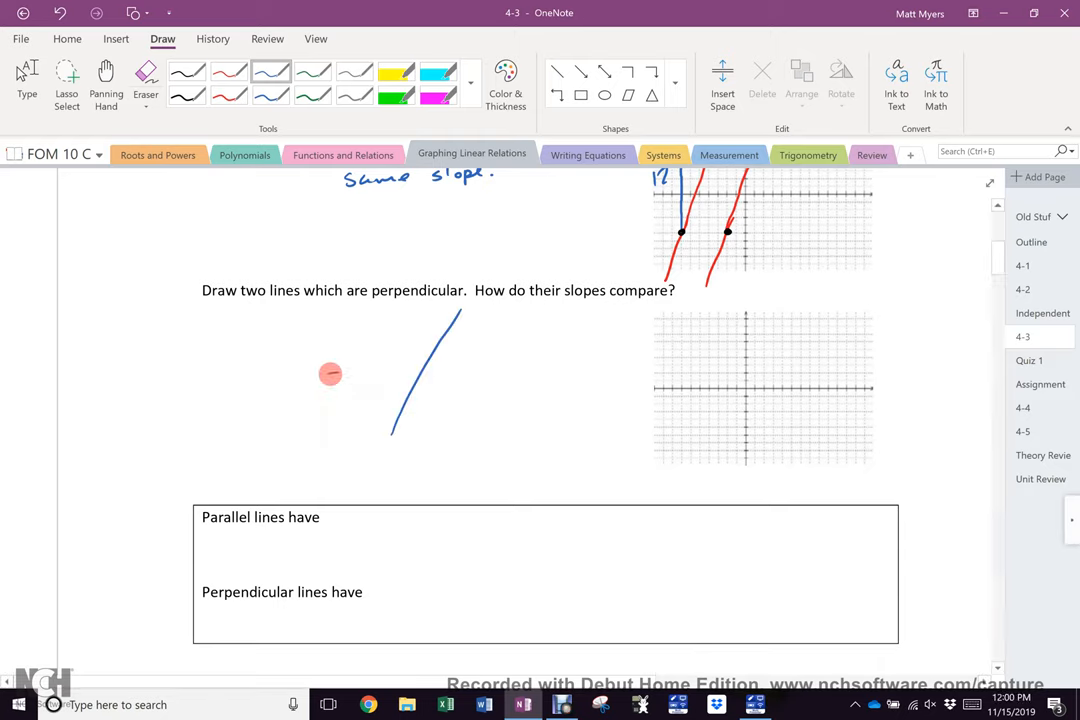
pyautogui.moveTo(328, 369); pyautogui.dragTo(510, 371)
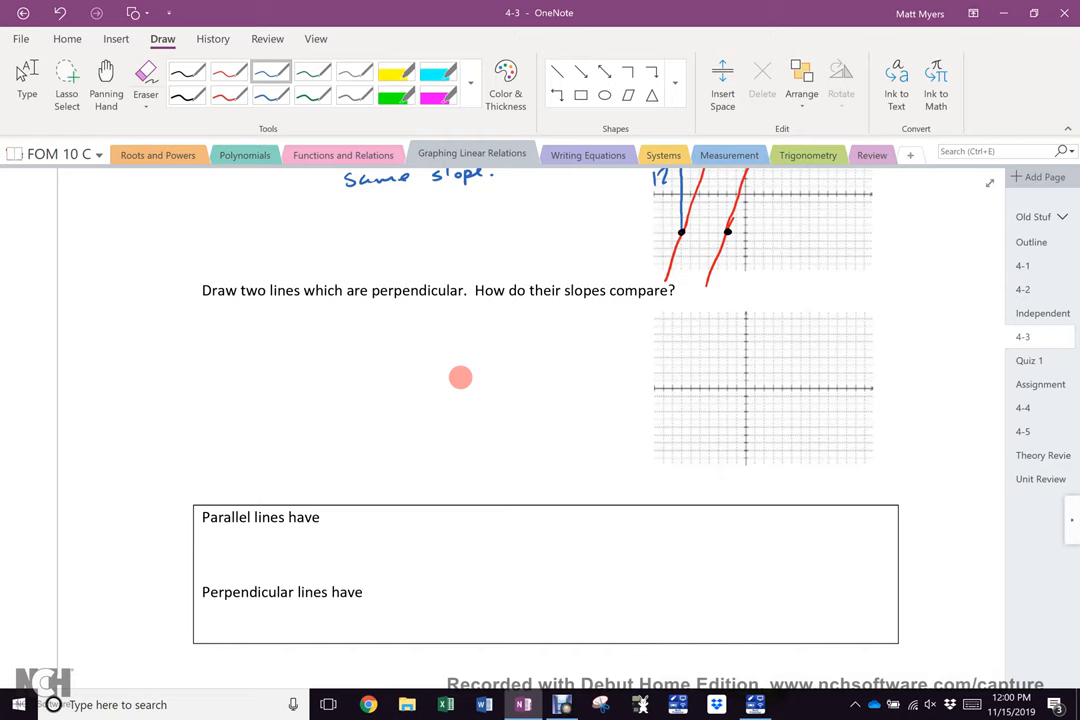
pyautogui.moveTo(308, 482); pyautogui.dragTo(482, 330)
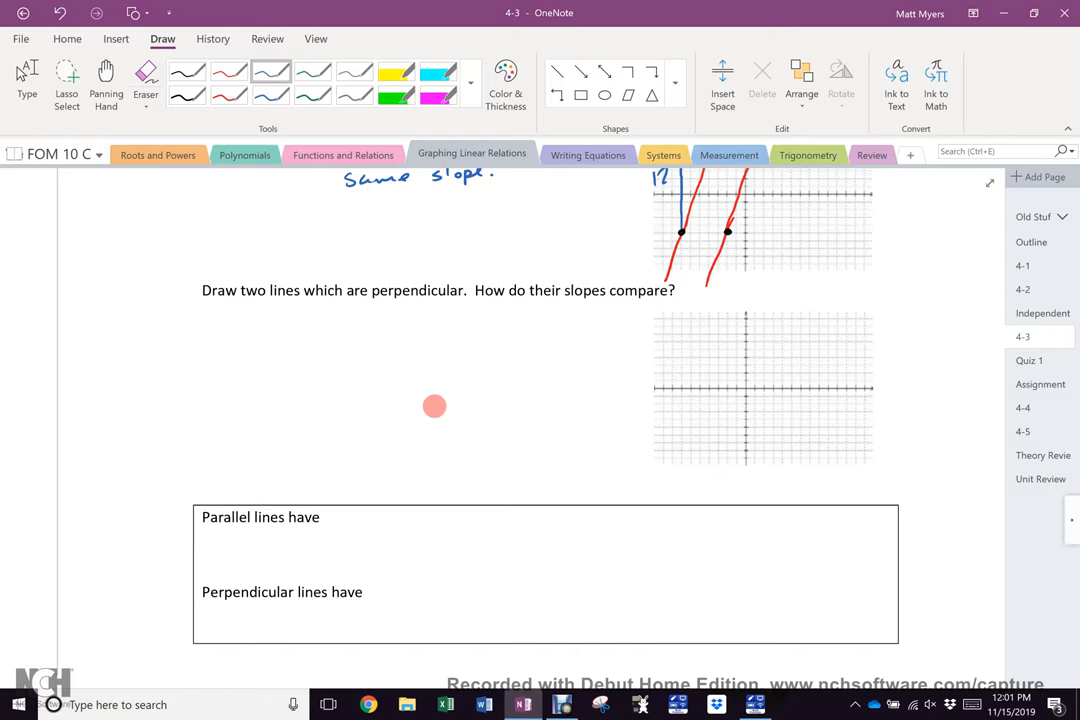
pyautogui.moveTo(740, 388)
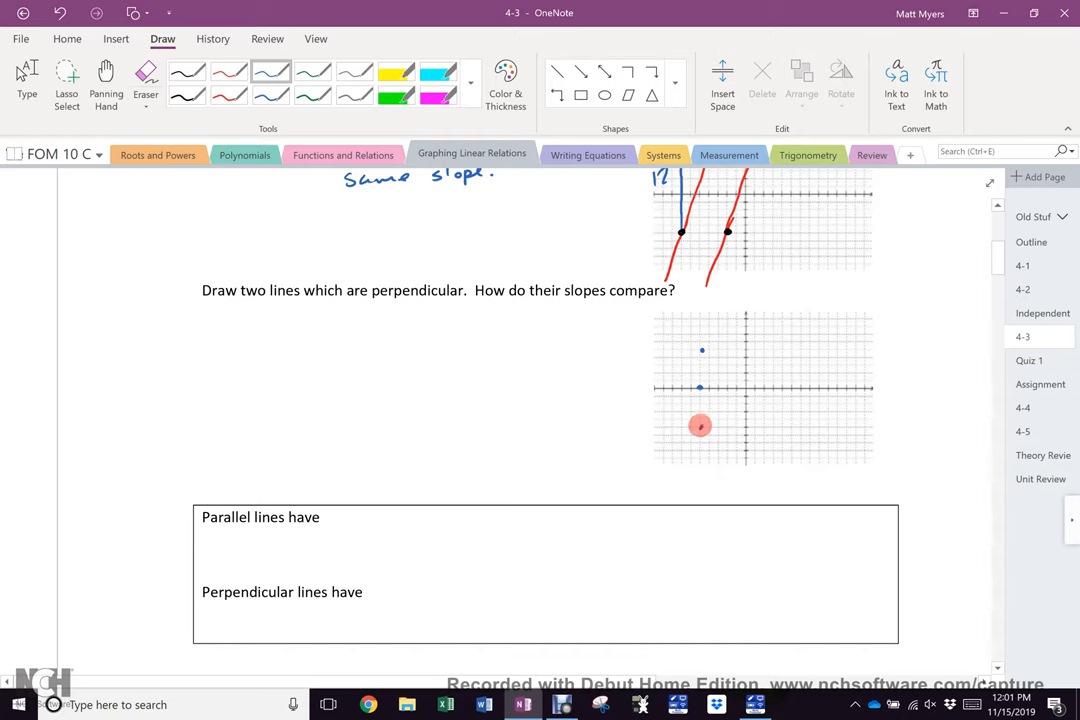
# Step: Draw a blue vertical line through the plotted points and write 10/0 beside the question
pyautogui.moveTo(700, 348); pyautogui.dragTo(700, 425)
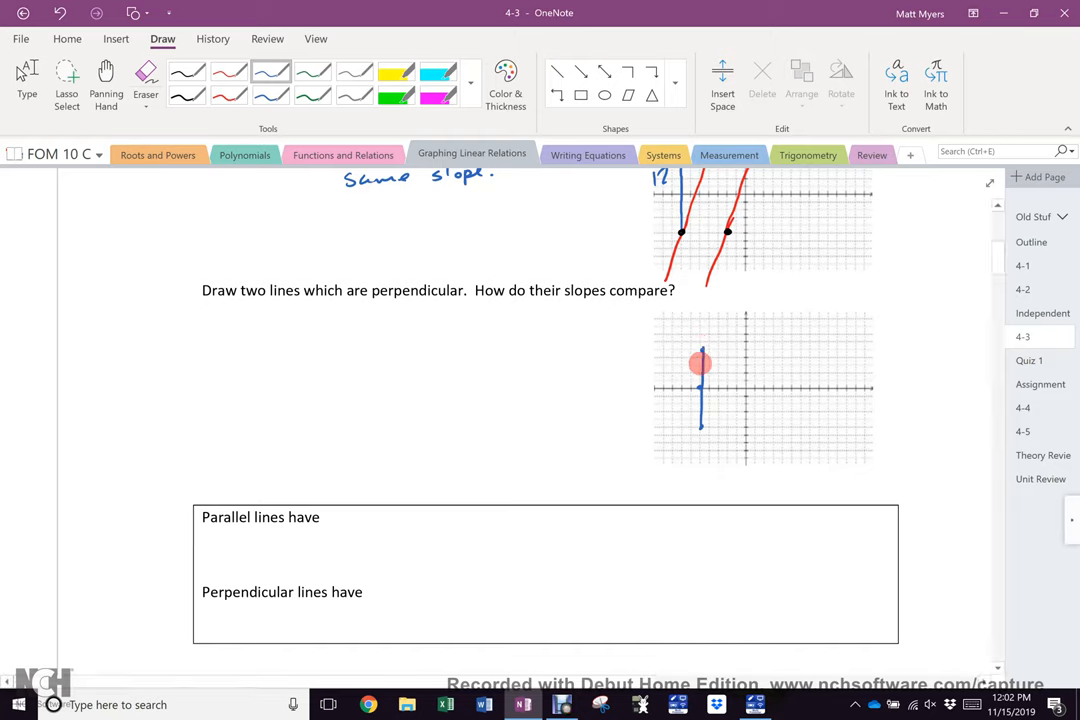
pyautogui.moveTo(700, 363); pyautogui.dragTo(700, 390)
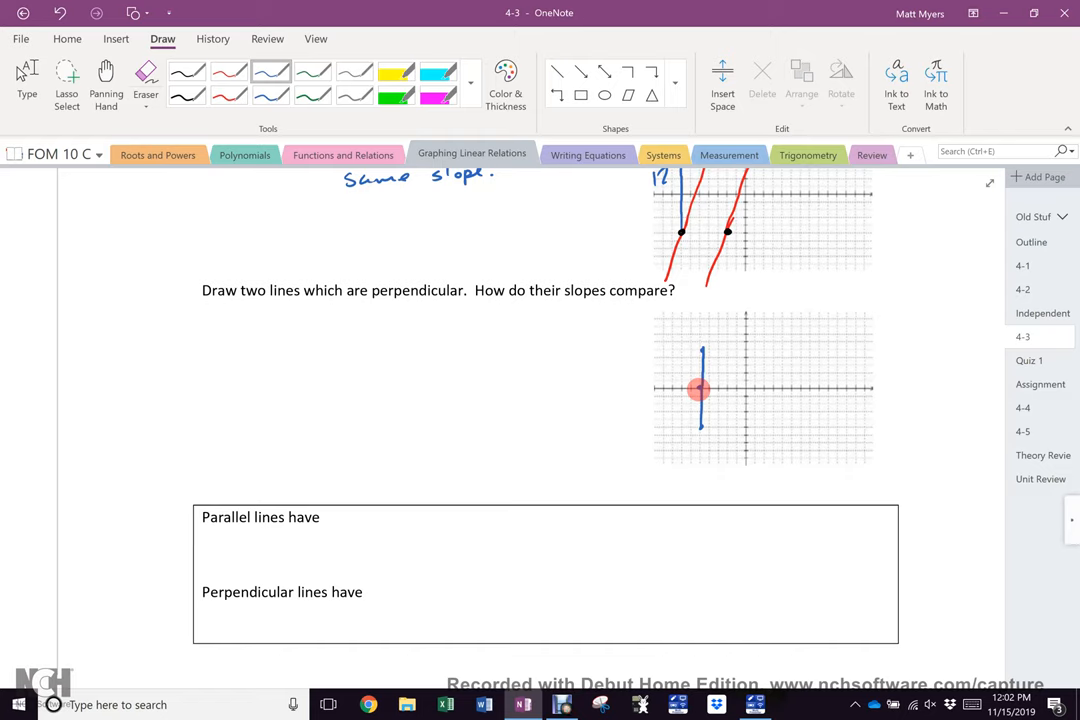
pyautogui.moveTo(700, 390); pyautogui.dragTo(700, 420)
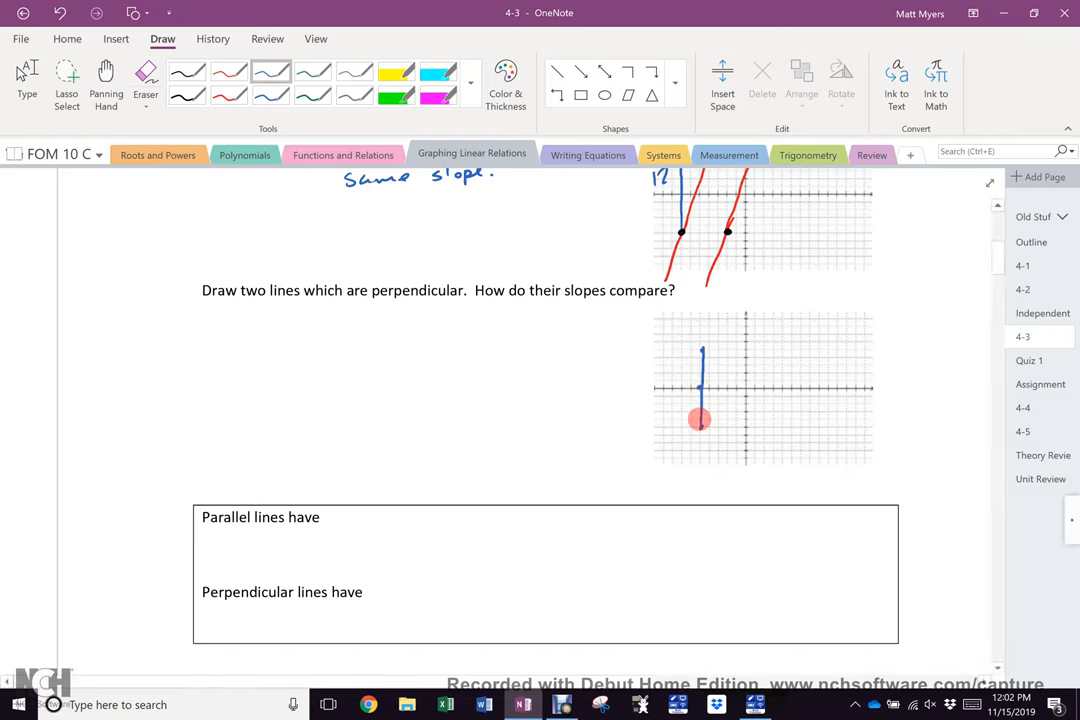
pyautogui.moveTo(700, 420); pyautogui.dragTo(700, 351)
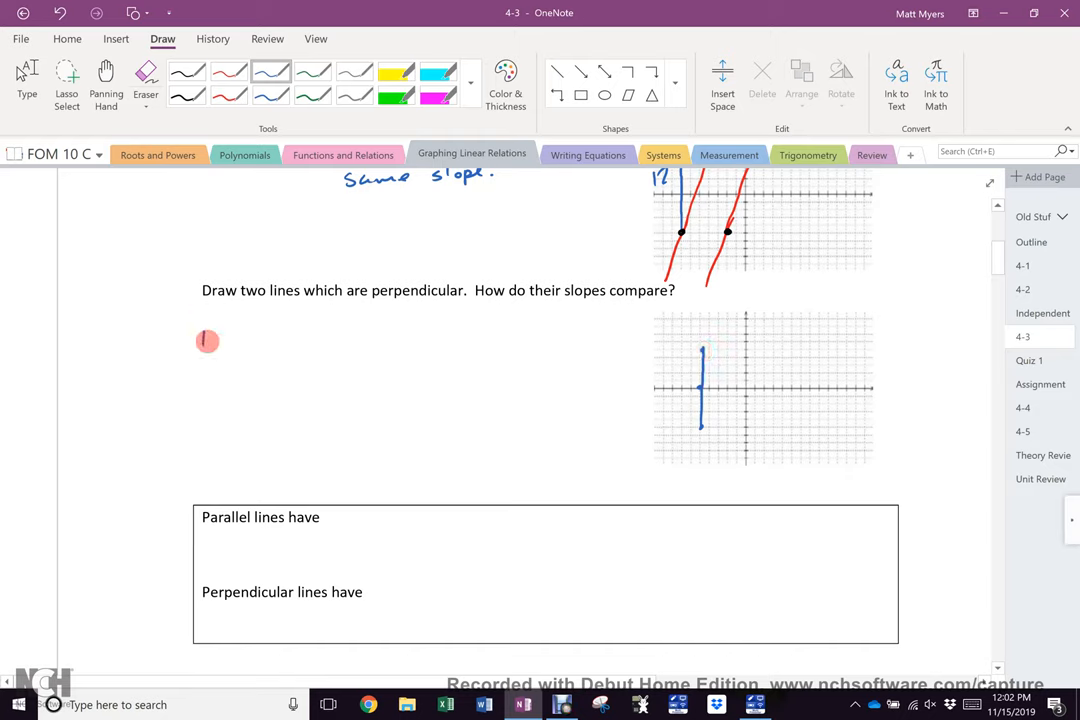
pyautogui.moveTo(205, 335); pyautogui.dragTo(225, 348)
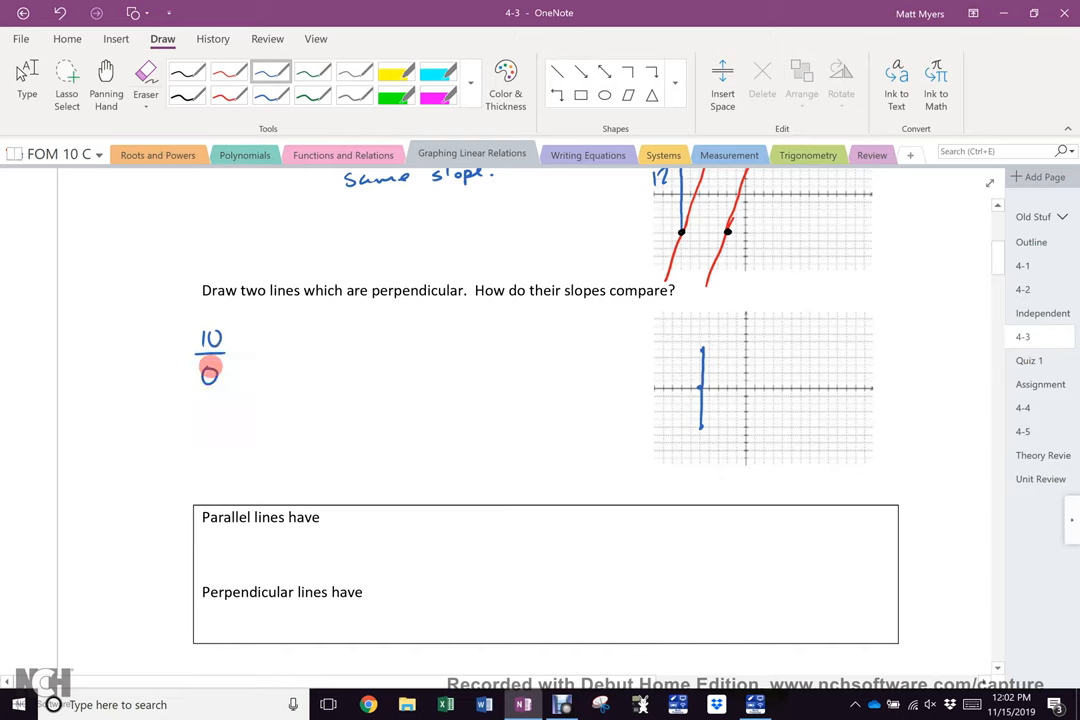
# Step: Switch to red ink, draw a horizontal line across the grid, and write 0/10
pyautogui.click(228, 71)
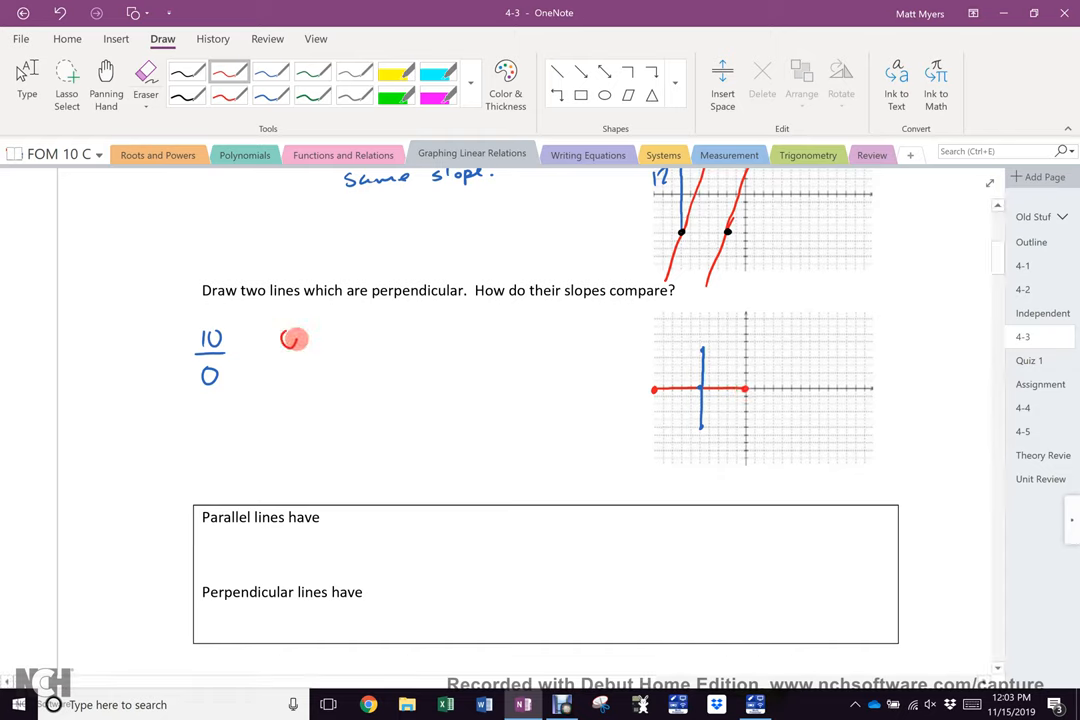
pyautogui.moveTo(288, 330); pyautogui.dragTo(288, 360)
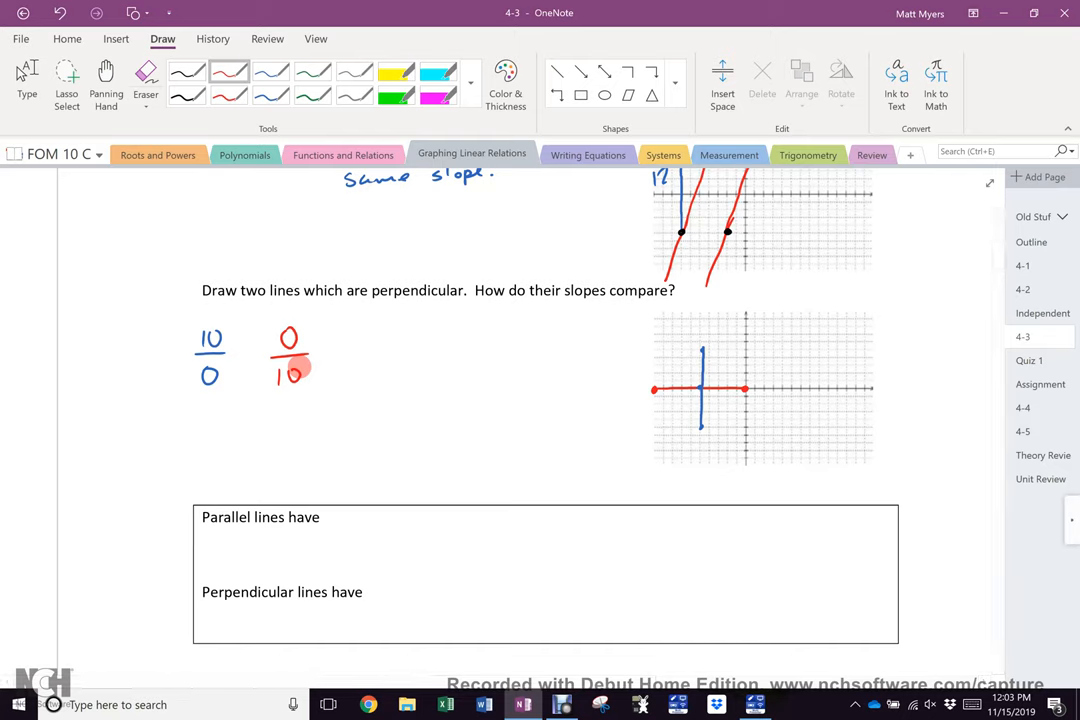
# Step: In purple, write '1 Perpendicular (⊥) lines have reciprocal slopes' below the fractions
pyautogui.click(270, 70)
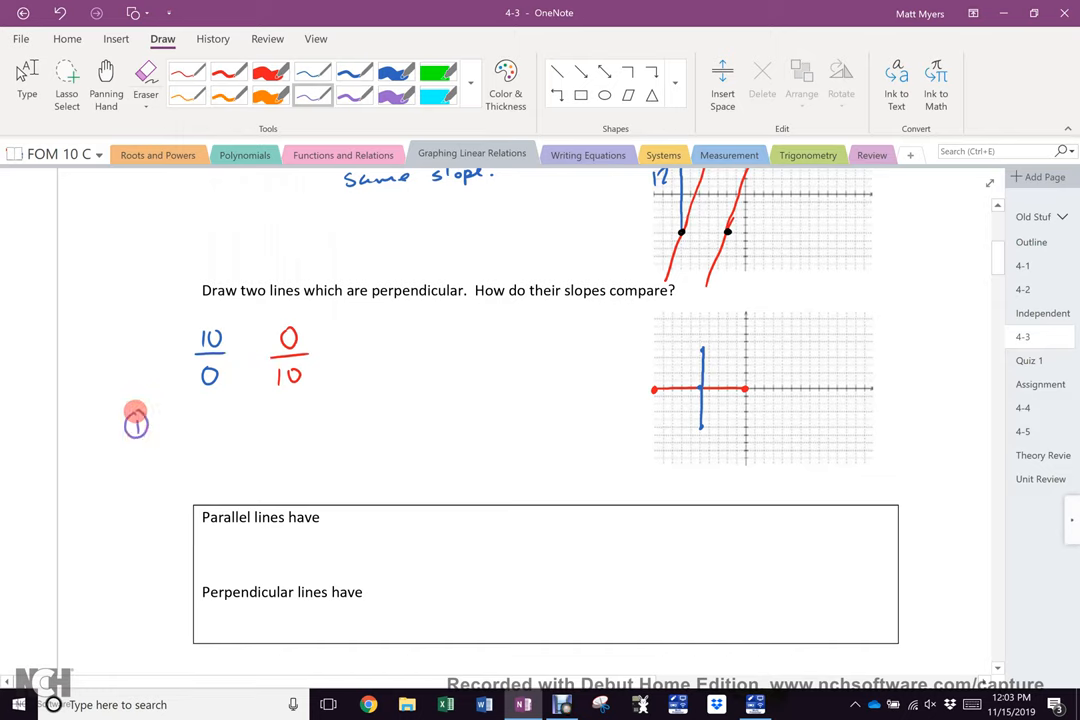
pyautogui.moveTo(165, 425); pyautogui.dragTo(195, 420)
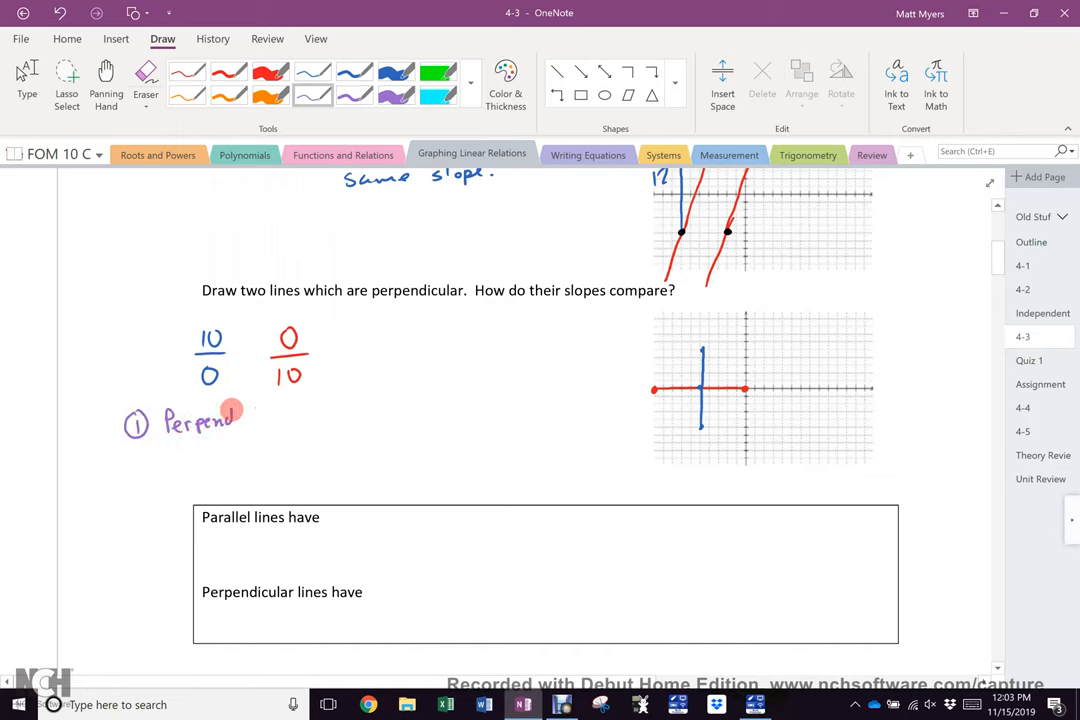
pyautogui.moveTo(232, 413); pyautogui.dragTo(288, 418)
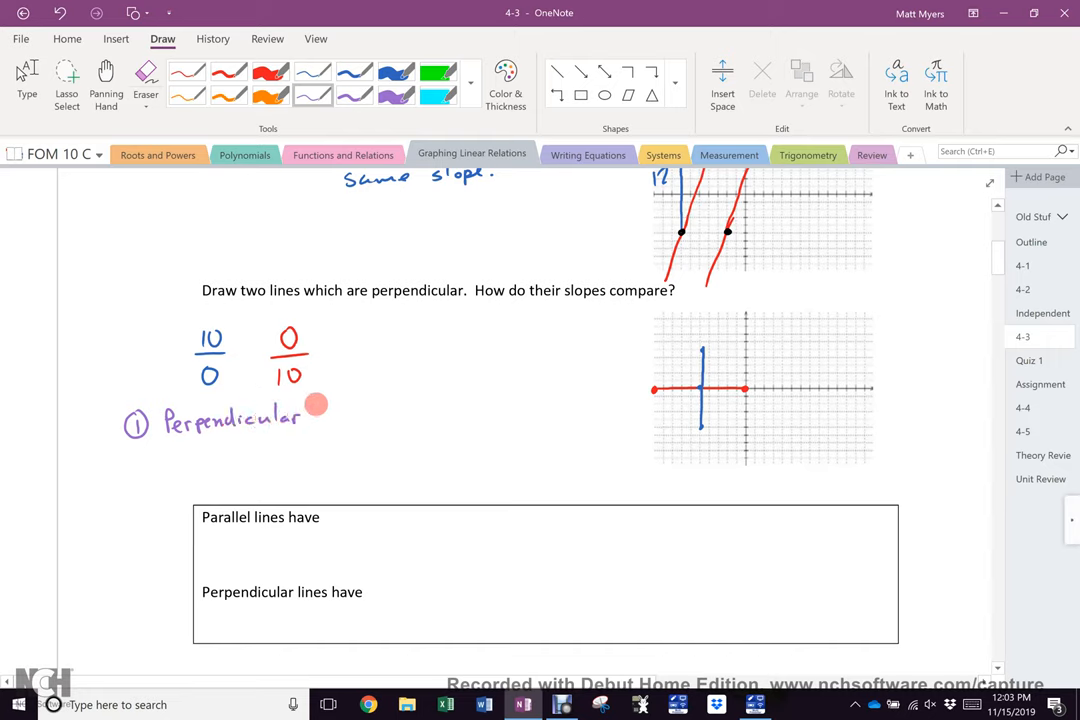
pyautogui.moveTo(330, 430); pyautogui.dragTo(350, 405)
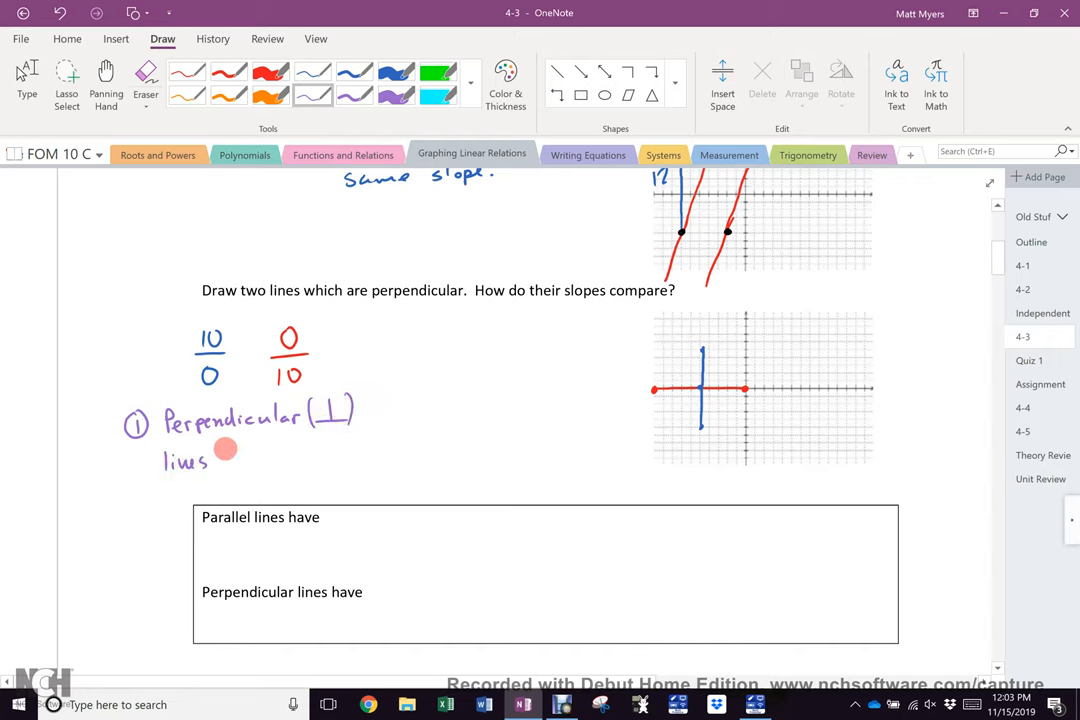
pyautogui.write('have')
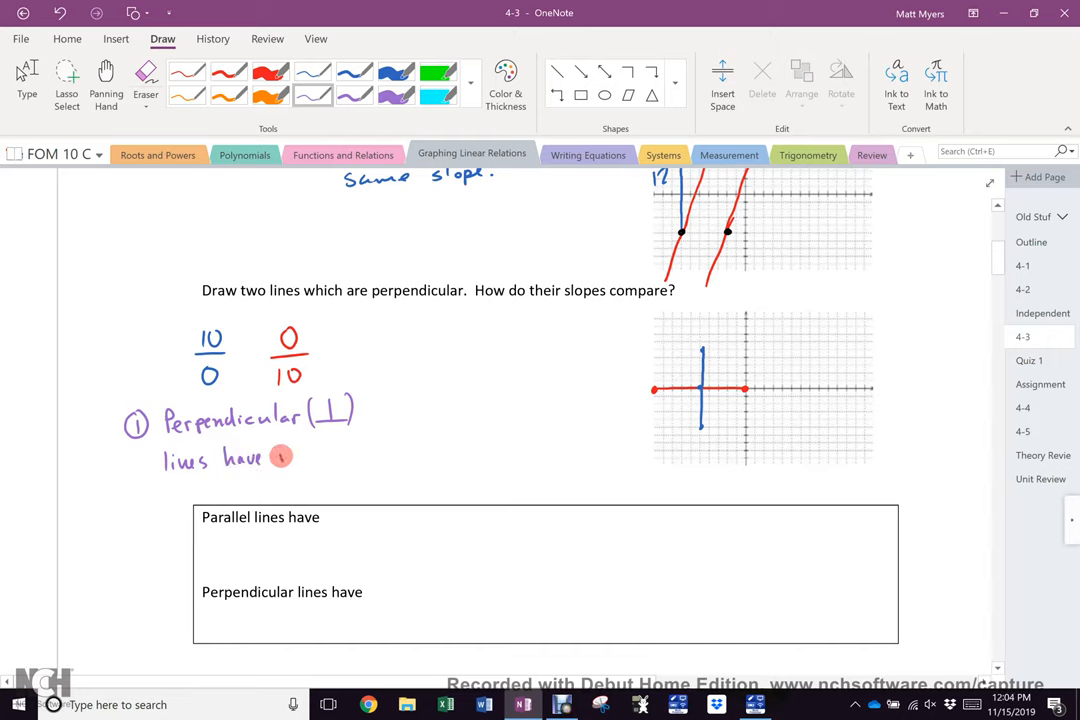
pyautogui.write('reciprocal')
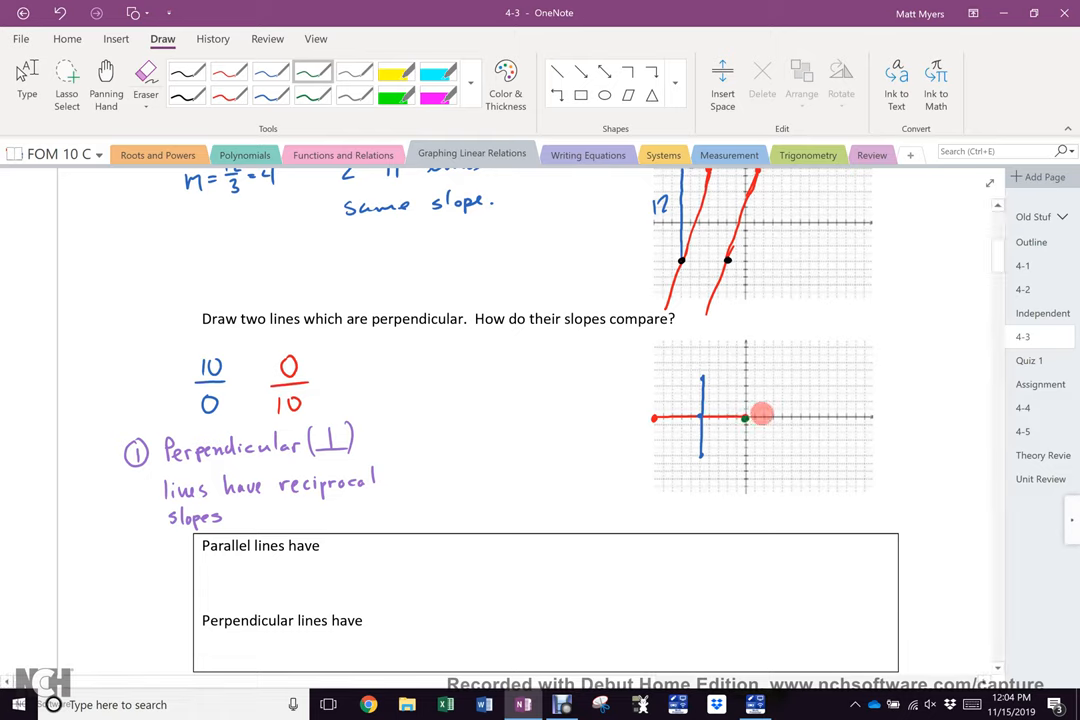
# Step: In green, mark the origin and a point up-right to form the rising 5/5 line
pyautogui.moveTo(760, 413); pyautogui.dragTo(793, 417)
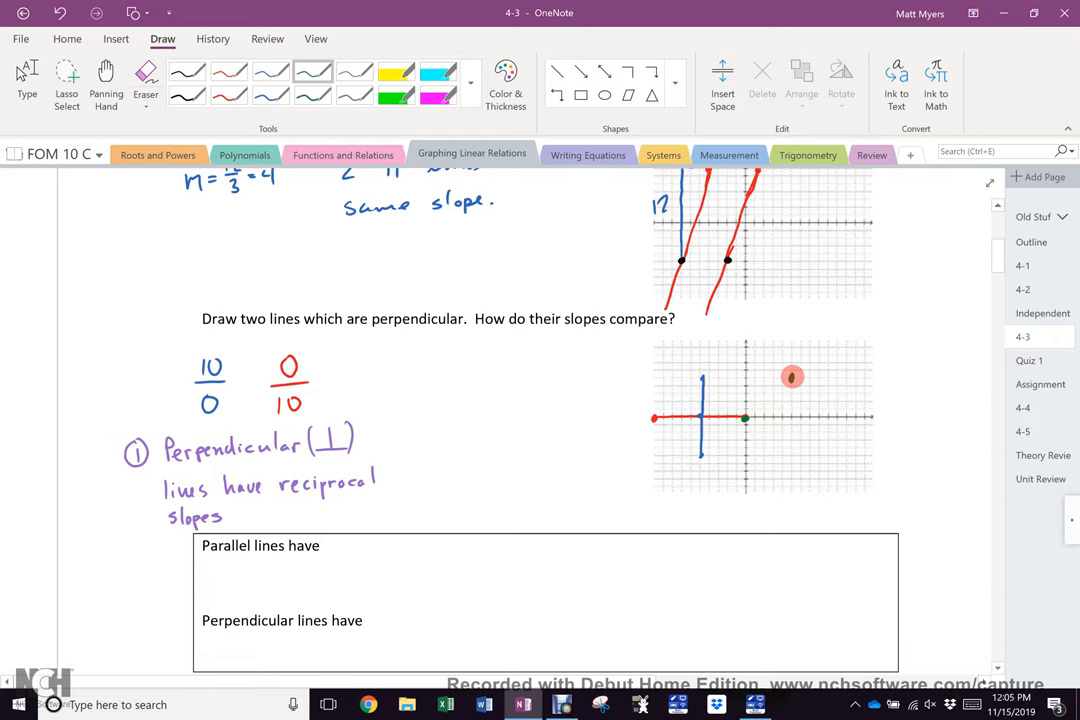
pyautogui.moveTo(745, 418); pyautogui.dragTo(793, 376)
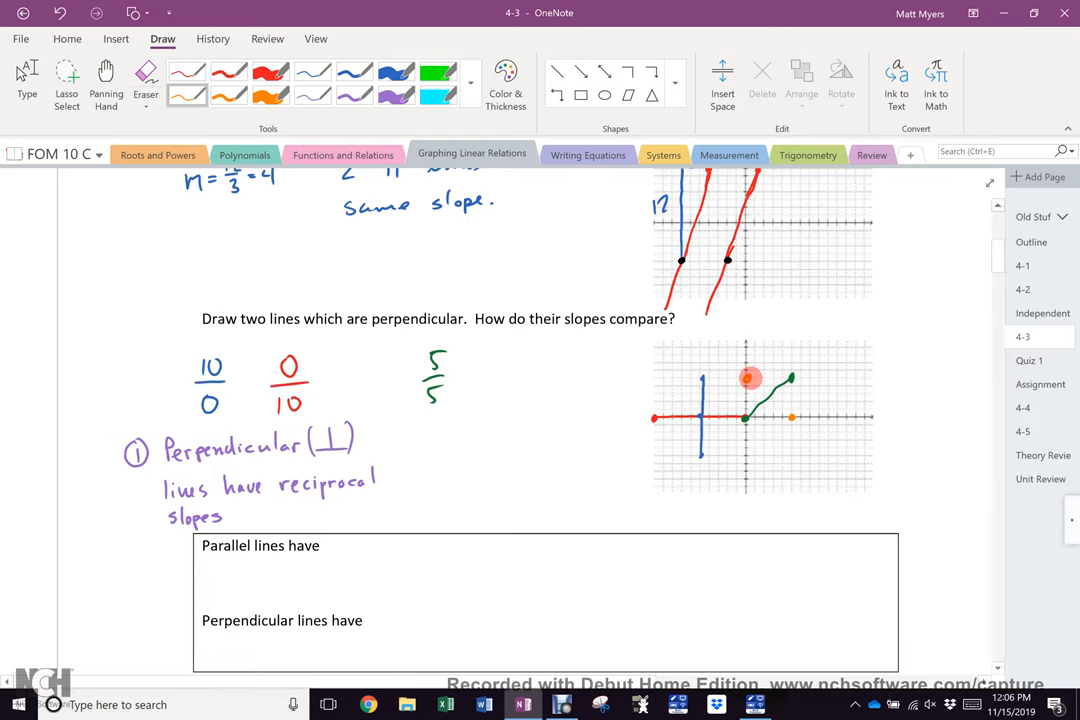
# Step: Draw the orange line from y-axis to x-axis and write its slope −5/5 beside 5/5
pyautogui.moveTo(750, 378); pyautogui.dragTo(795, 413)
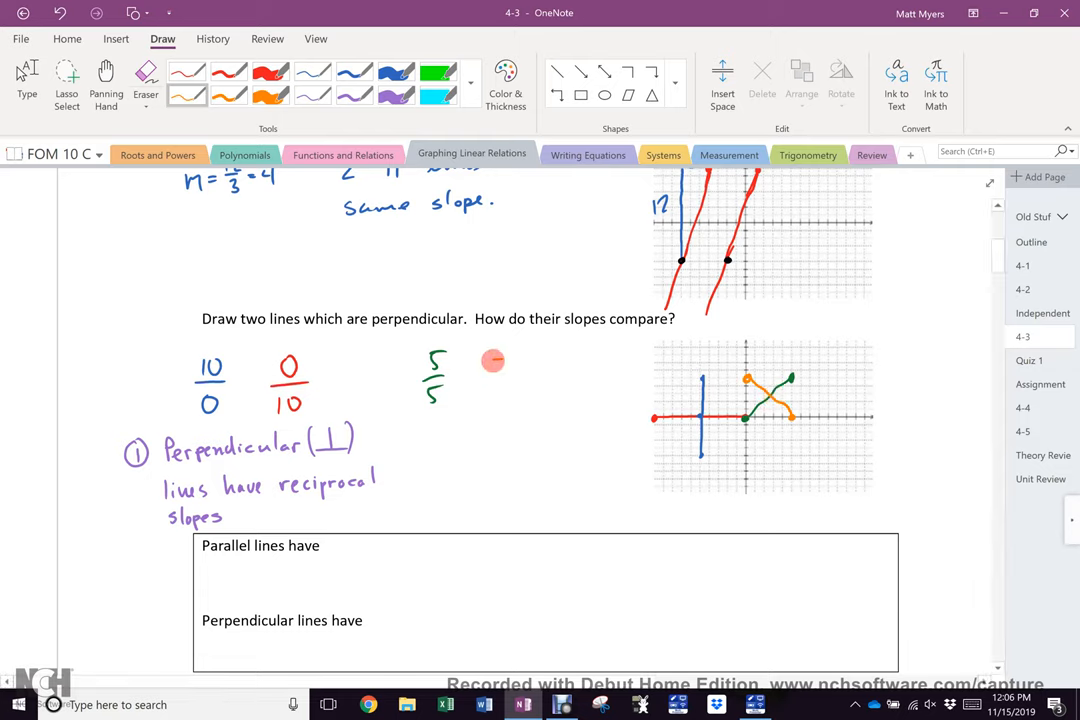
pyautogui.moveTo(492, 360); pyautogui.dragTo(540, 375)
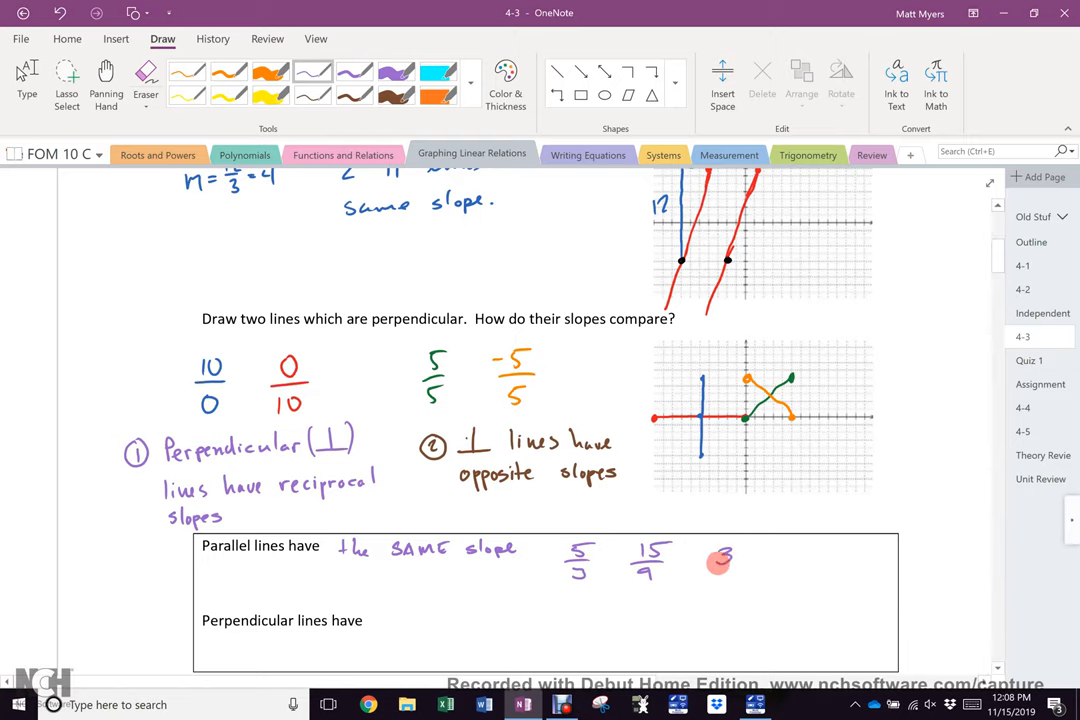
# Step: Ink the sign rules l1 + ⊥ l2 −, l1 − ⊥ l2 +, and begin A/B ⊥ −B/A
pyautogui.moveTo(715, 555); pyautogui.dragTo(790, 570)
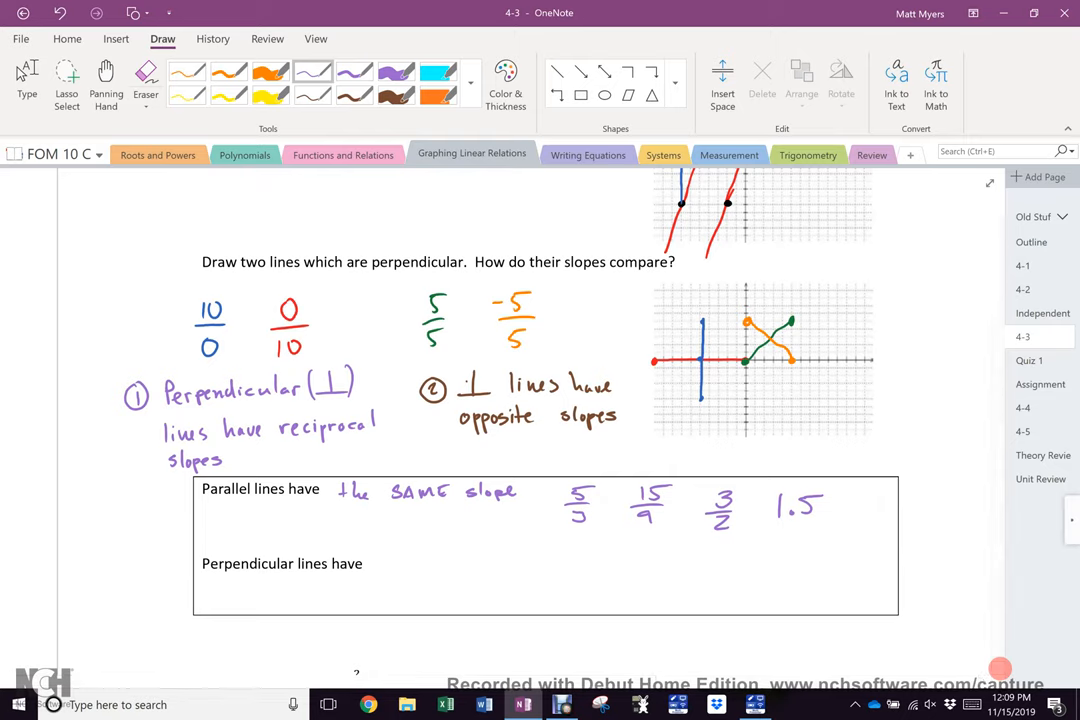
pyautogui.click(229, 71)
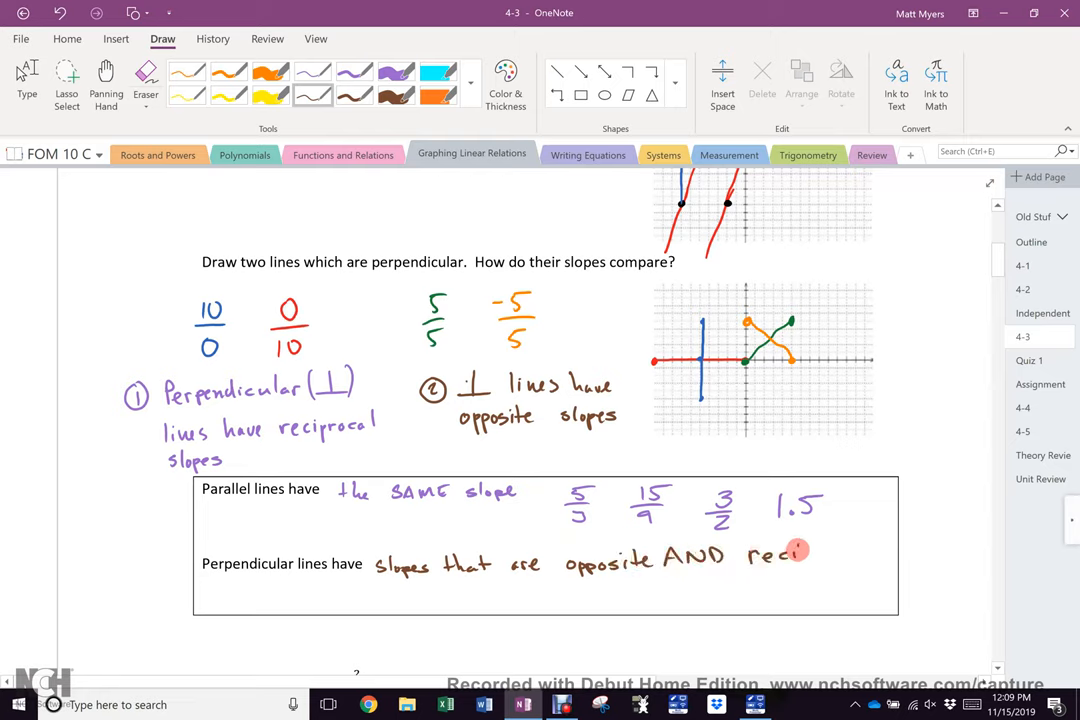
pyautogui.moveTo(800, 555); pyautogui.dragTo(870, 555)
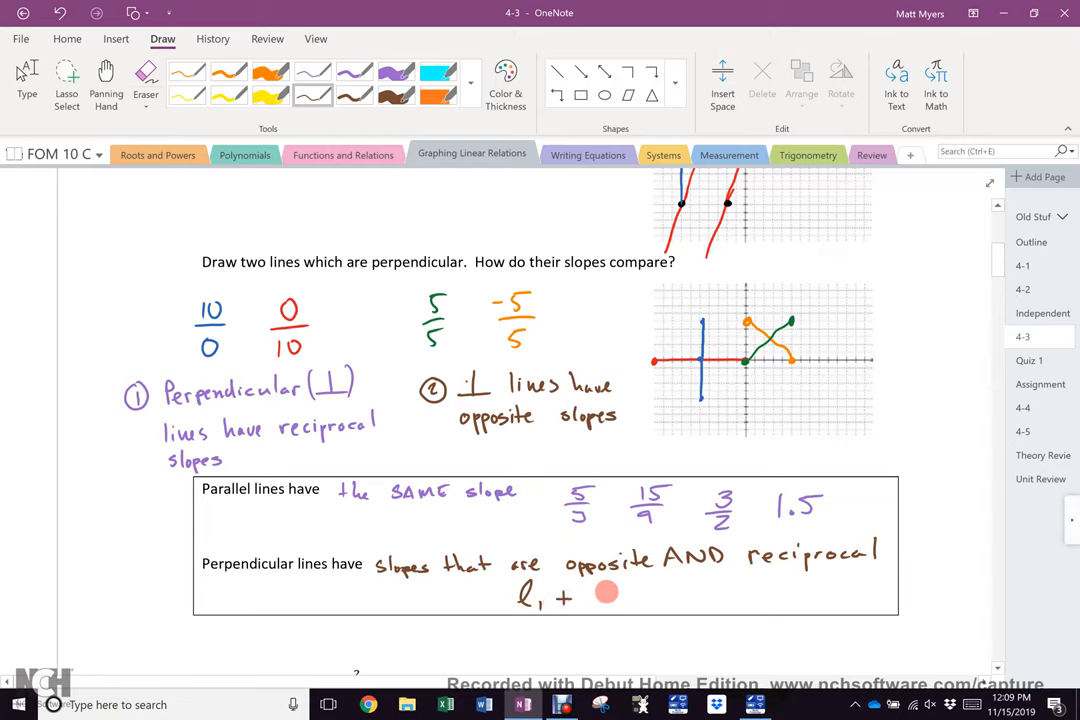
pyautogui.moveTo(600, 595); pyautogui.dragTo(645, 600)
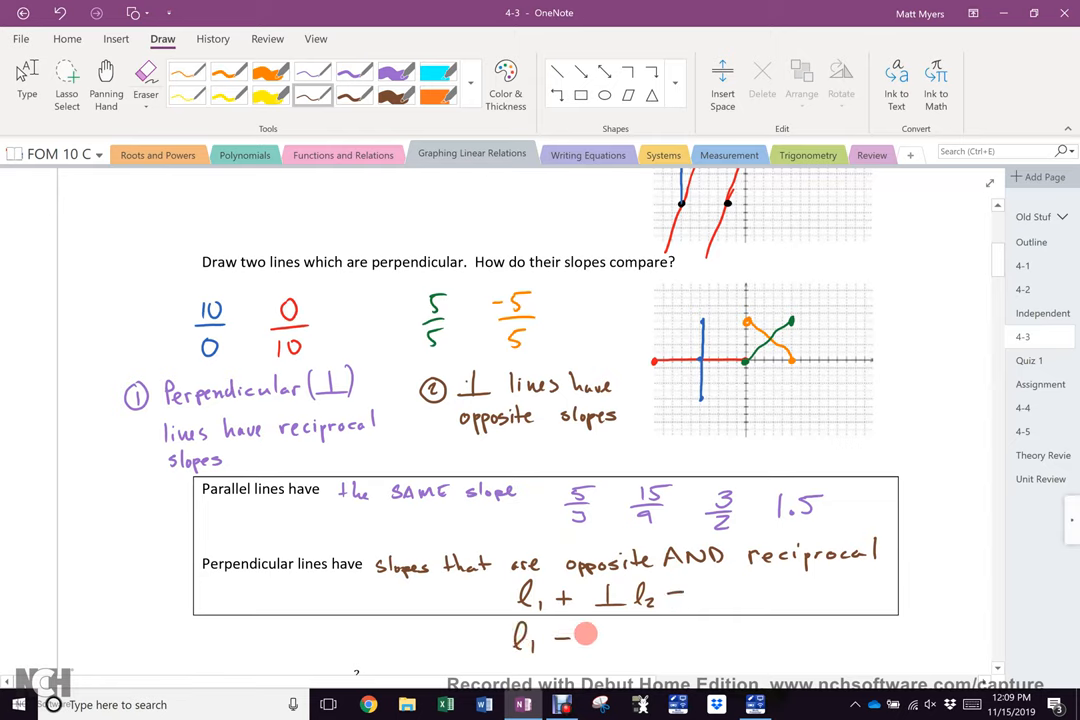
pyautogui.moveTo(570, 635); pyautogui.dragTo(635, 645)
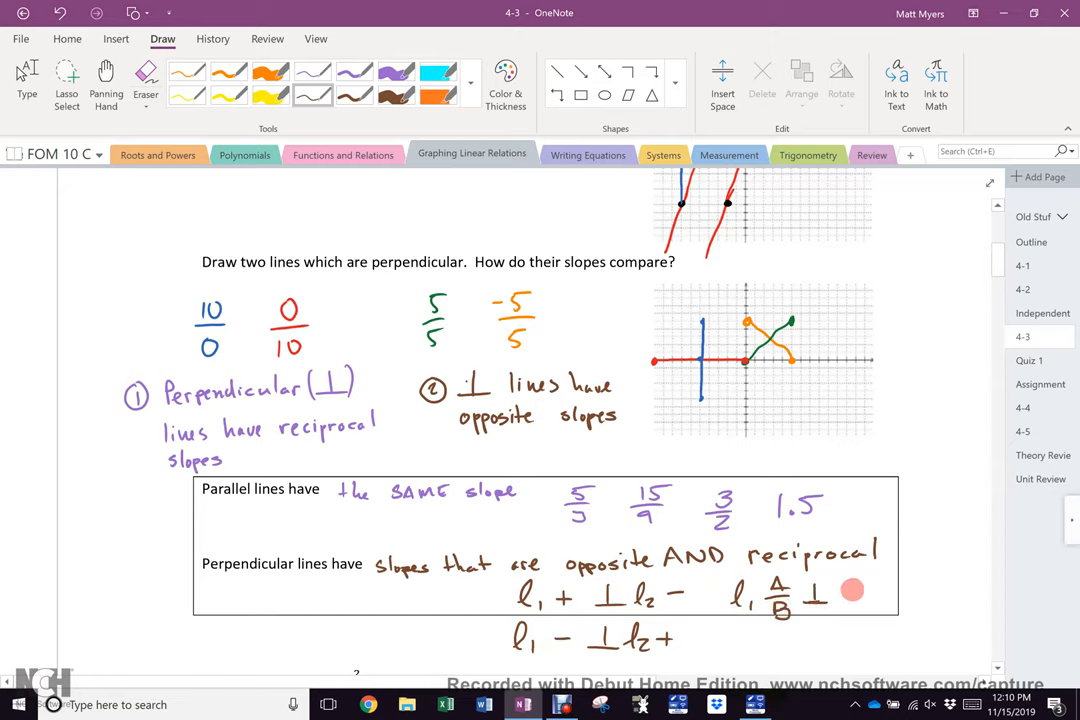
pyautogui.moveTo(850, 585); pyautogui.dragTo(843, 605)
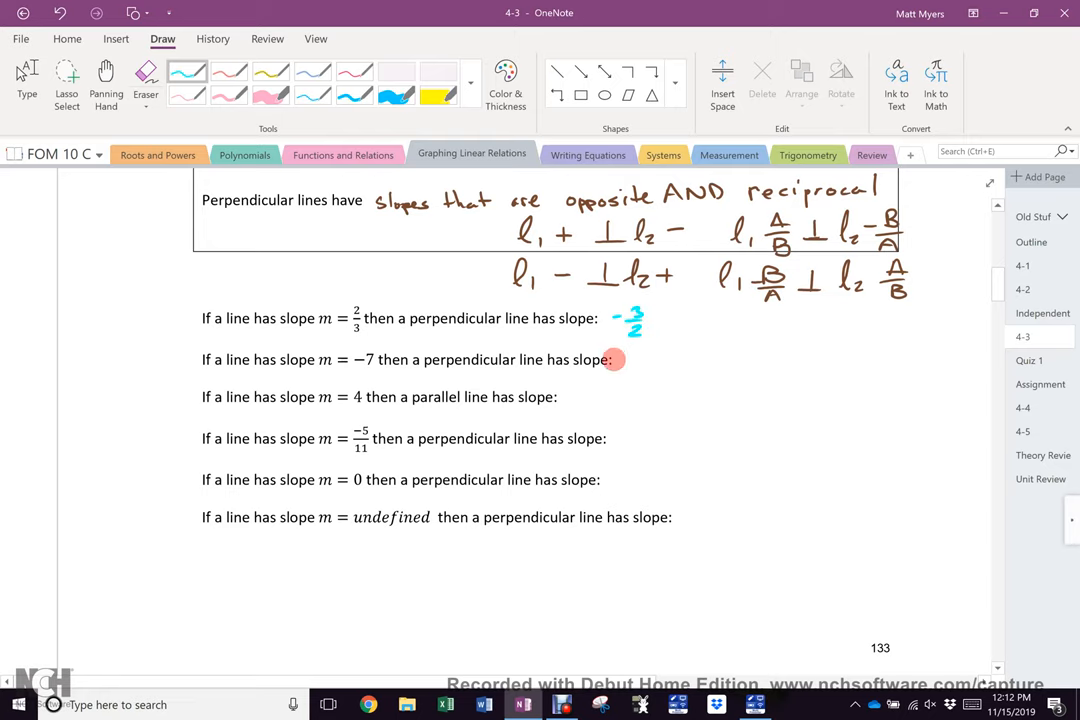
pyautogui.moveTo(623, 359)
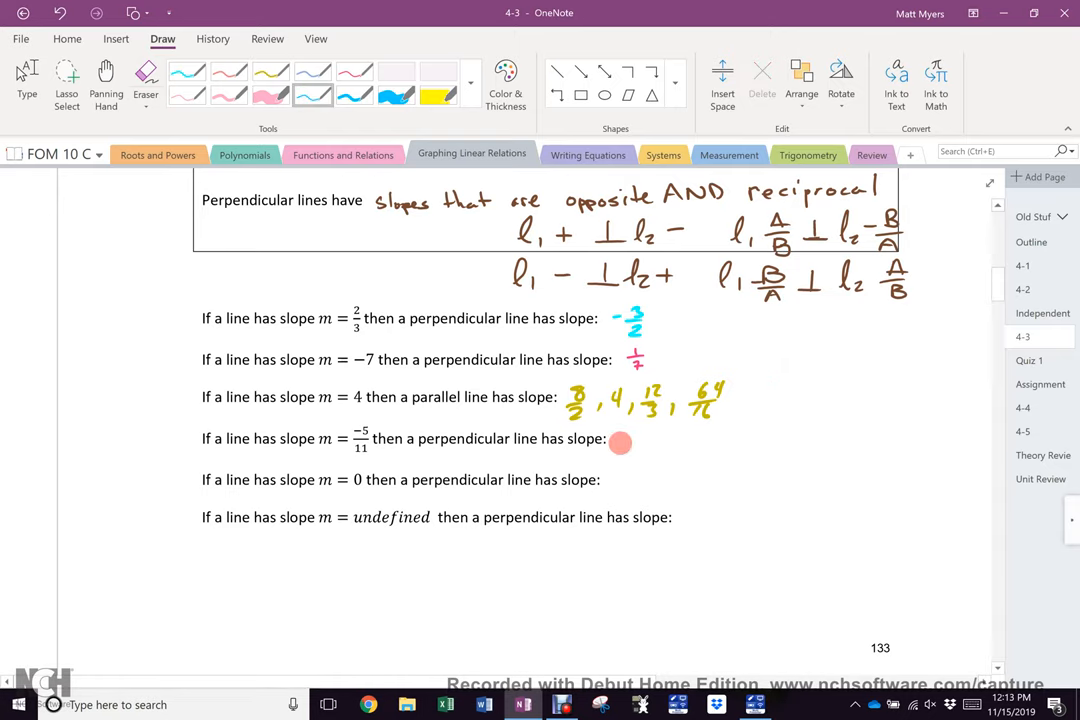
# Step: Ink 11/5 beside −5/11, then in pink write 'undefined' for the slope 0 question
pyautogui.moveTo(625, 445); pyautogui.dragTo(655, 445)
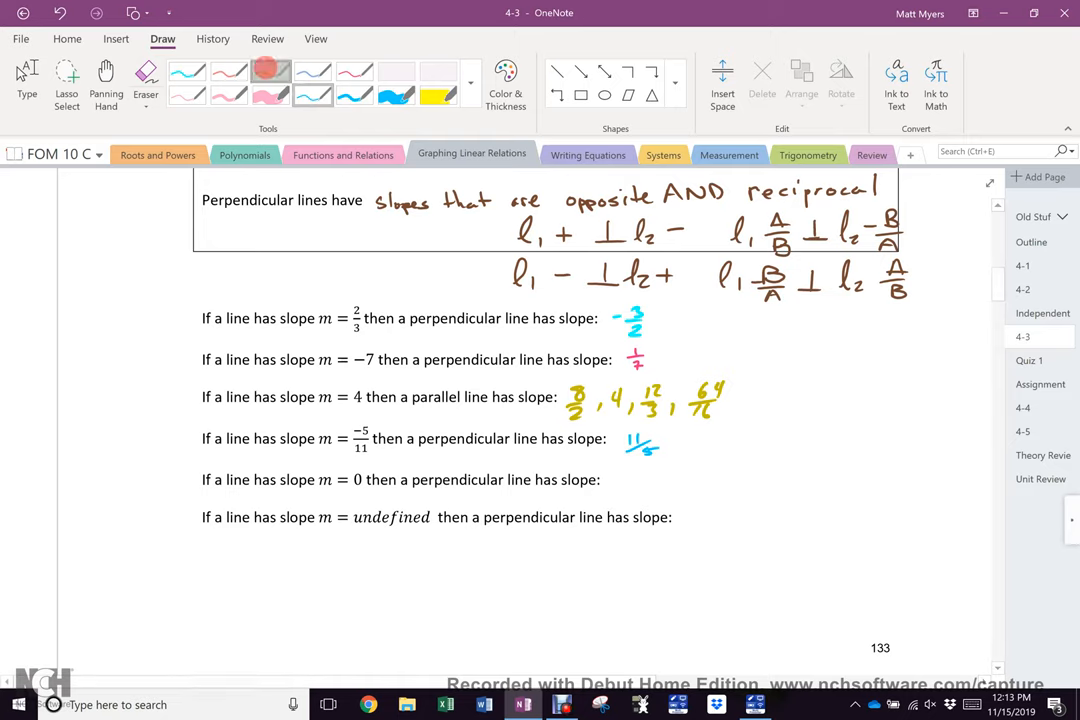
pyautogui.click(187, 96)
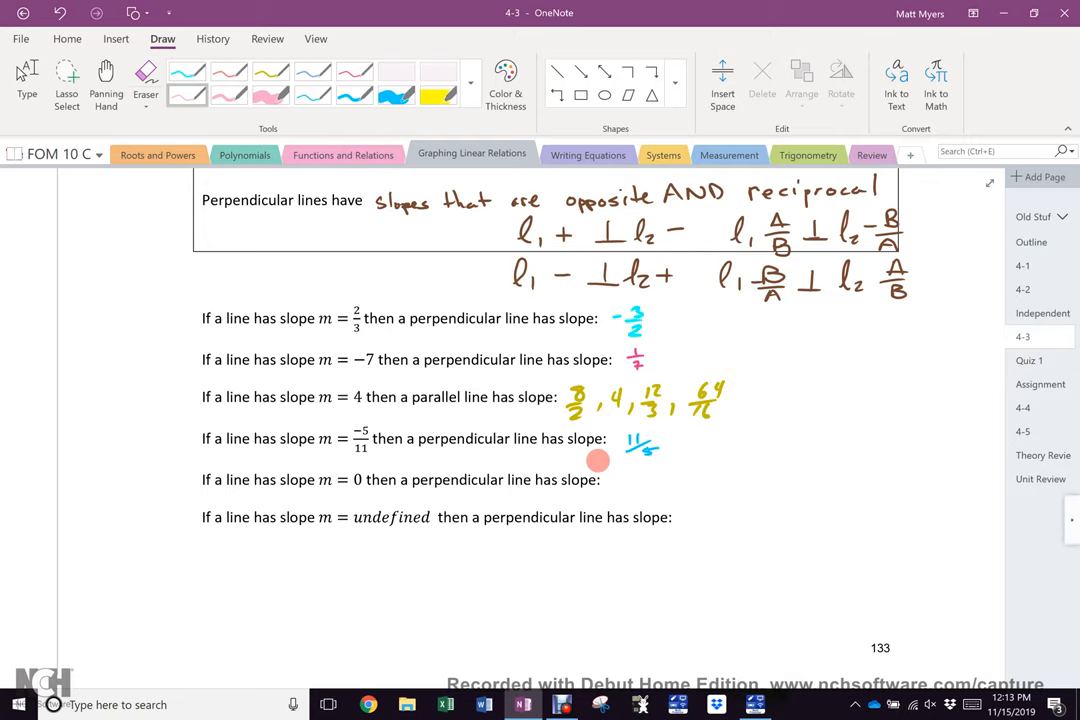
pyautogui.moveTo(615, 480); pyautogui.dragTo(648, 475)
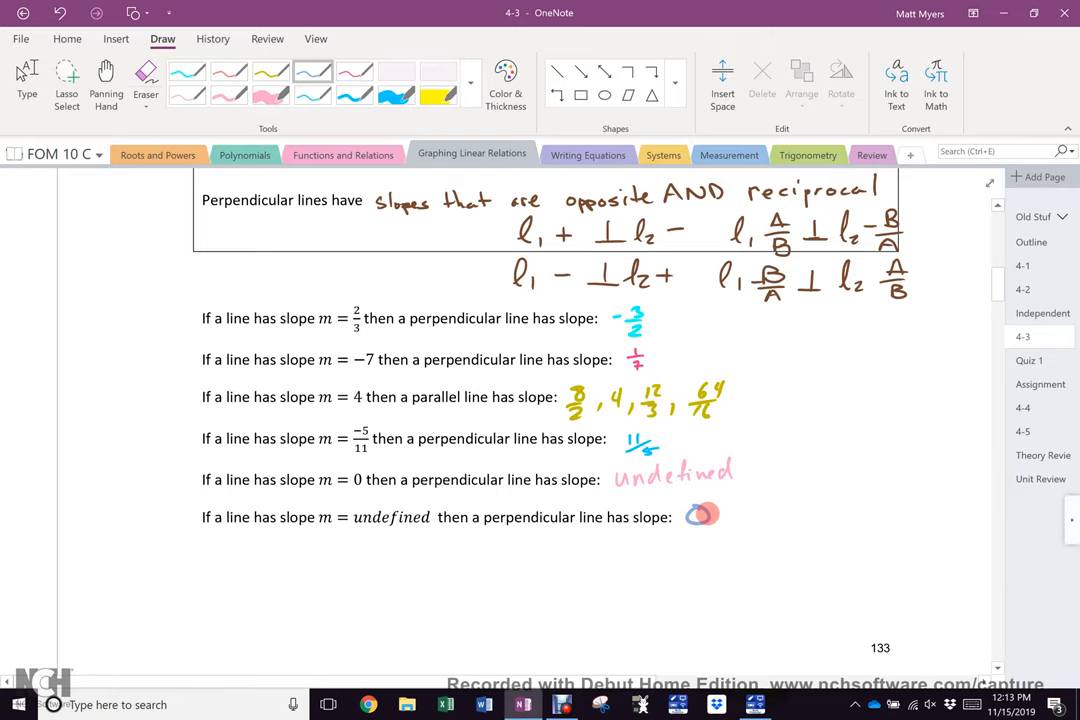
# Step: Switch to the Functions and Relations section
pyautogui.click(343, 154)
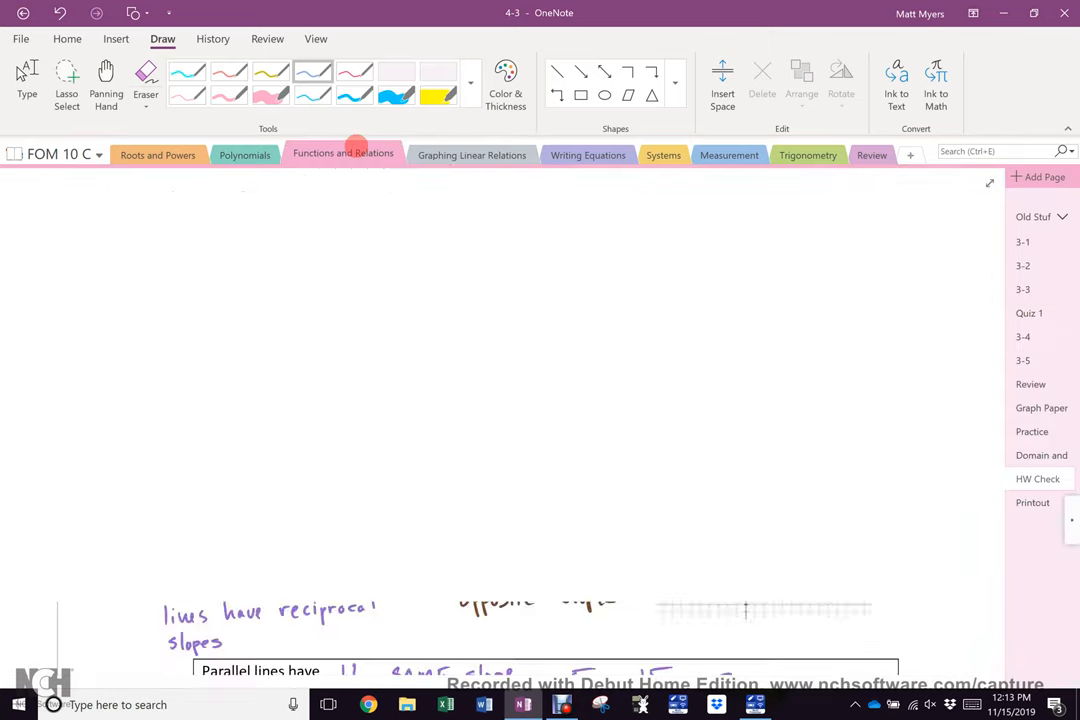
# Step: Go to the Graph Paper page and scroll down to its coordinate axes
pyautogui.click(1041, 407)
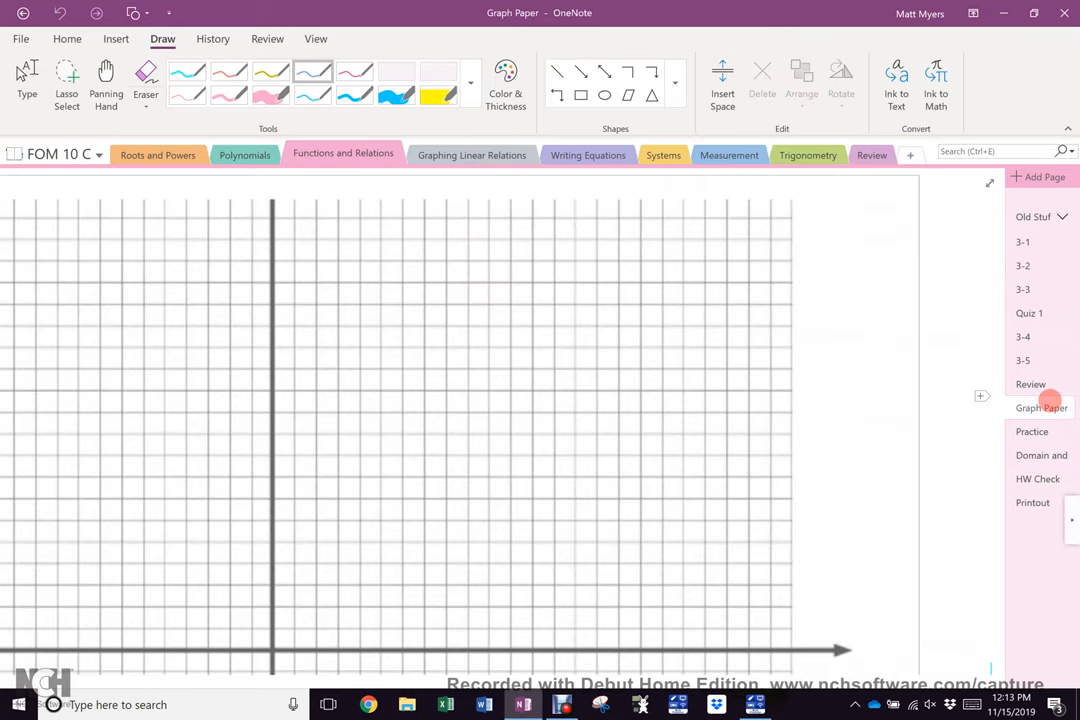
pyautogui.scroll(-3)
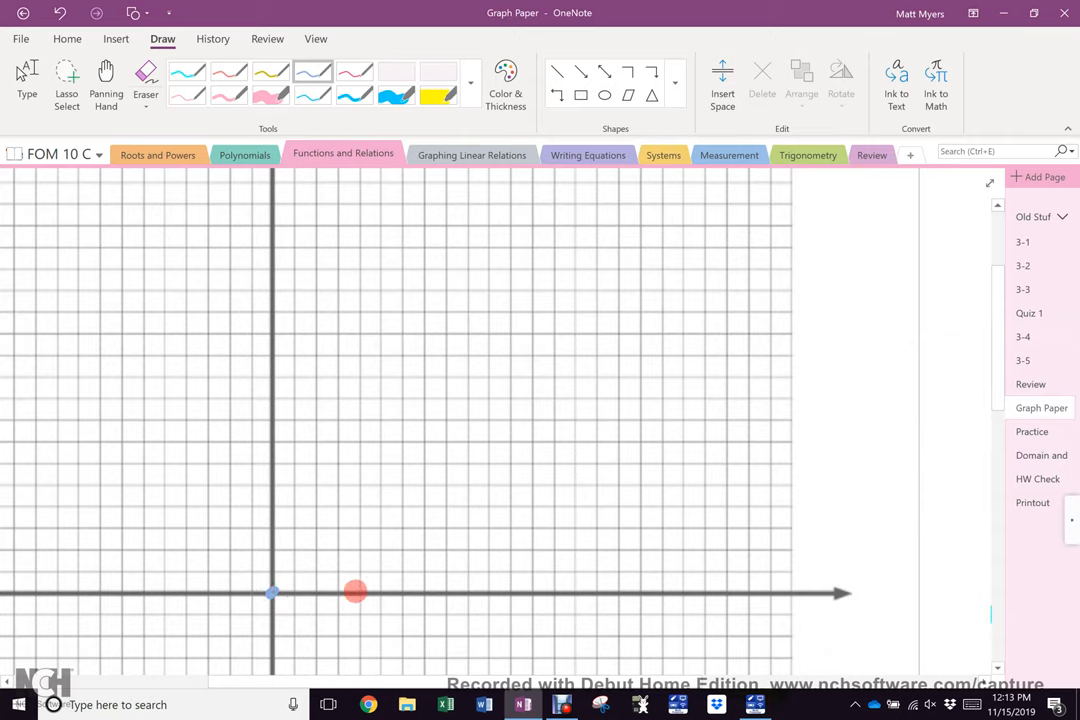
# Step: Ink lines of increasing steepness from the origin, labelling the flat blue one 1/24
pyautogui.moveTo(355, 591); pyautogui.dragTo(451, 590)
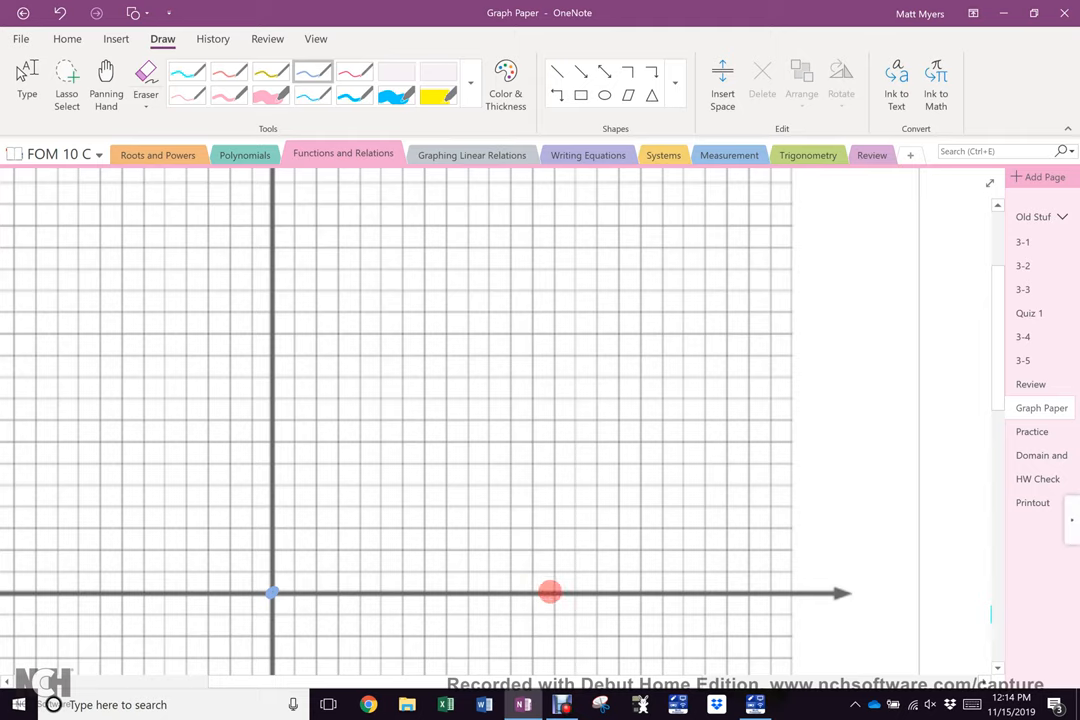
pyautogui.moveTo(550, 592); pyautogui.dragTo(654, 589)
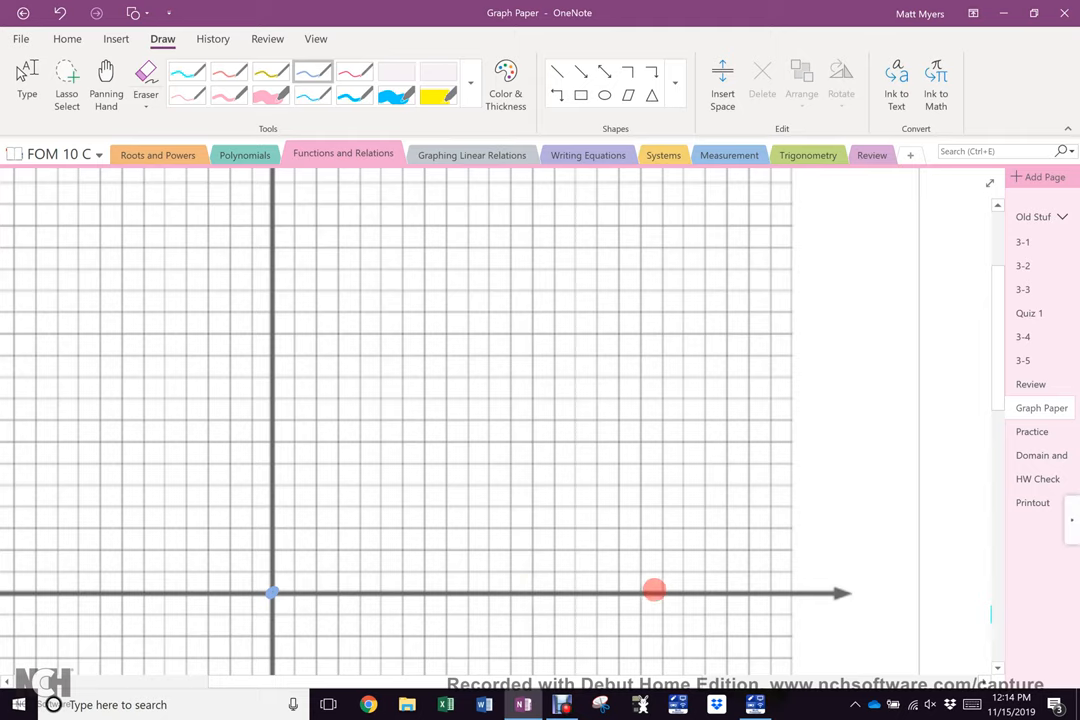
pyautogui.moveTo(654, 590); pyautogui.dragTo(757, 586)
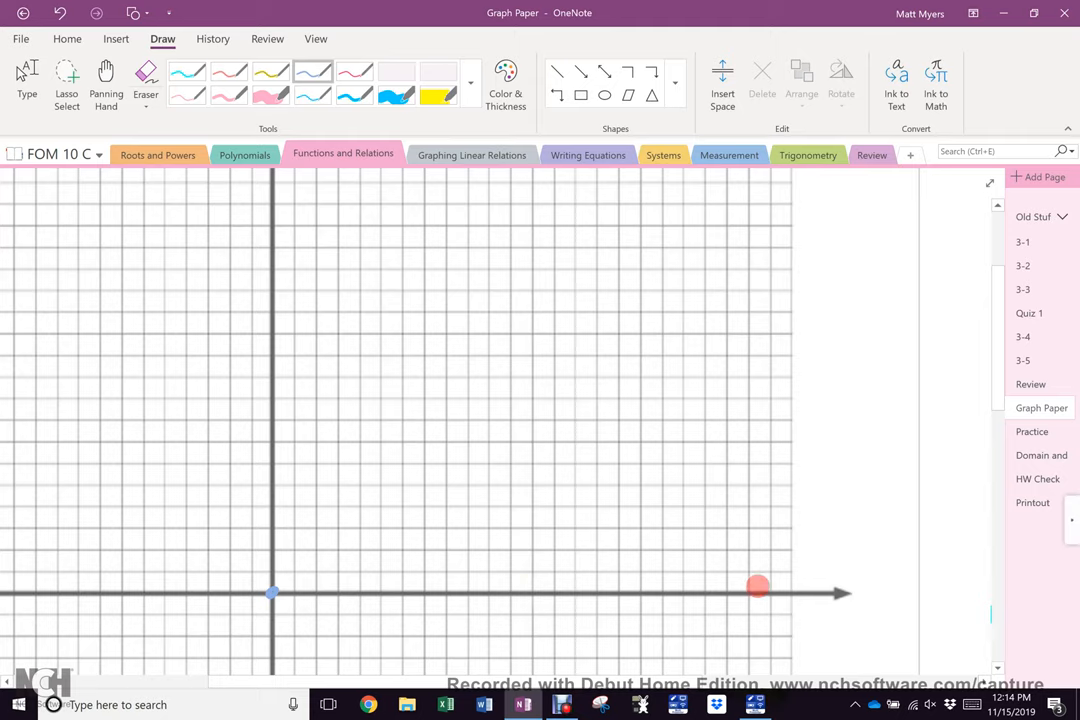
pyautogui.moveTo(757, 587); pyautogui.dragTo(789, 570)
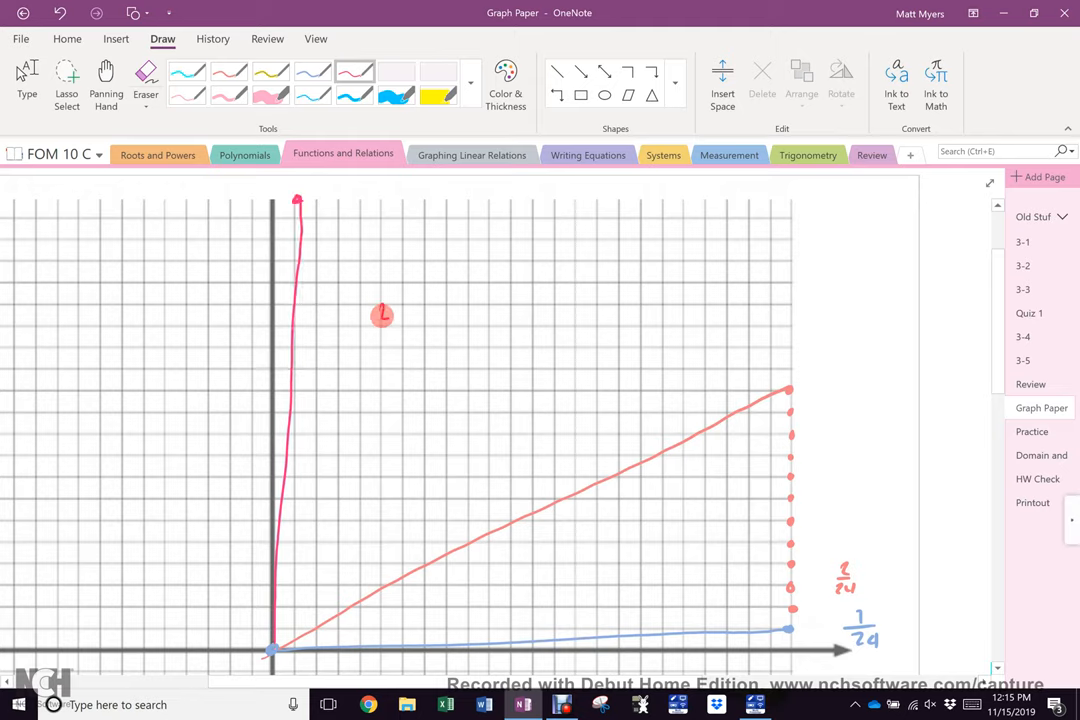
# Step: Write 24/1 = 24 and 24/.5 = 48 in pink beside the graph
pyautogui.moveTo(375, 315); pyautogui.dragTo(410, 340)
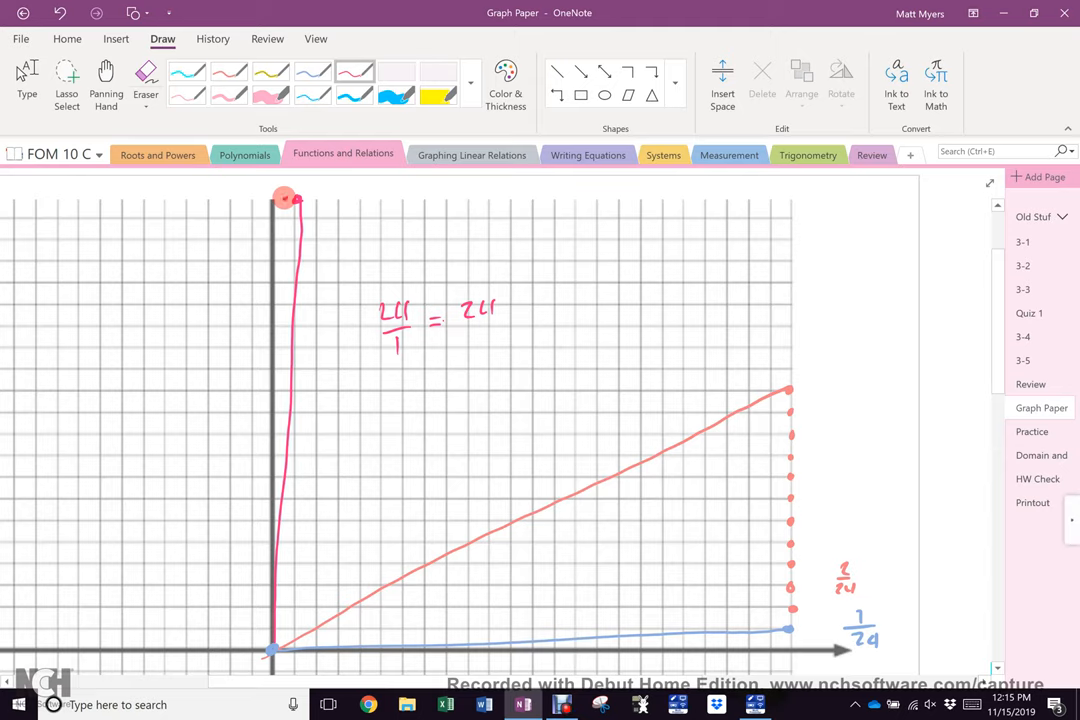
pyautogui.moveTo(380, 390); pyautogui.dragTo(410, 385)
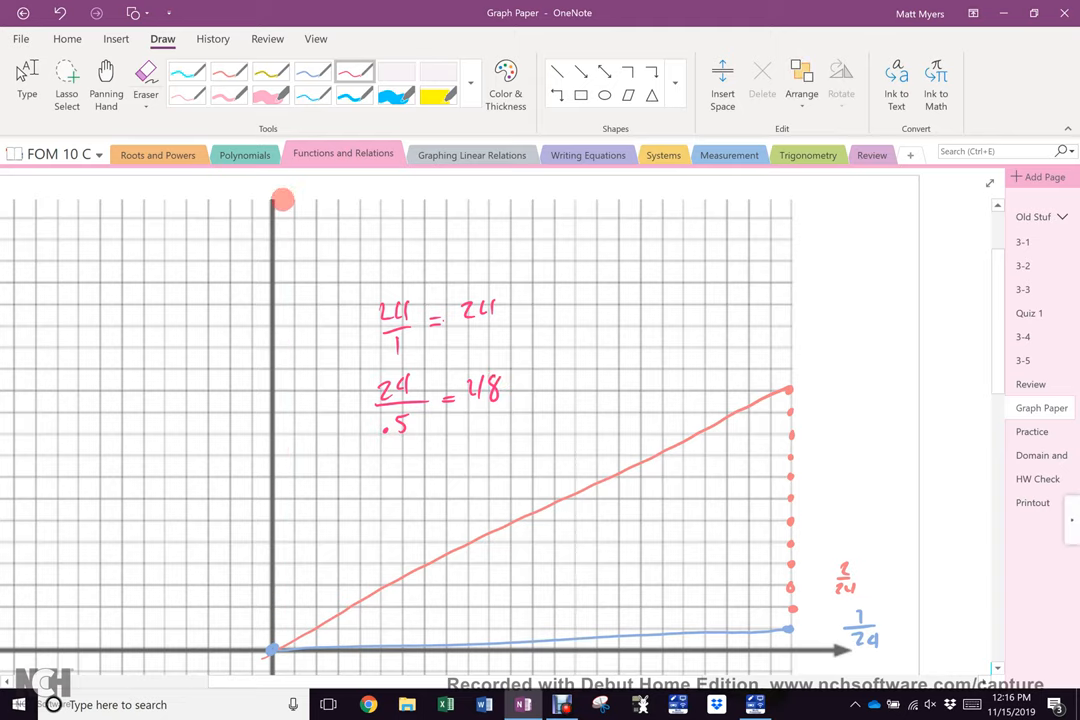
pyautogui.click(400, 460)
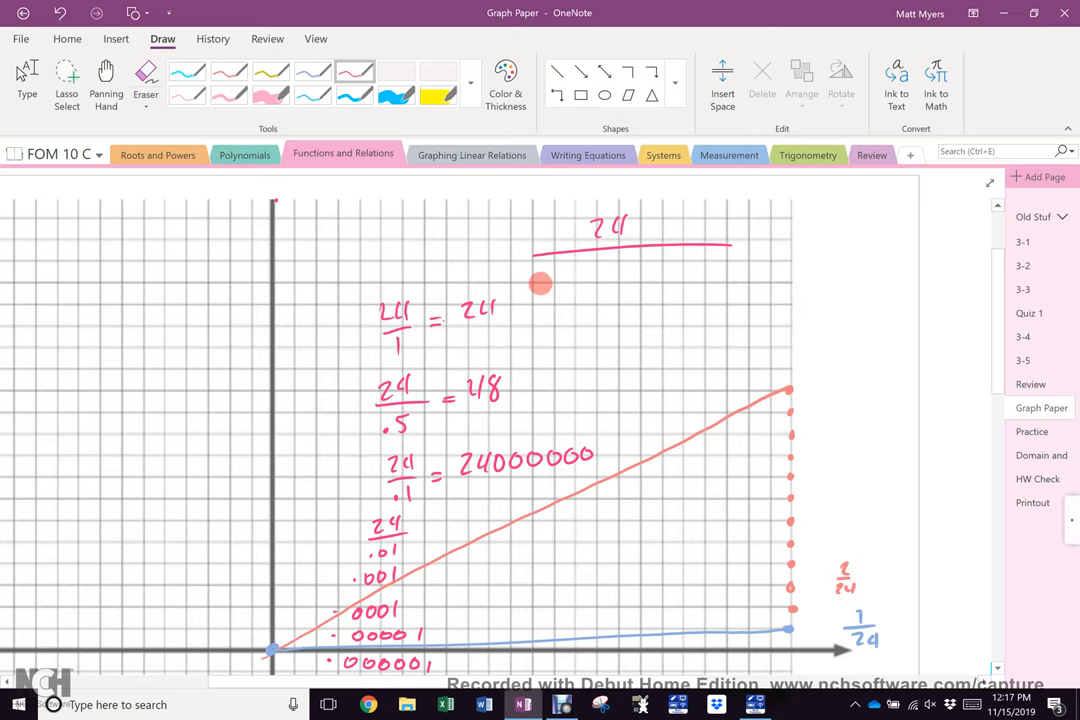
# Step: Write 24 over .000001, trace a pink line up the y-axis, and add a flat stroke
pyautogui.moveTo(530, 290); pyautogui.dragTo(620, 285)
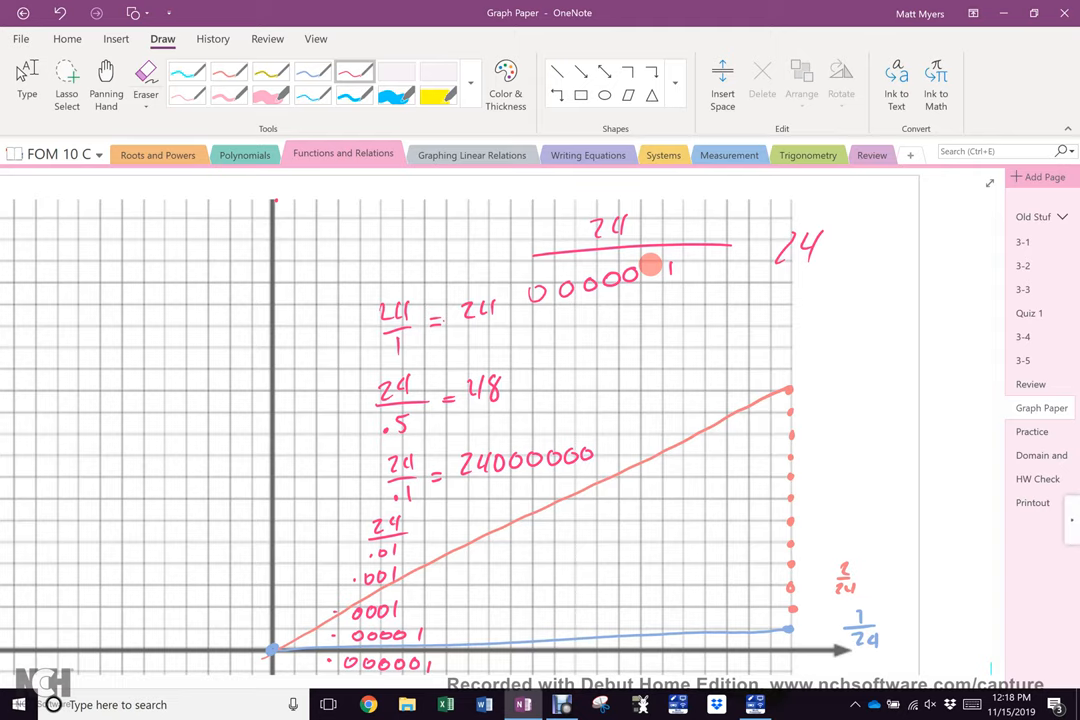
pyautogui.moveTo(268, 205); pyautogui.dragTo(268, 540)
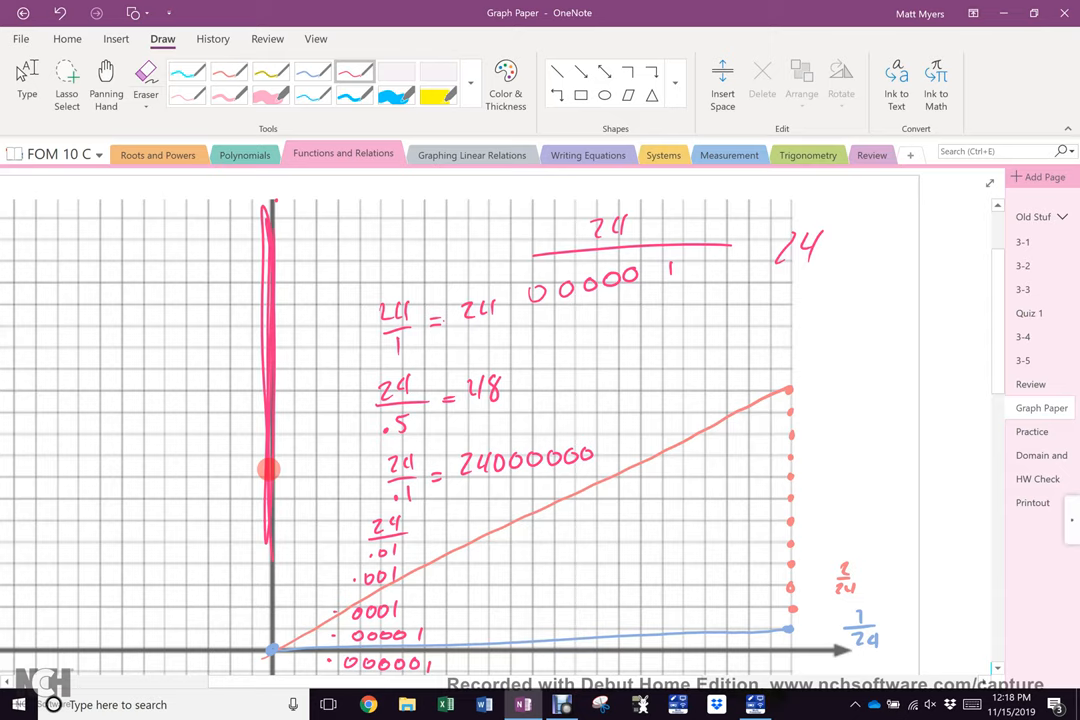
pyautogui.moveTo(485, 578); pyautogui.dragTo(730, 572)
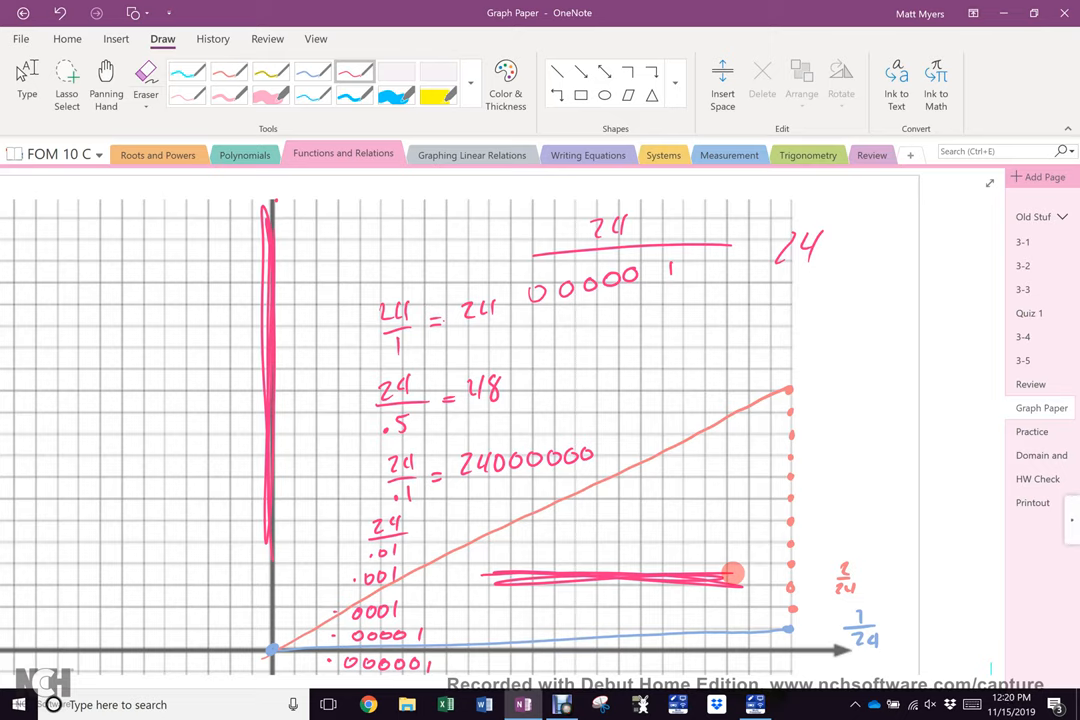
# Step: Scroll right to blank space and draw a row of pink tick marks
pyautogui.hscroll(3)
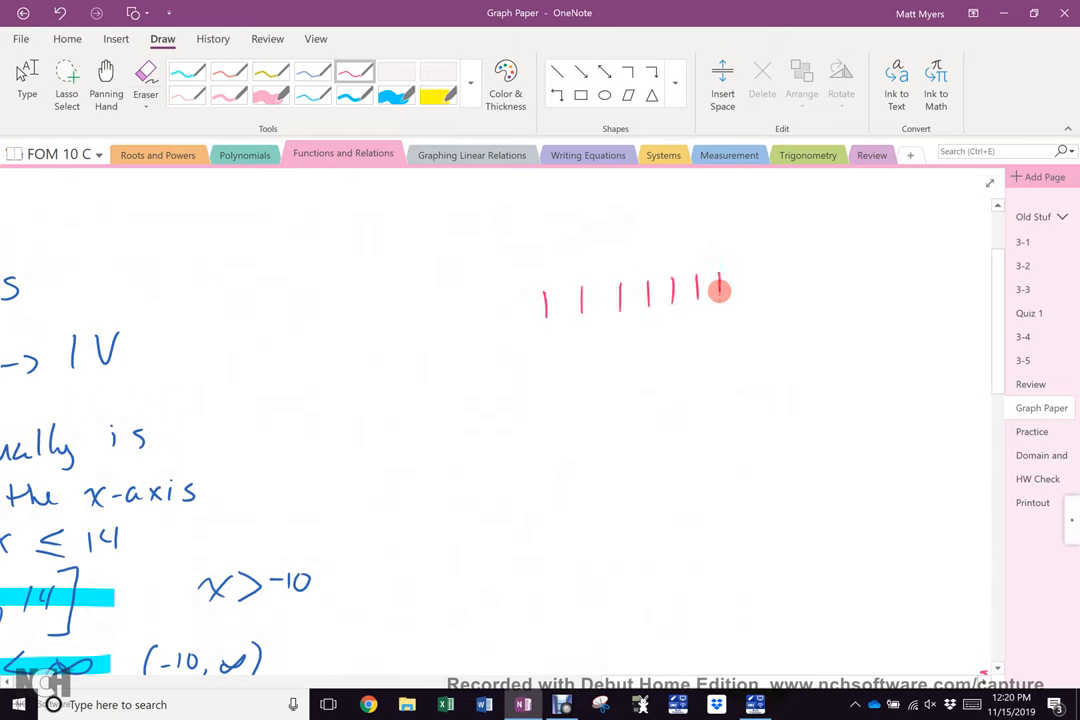
pyautogui.moveTo(720, 290); pyautogui.dragTo(770, 290)
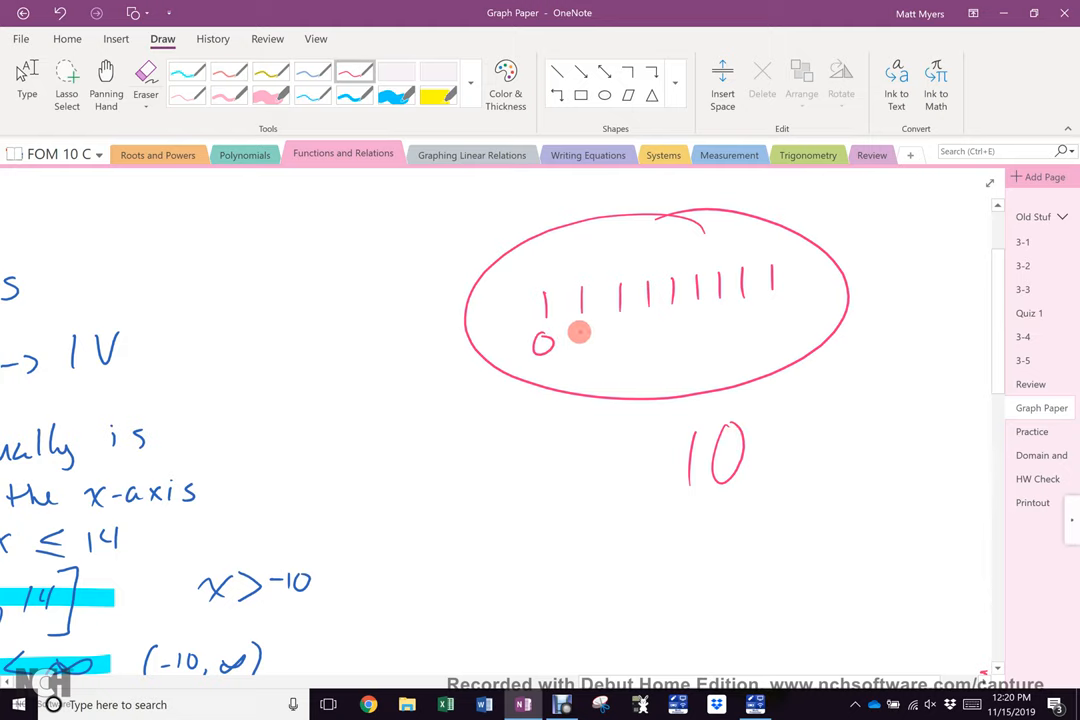
# Step: Number the tick marks 0 to 9, list ranges up to 30, and write 0/1
pyautogui.moveTo(575, 335); pyautogui.dragTo(695, 335)
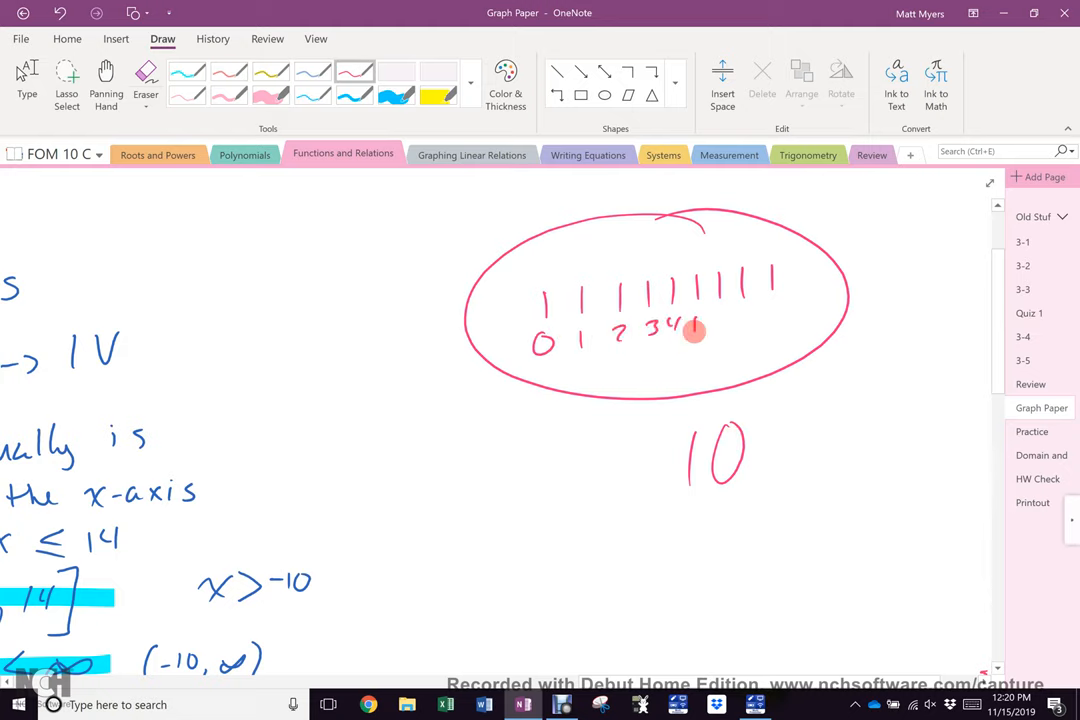
pyautogui.moveTo(690, 330); pyautogui.dragTo(795, 293)
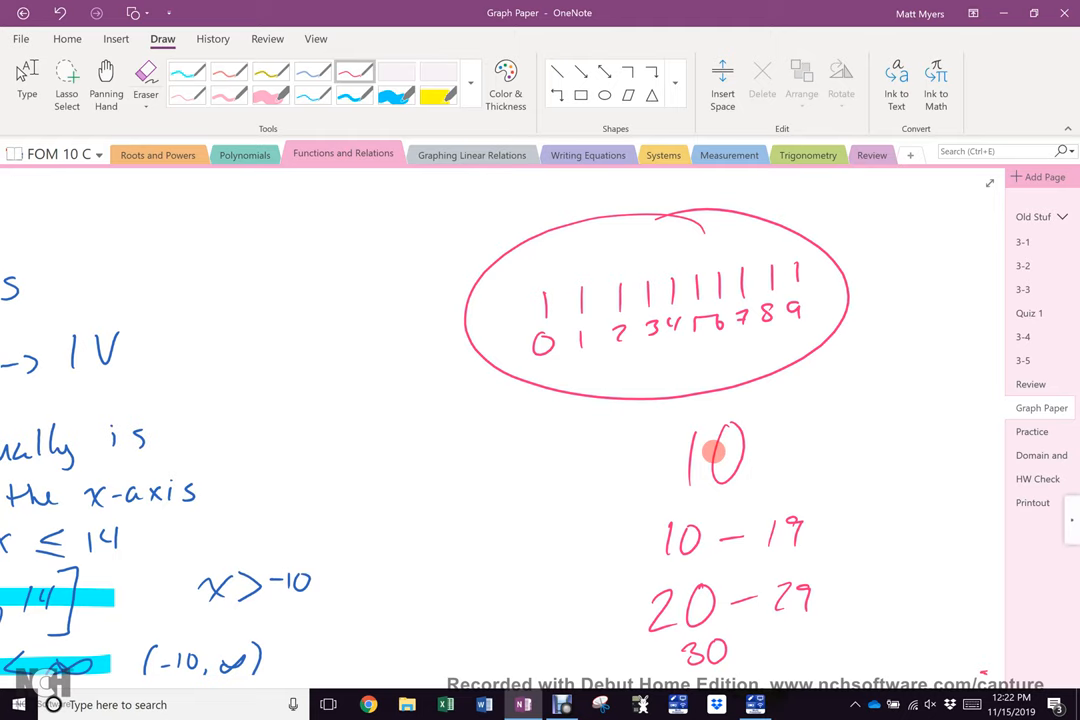
pyautogui.moveTo(300, 290); pyautogui.dragTo(340, 355)
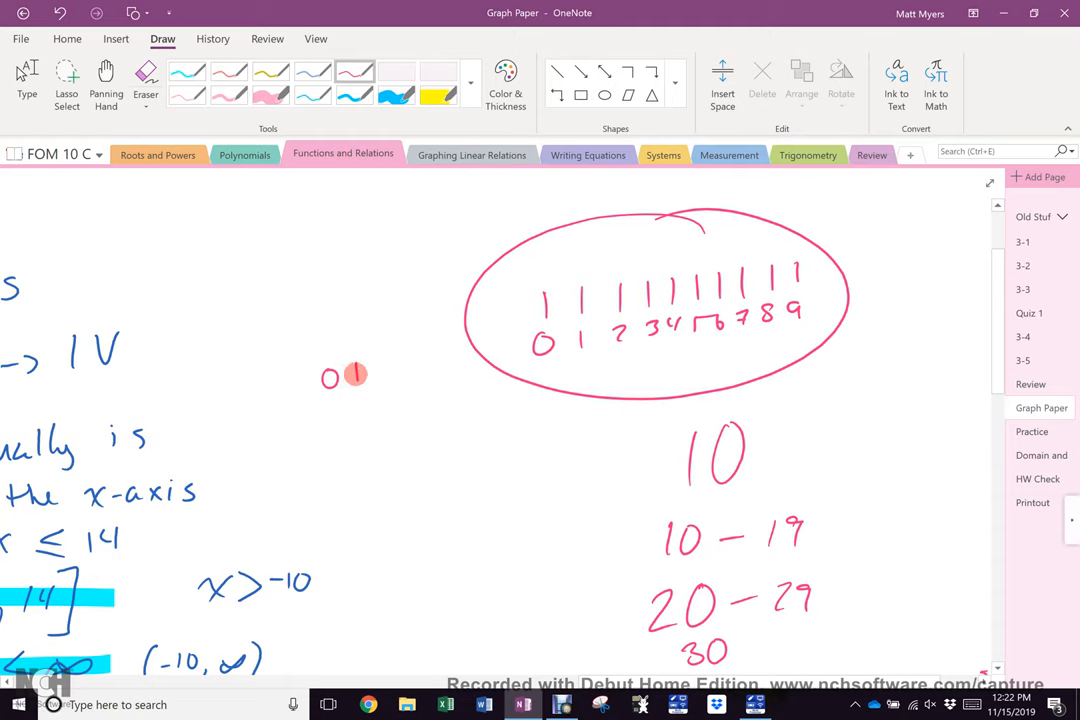
pyautogui.moveTo(355, 360); pyautogui.dragTo(333, 393)
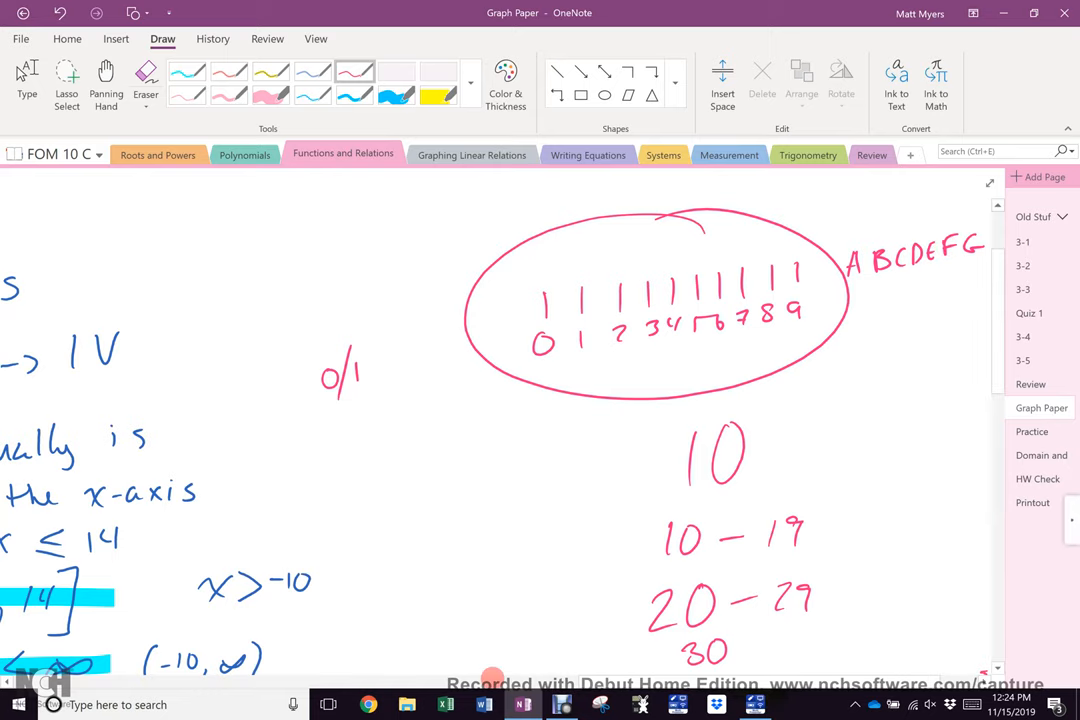
# Step: Return to page 4-3's question 1 in Graphing Linear Relations and choose cyan ink
pyautogui.click(471, 155)
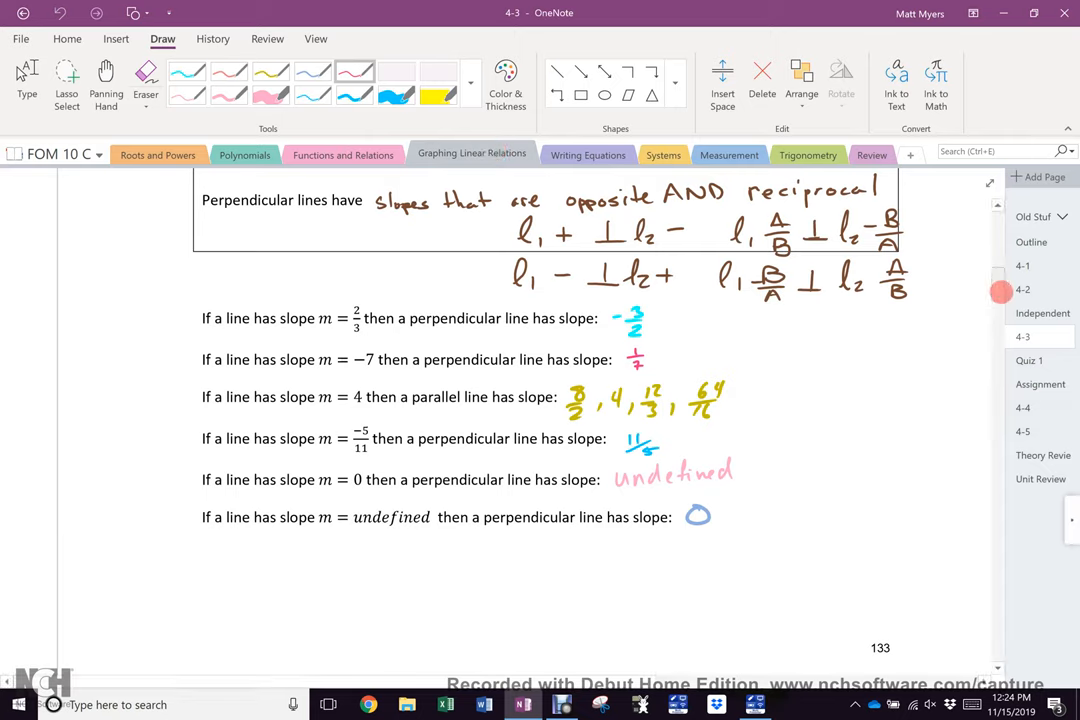
pyautogui.scroll(-3)
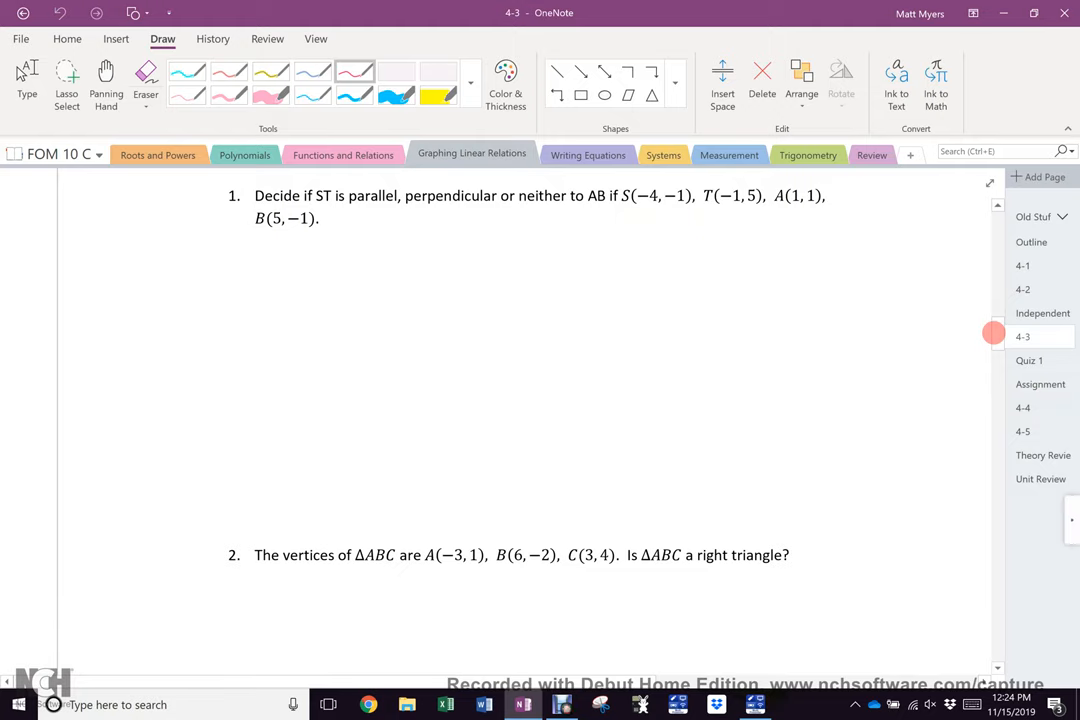
pyautogui.click(438, 95)
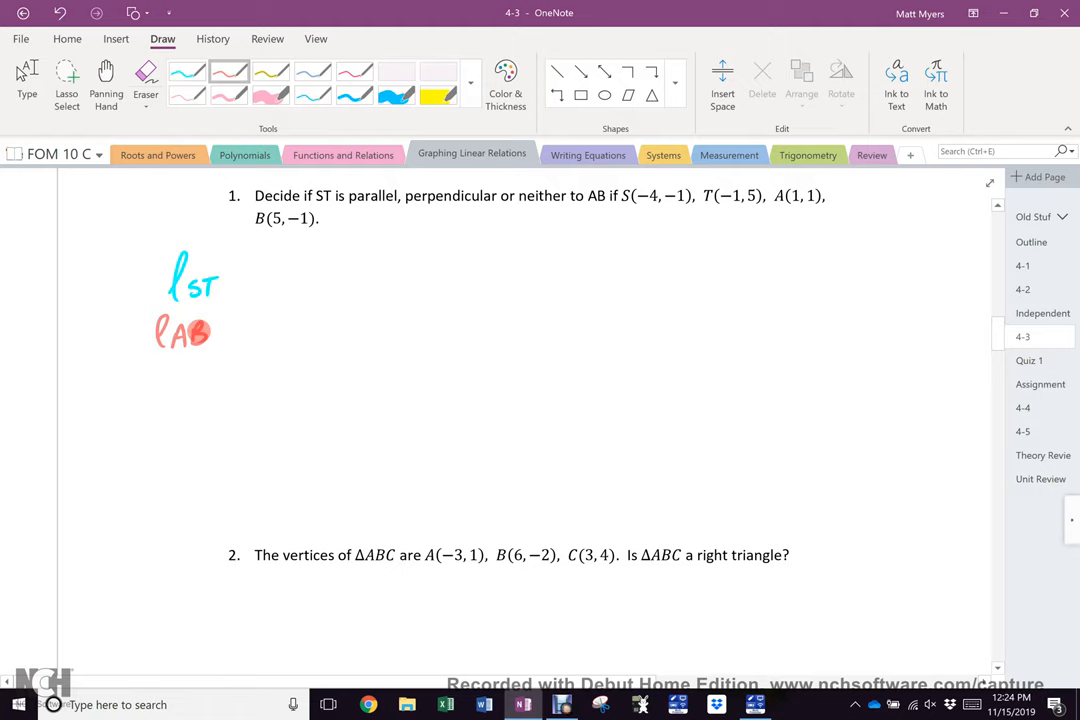
# Step: Finish the ℓAB label, underline 'neither', and begin writing m ℓST =
pyautogui.moveTo(345, 213); pyautogui.dragTo(393, 208)
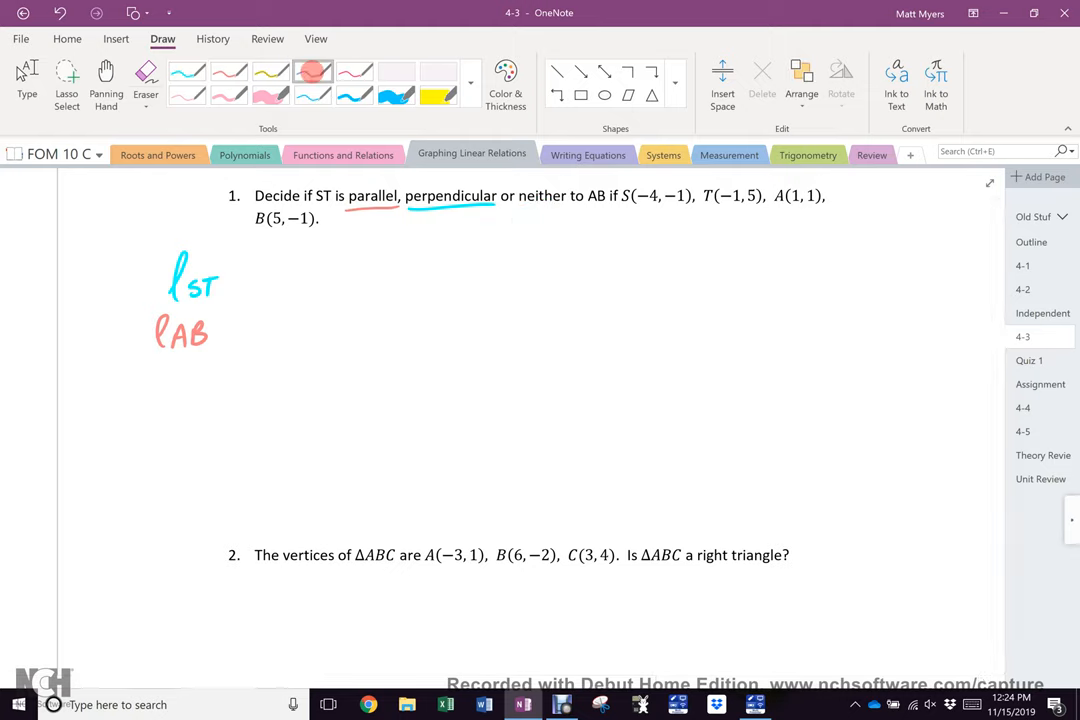
pyautogui.moveTo(515, 210); pyautogui.dragTo(568, 205)
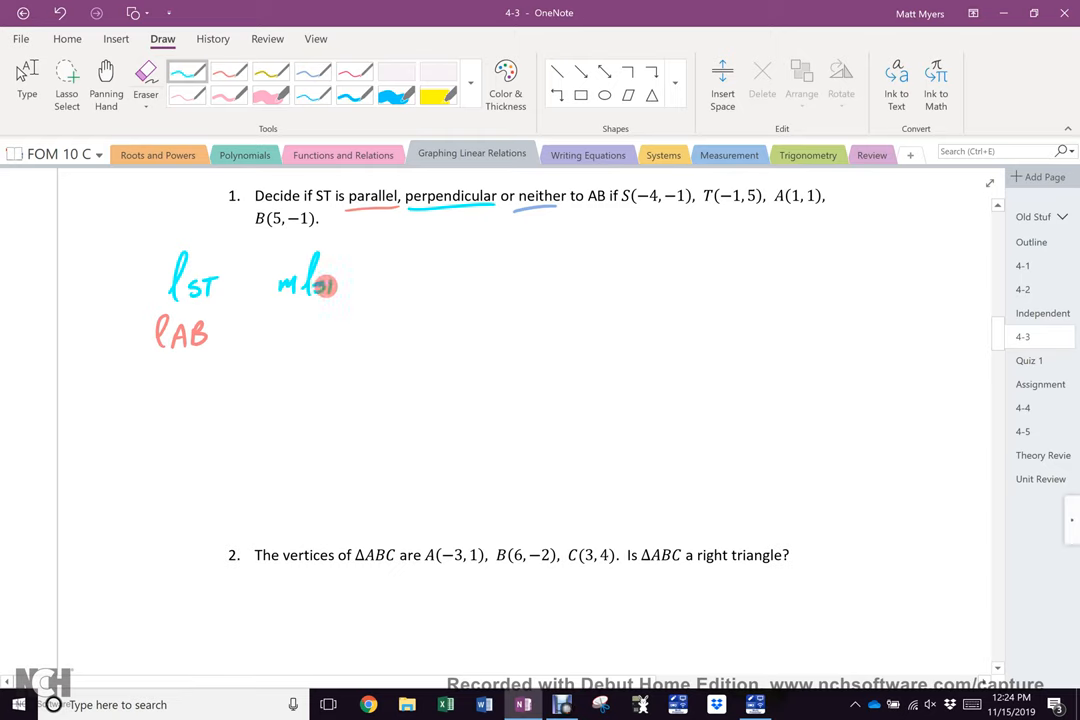
pyautogui.moveTo(320, 285); pyautogui.dragTo(355, 280)
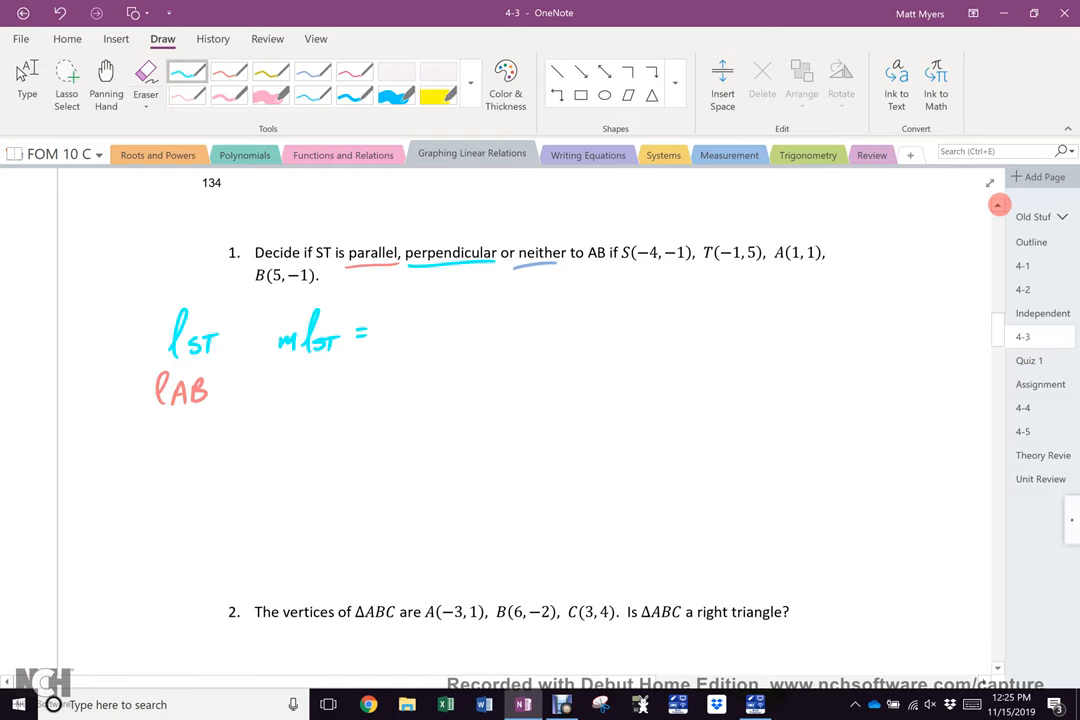
# Step: Substitute S and T into the slope formula, reducing ℓST's slope to 6/3 = 2/1
pyautogui.click(442, 76)
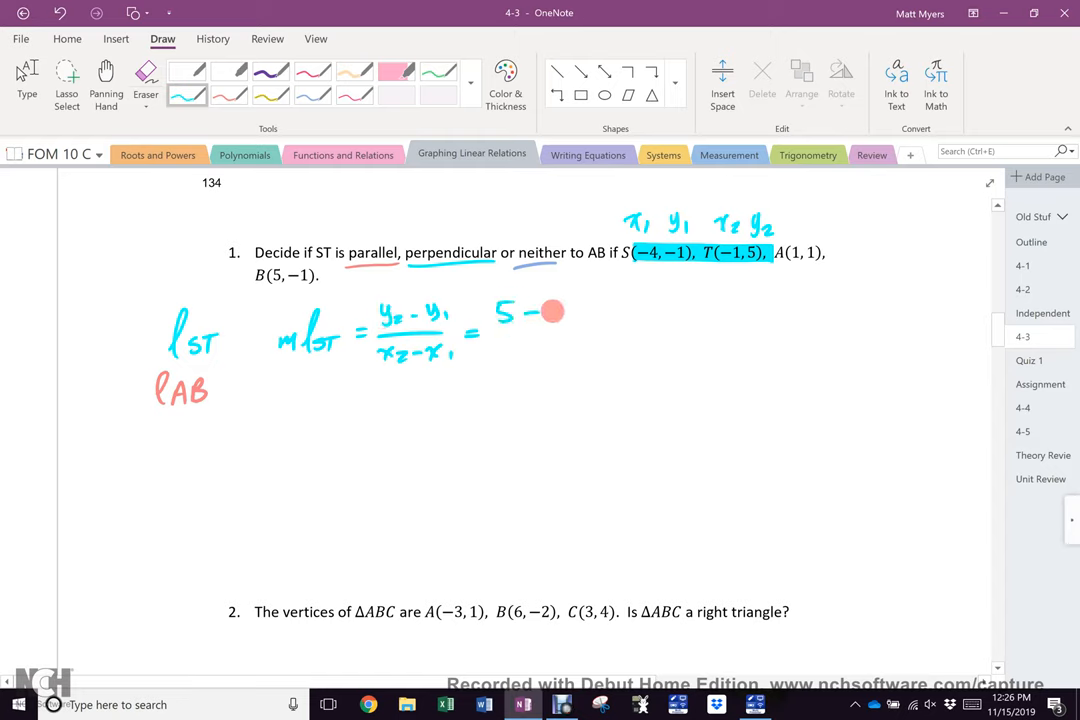
pyautogui.moveTo(545, 310); pyautogui.dragTo(580, 320)
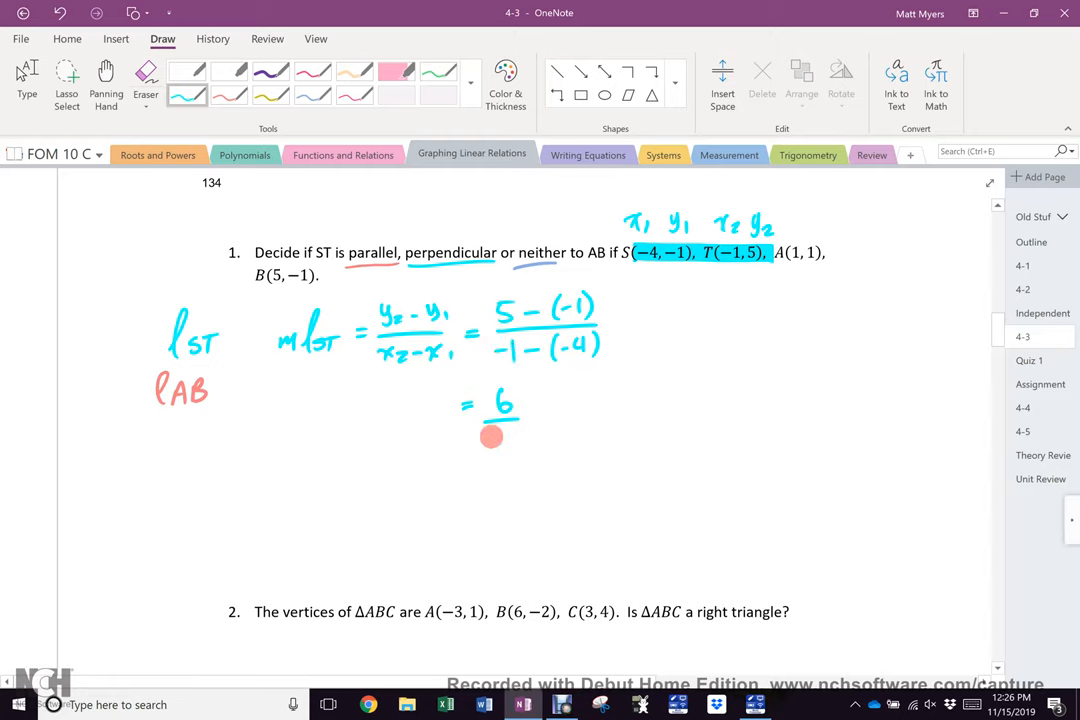
pyautogui.moveTo(485, 445); pyautogui.dragTo(515, 450)
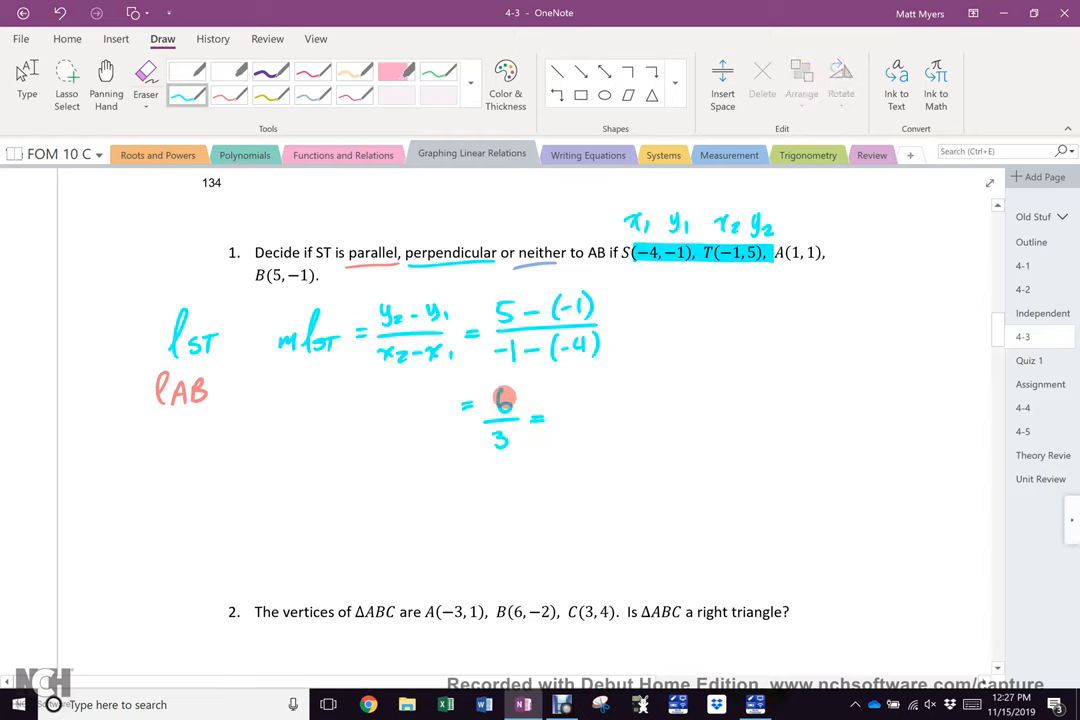
pyautogui.moveTo(504, 400); pyautogui.dragTo(560, 412)
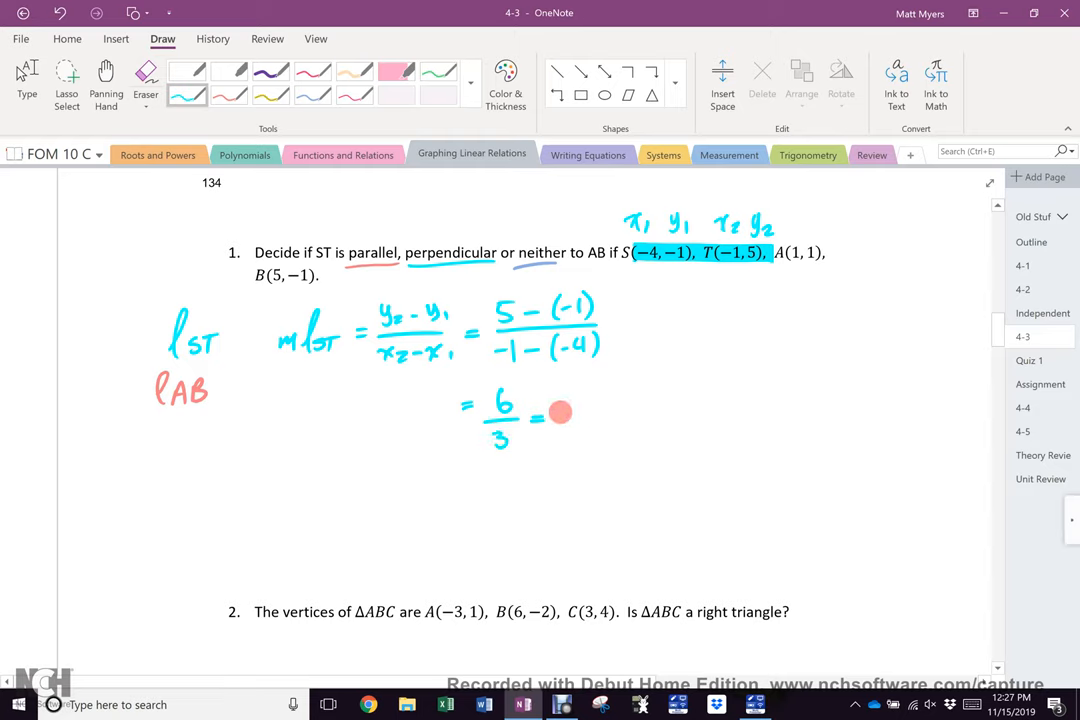
pyautogui.moveTo(555, 415); pyautogui.dragTo(575, 440)
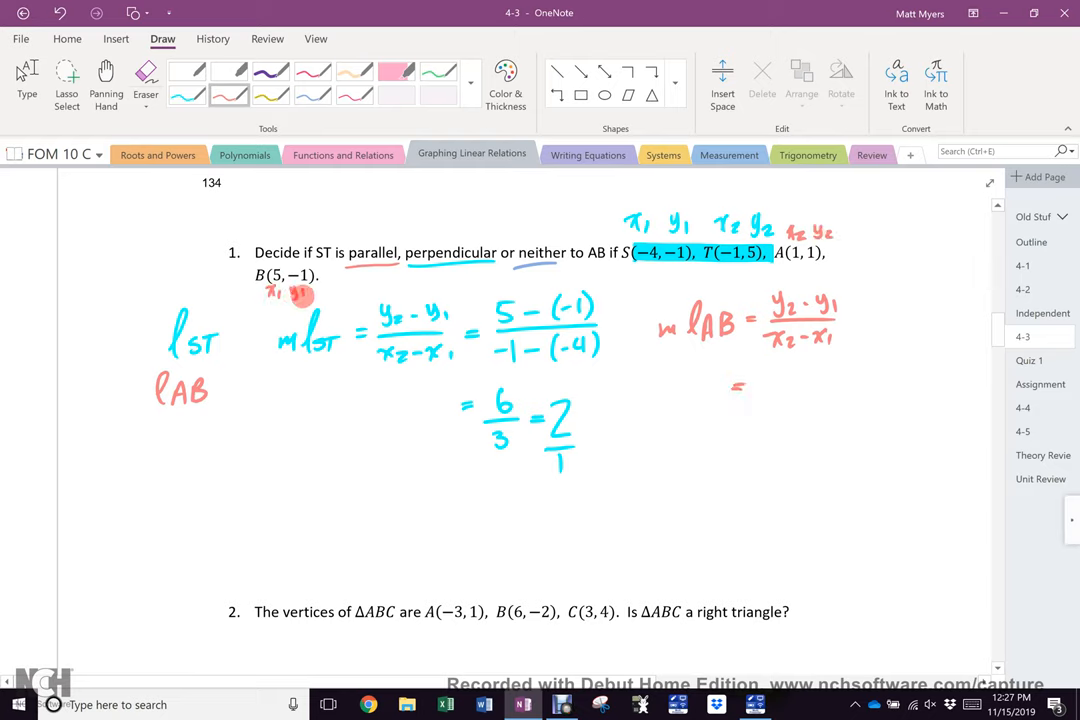
# Step: Substitute B and A into AB's slope, giving (1 − (−1))/(1 − 5) = −1/2
pyautogui.click(775, 380)
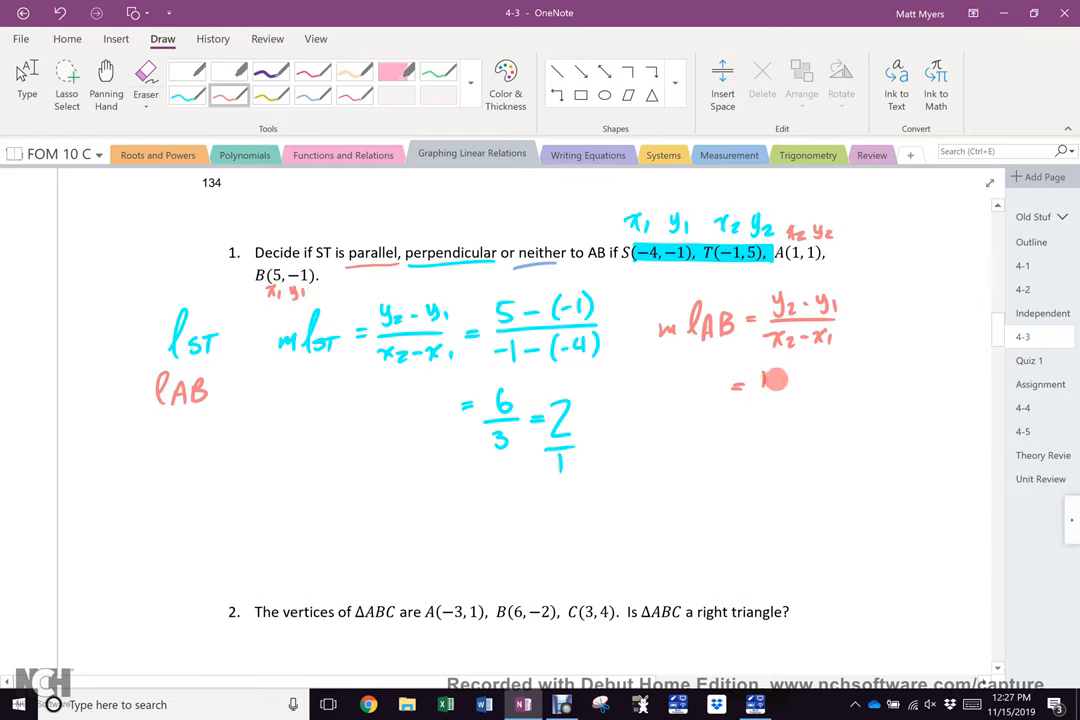
pyautogui.moveTo(765, 385); pyautogui.dragTo(840, 395)
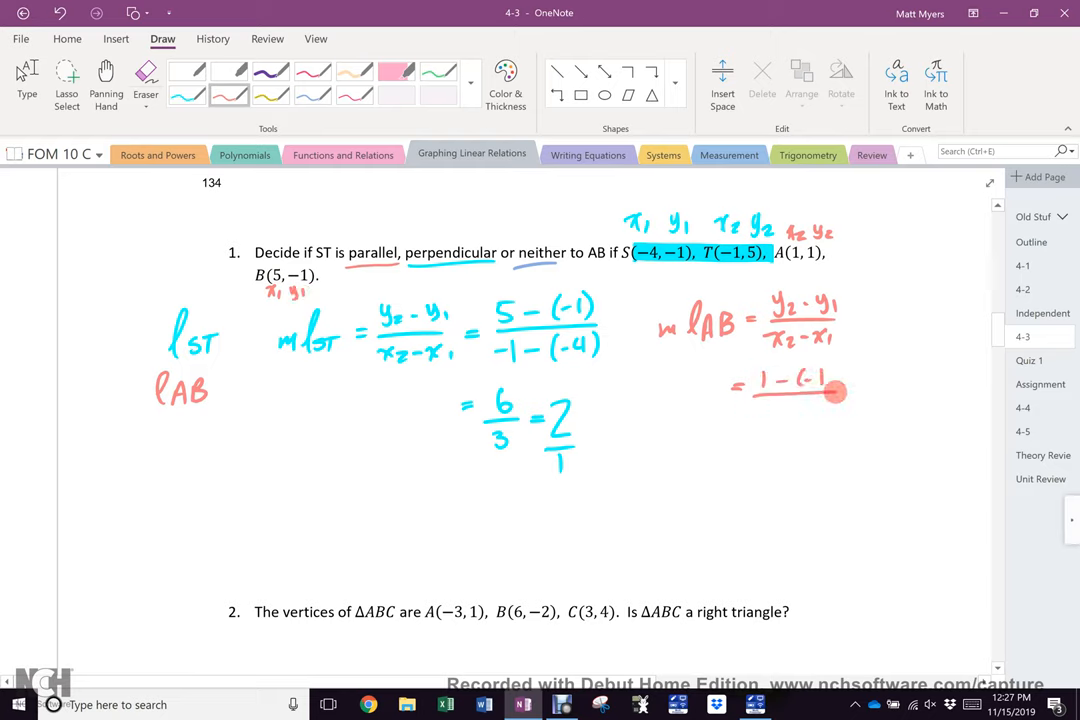
pyautogui.moveTo(835, 392); pyautogui.dragTo(762, 418)
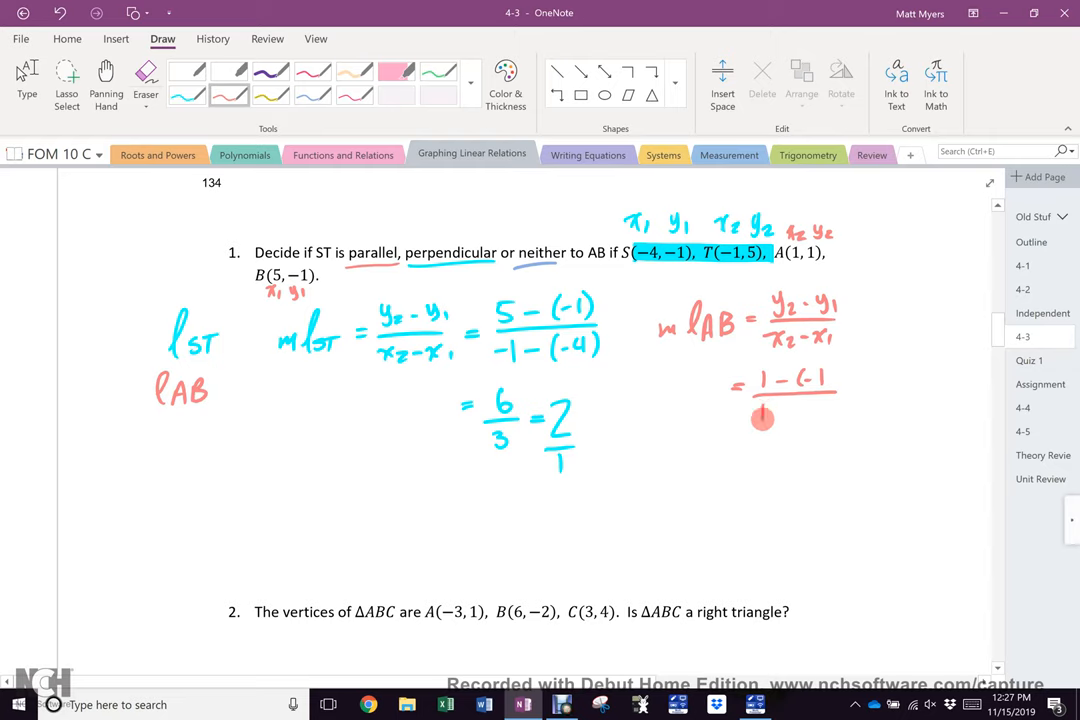
pyautogui.moveTo(790, 415); pyautogui.dragTo(815, 410)
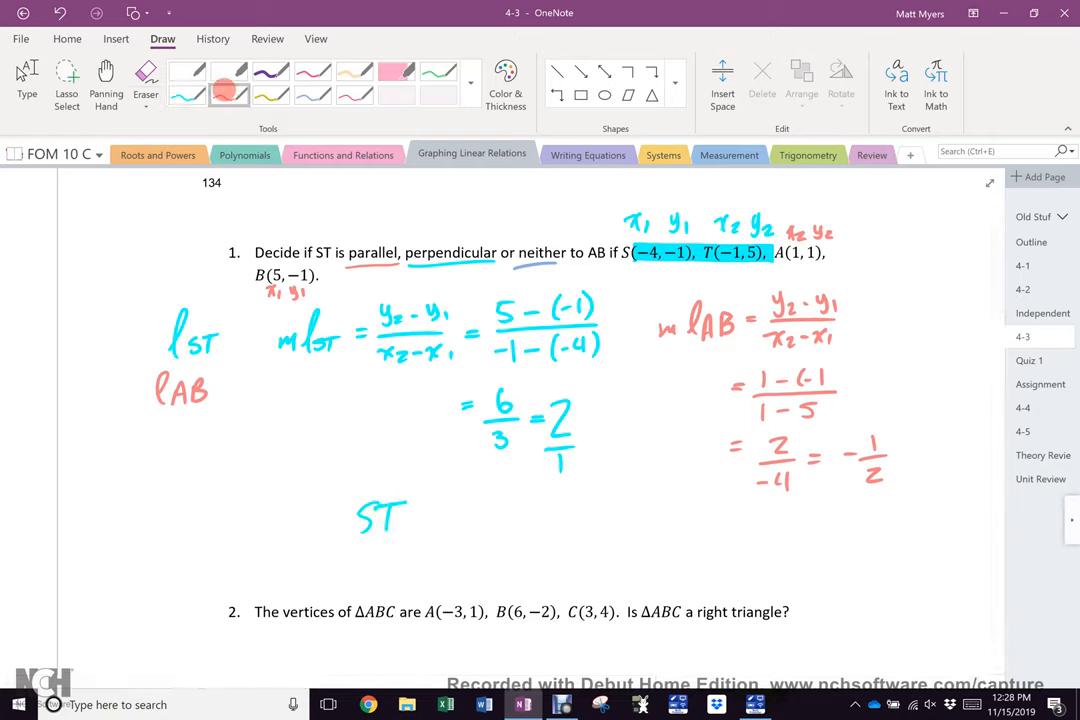
# Step: Ink AB beside ST and mark the relationship as ST ⊥ AB
pyautogui.write('AB')
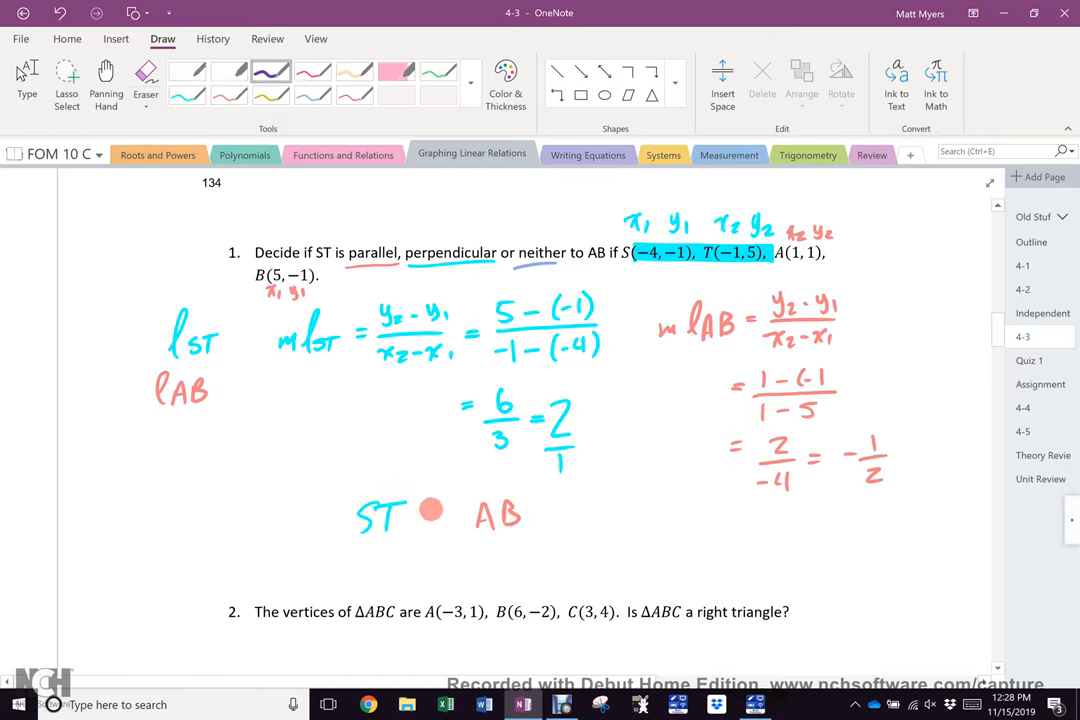
pyautogui.moveTo(430, 510); pyautogui.dragTo(460, 535)
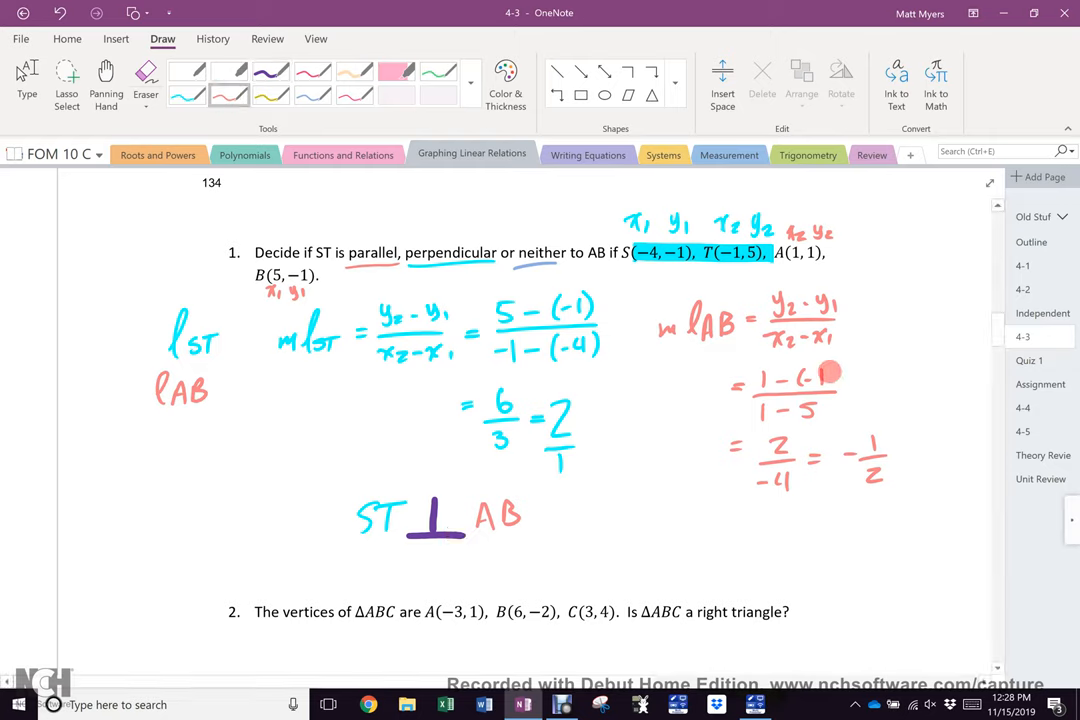
# Step: Scroll down to question 2 on triangle ABC with A(−3,1), B(6,−2), C(3,4)
pyautogui.scroll(-3)
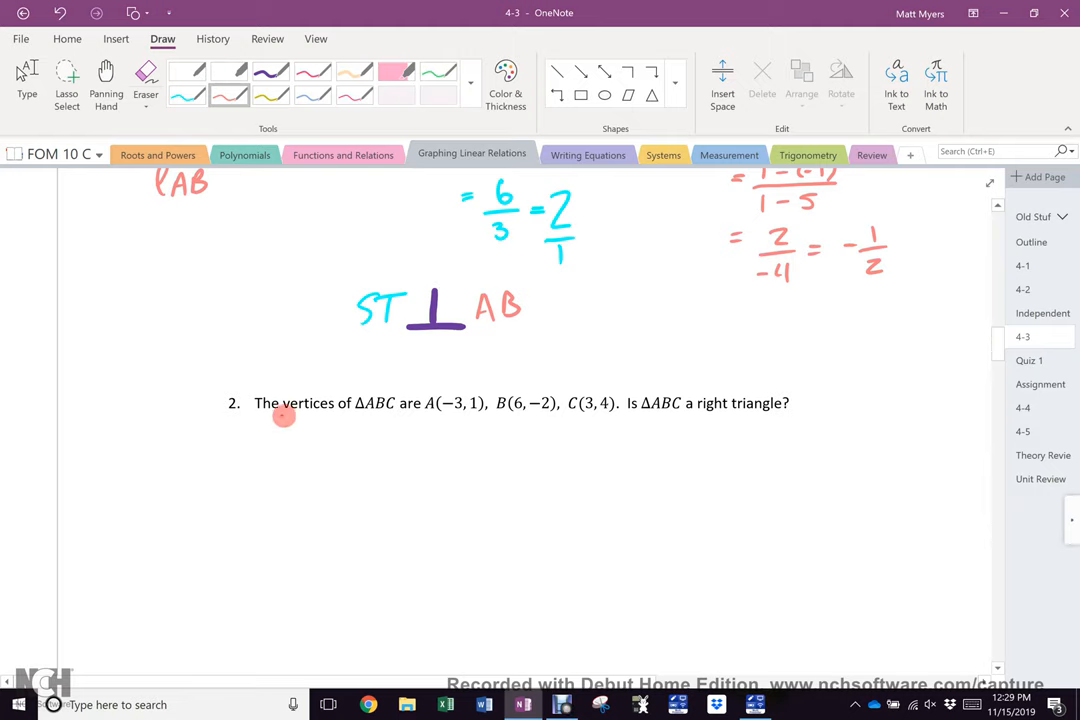
# Step: Underline 'vertices', sketch the axes, and draw triangle ABC through sides AC, CB and BA
pyautogui.moveTo(280, 415); pyautogui.dragTo(340, 415)
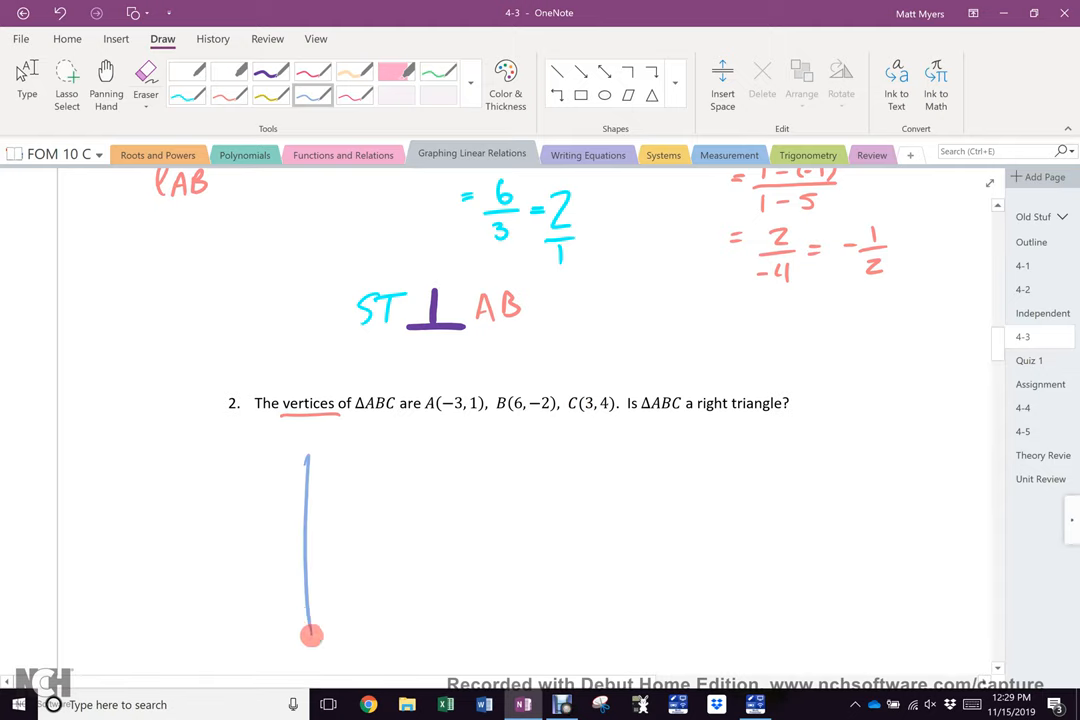
pyautogui.moveTo(167, 541); pyautogui.dragTo(494, 540)
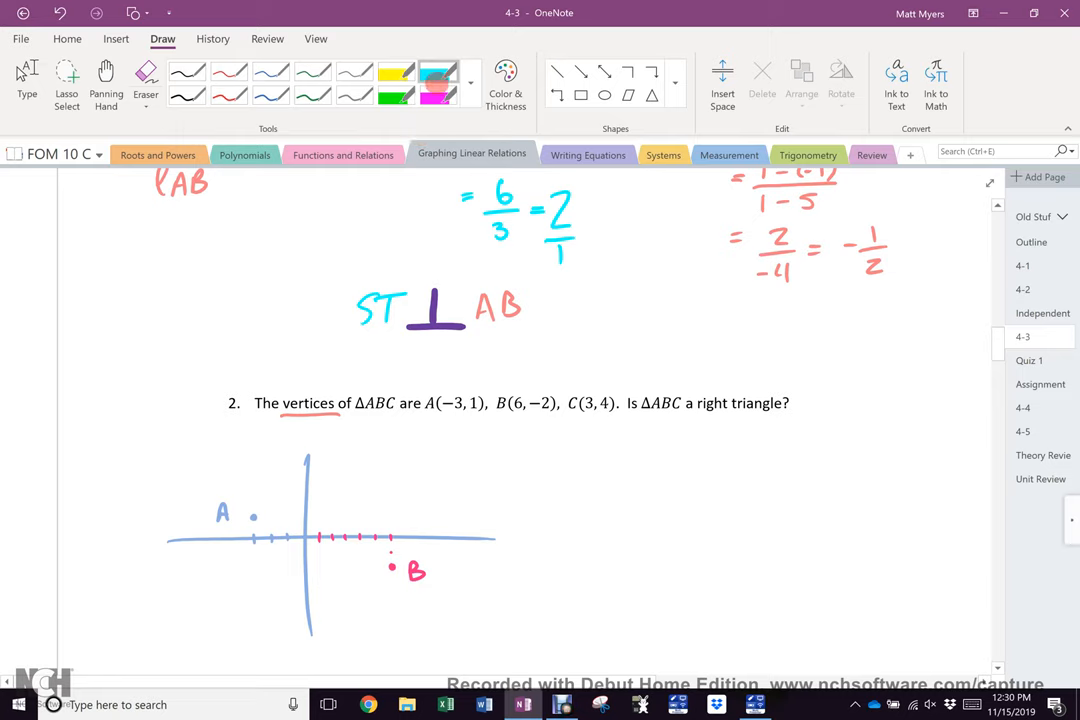
pyautogui.click(471, 84)
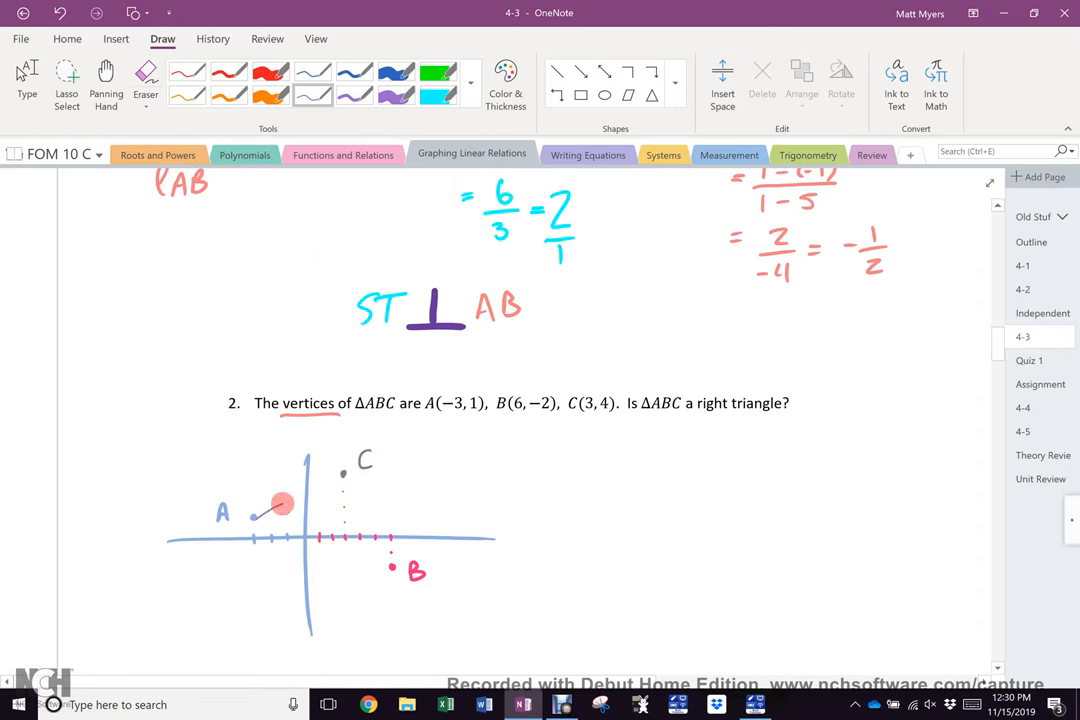
pyautogui.moveTo(280, 505); pyautogui.dragTo(390, 570)
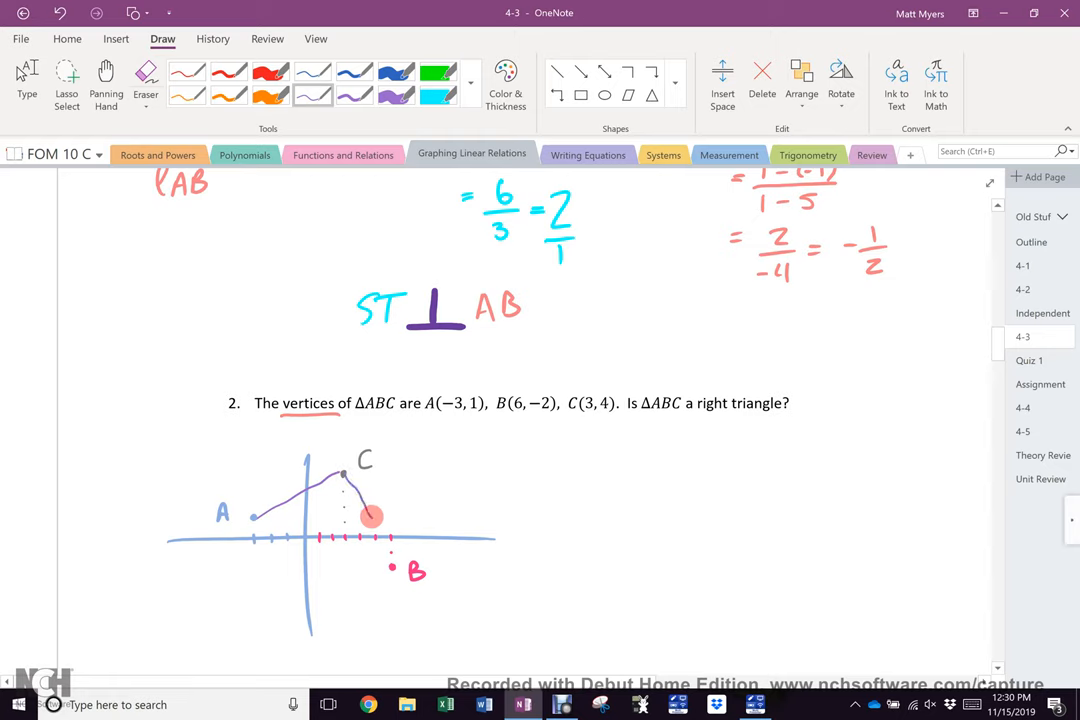
pyautogui.moveTo(371, 516); pyautogui.dragTo(393, 567)
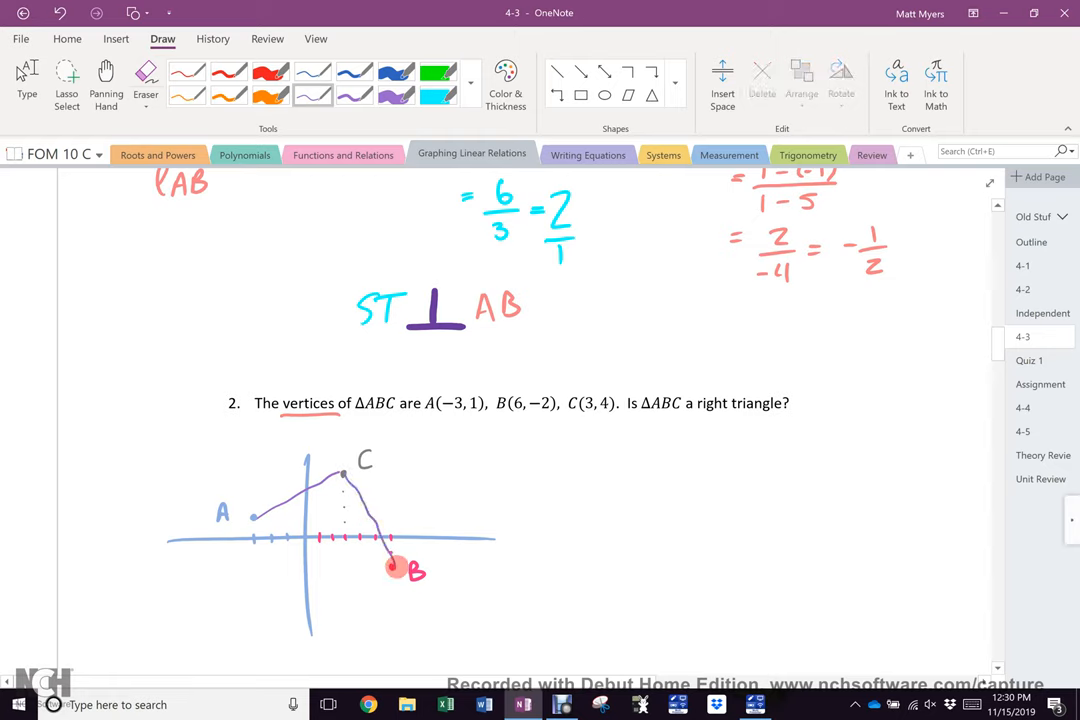
pyautogui.moveTo(255, 517); pyautogui.dragTo(390, 560)
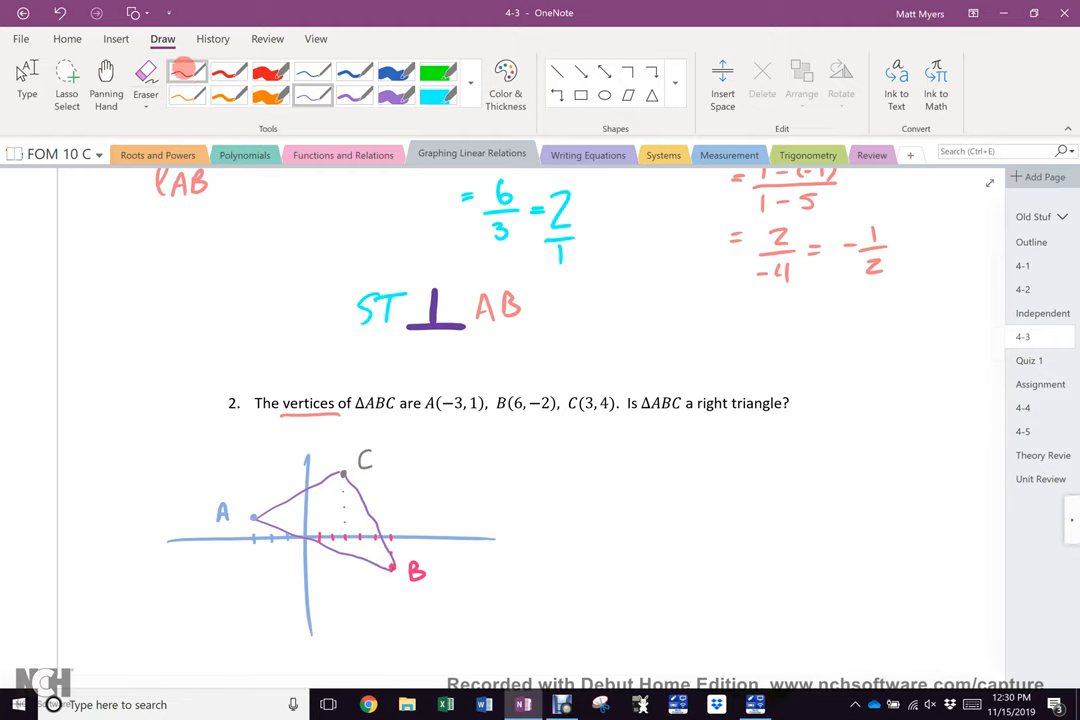
# Step: In red ink, write mAC and mCB, label point coordinates, and set up mAC = (1−4)/(−3−3)
pyautogui.click(445, 458)
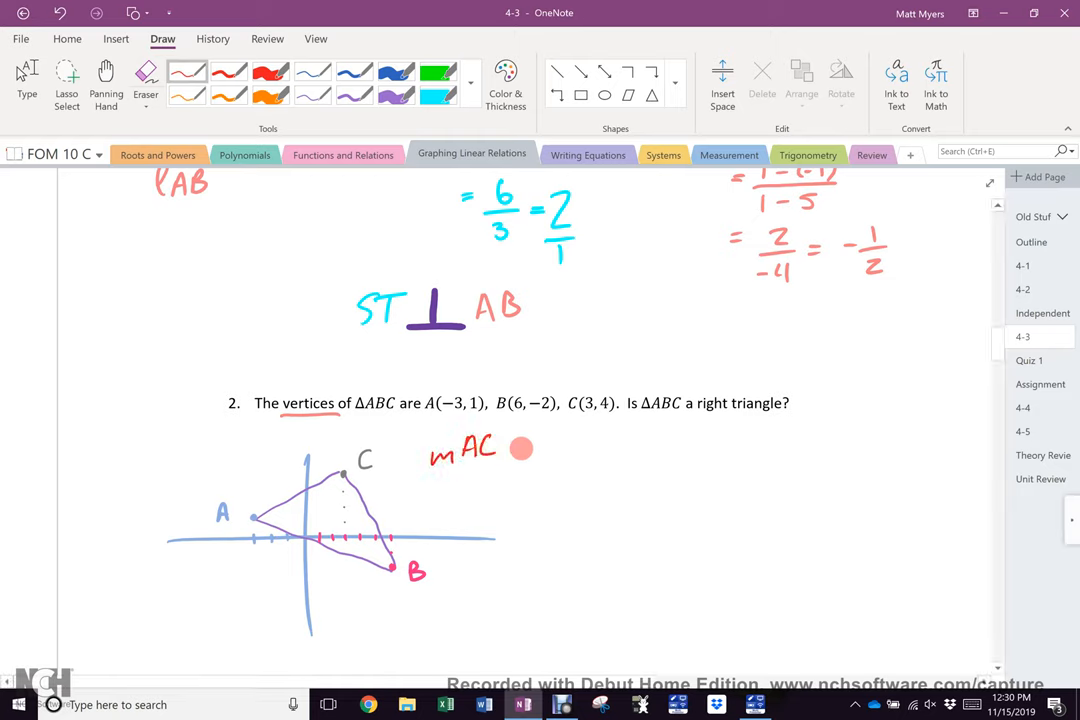
pyautogui.moveTo(603, 417)
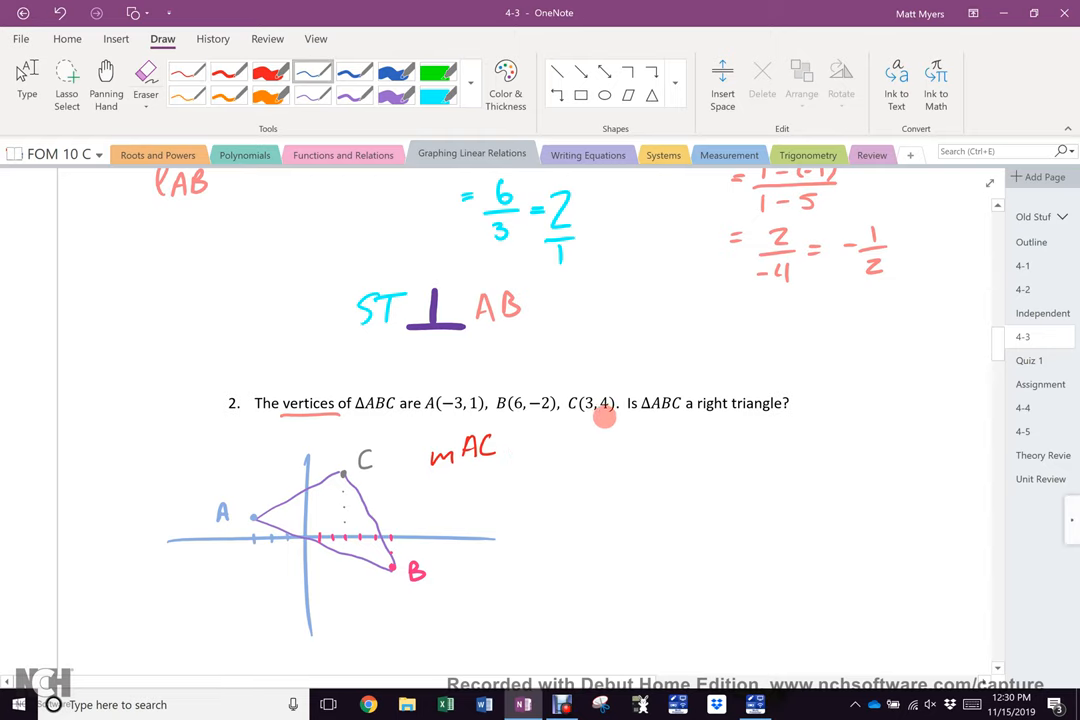
pyautogui.moveTo(600, 445); pyautogui.dragTo(670, 445)
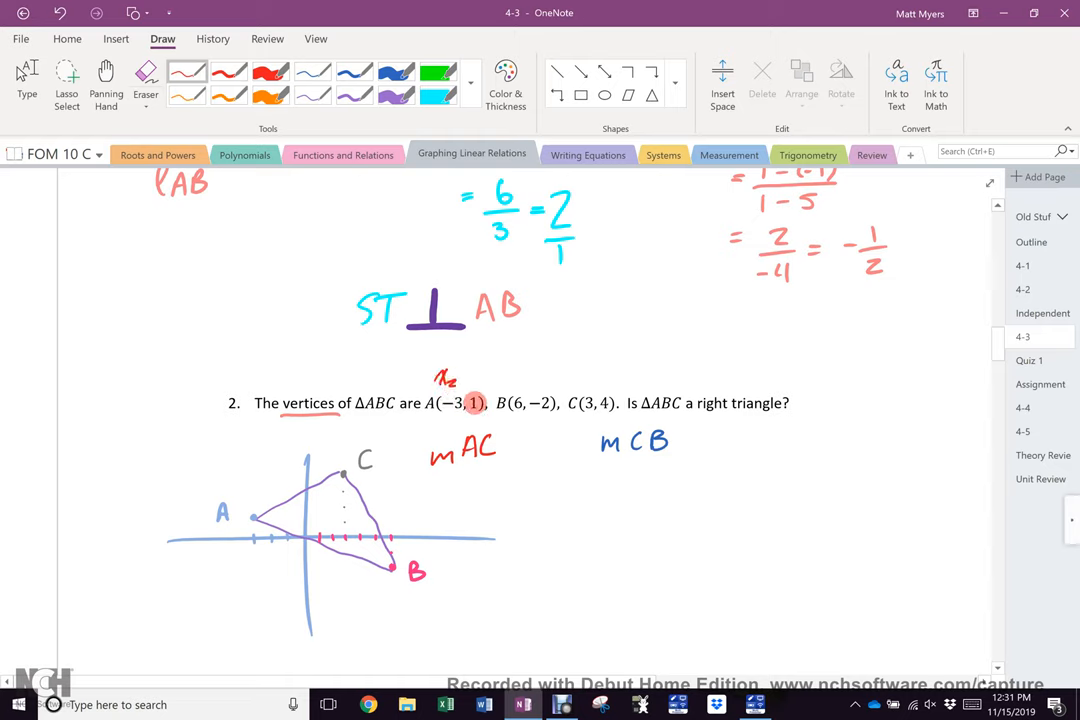
pyautogui.click(475, 378)
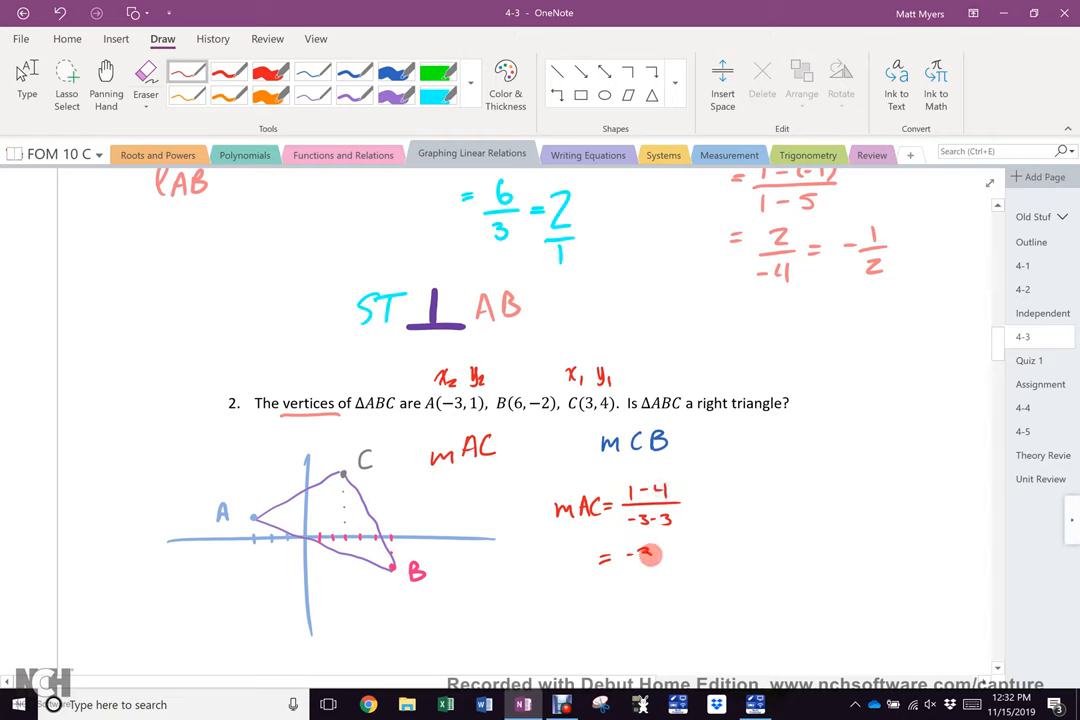
pyautogui.moveTo(645, 555); pyautogui.dragTo(628, 583)
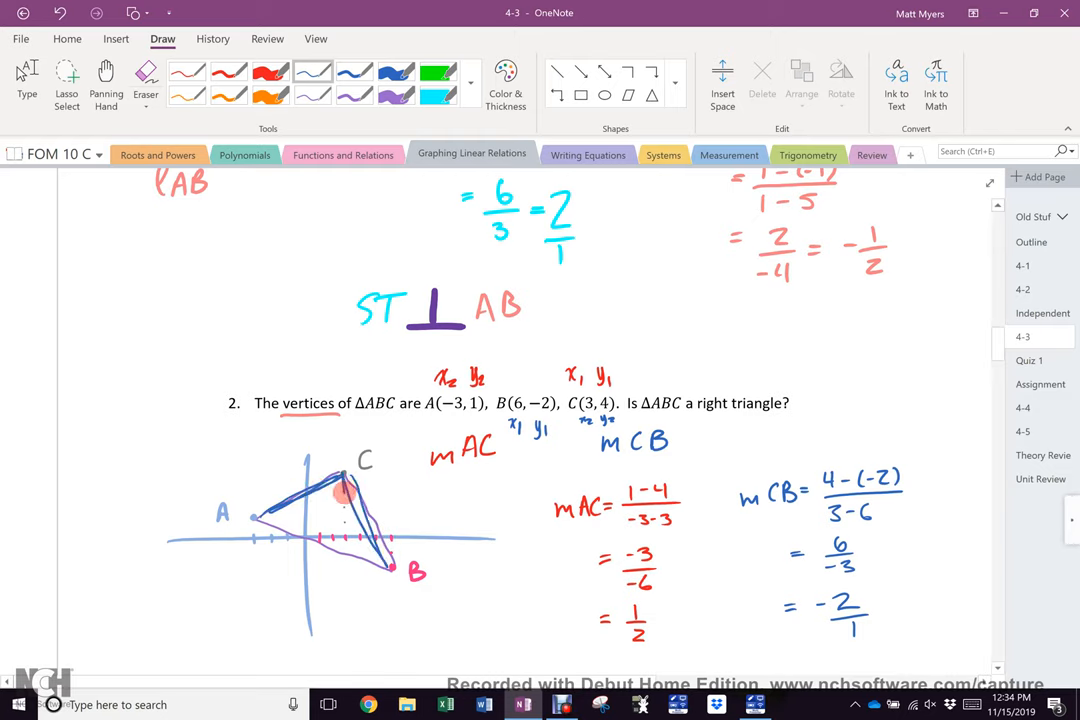
# Step: Trace sides AC and CB in blue, with slopes 1/2 and −2/1
pyautogui.moveTo(335, 495); pyautogui.dragTo(360, 535)
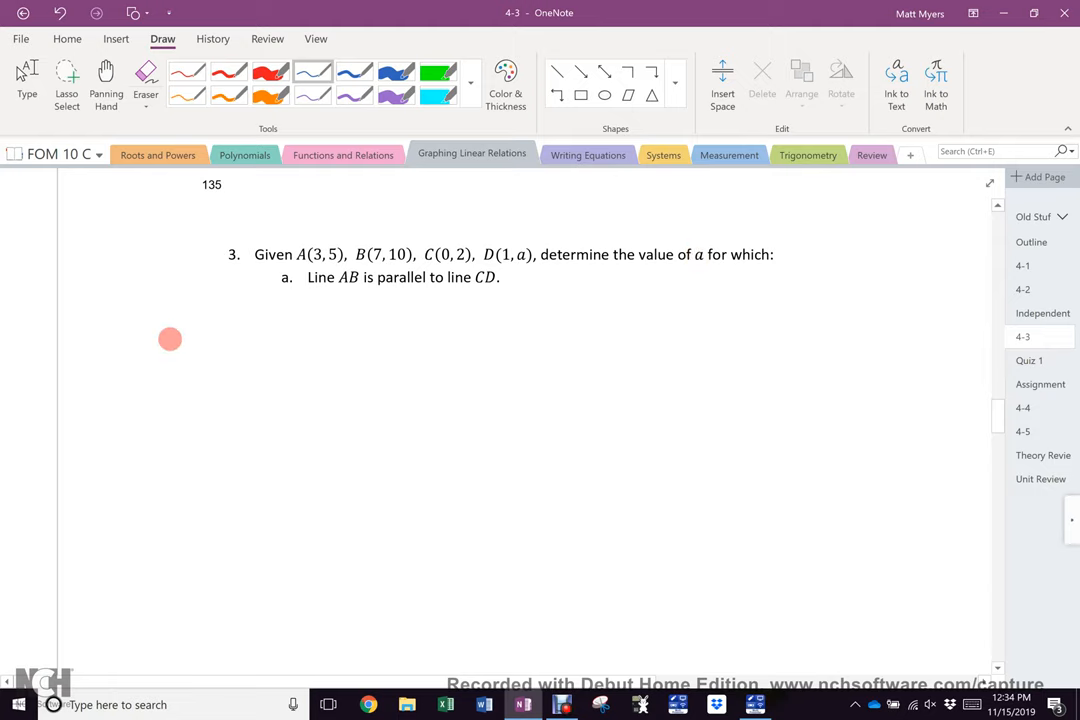
# Step: Write AB ∥ CD under question 3a
pyautogui.moveTo(170, 340); pyautogui.dragTo(210, 320)
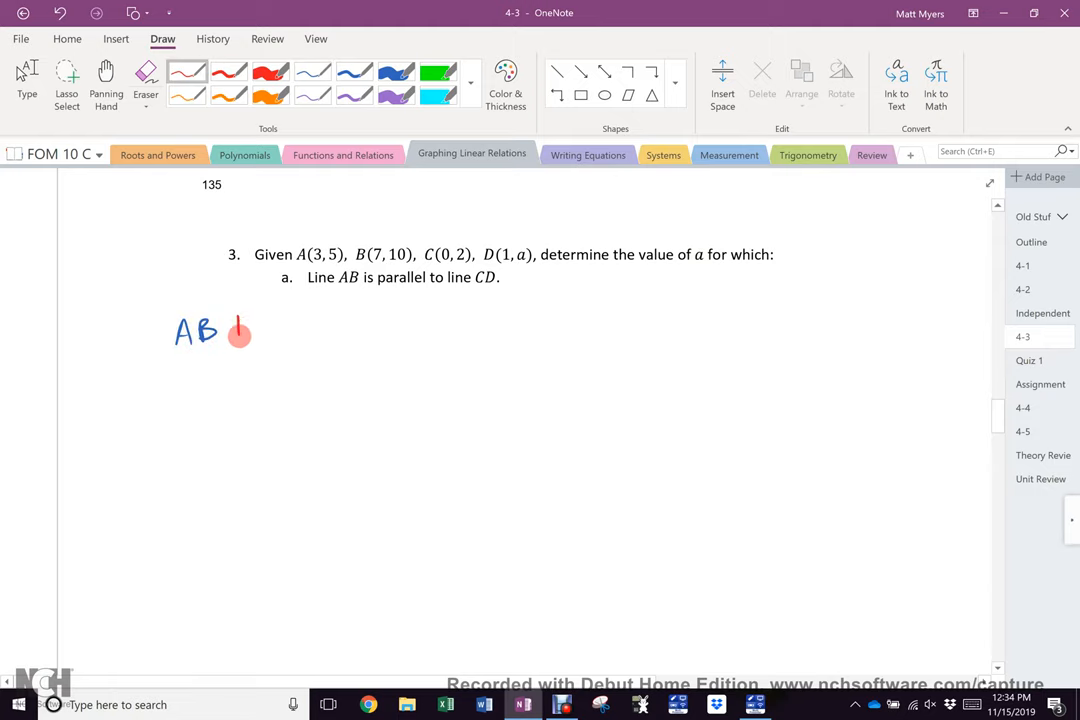
pyautogui.moveTo(240, 330); pyautogui.dragTo(310, 330)
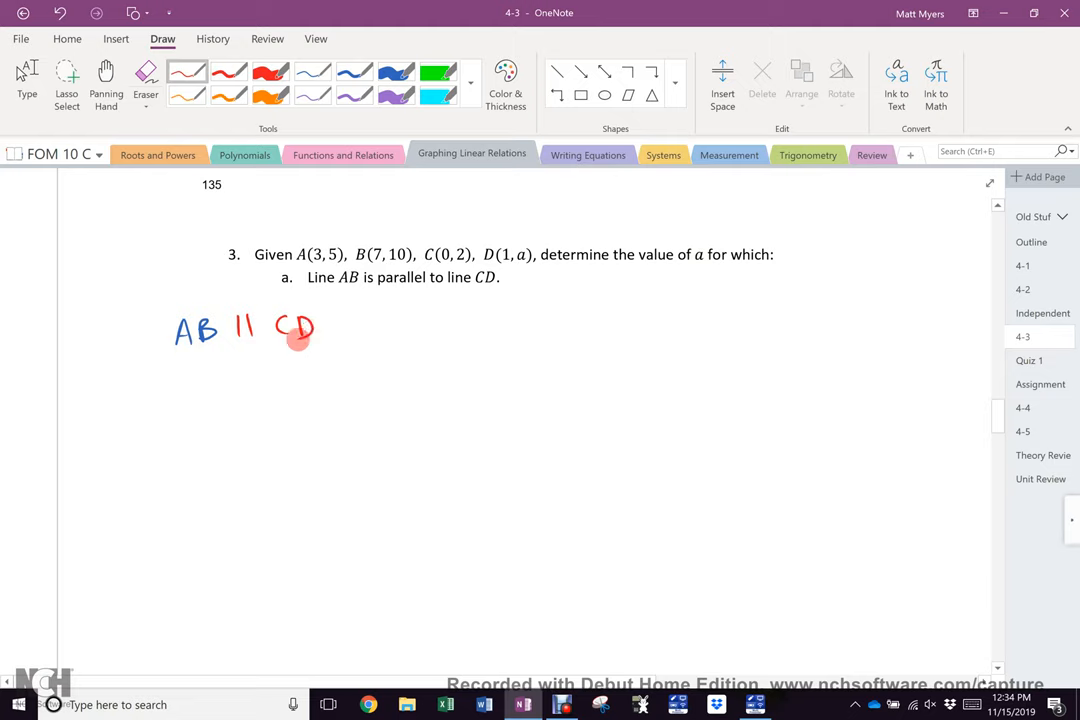
pyautogui.click(313, 71)
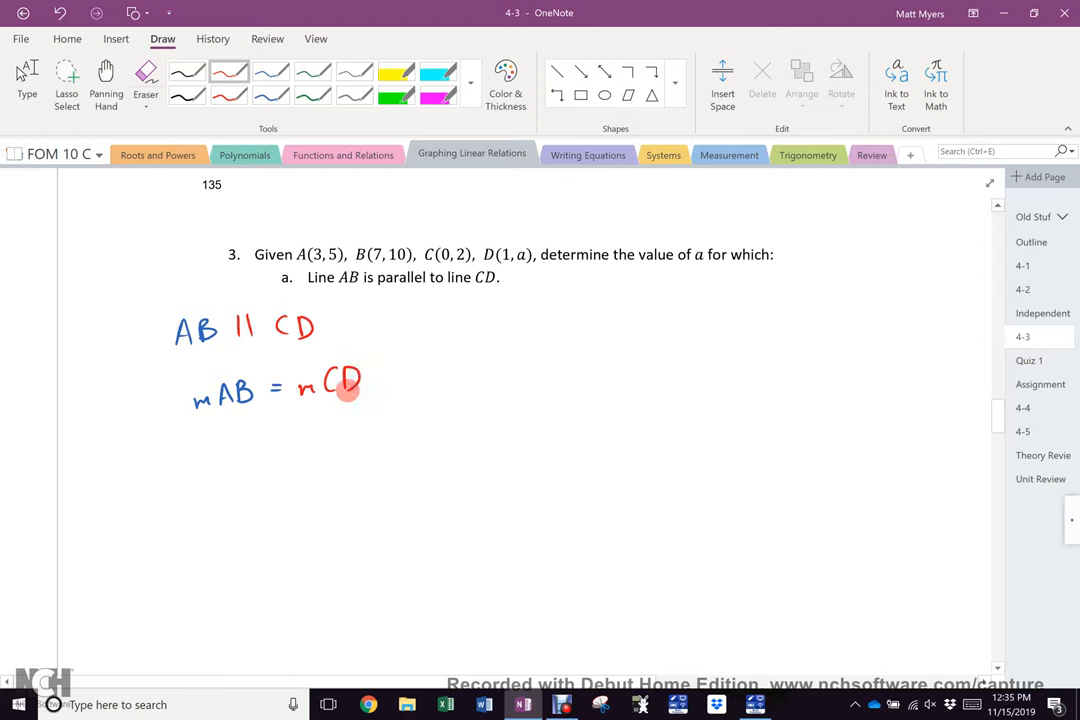
pyautogui.click(271, 72)
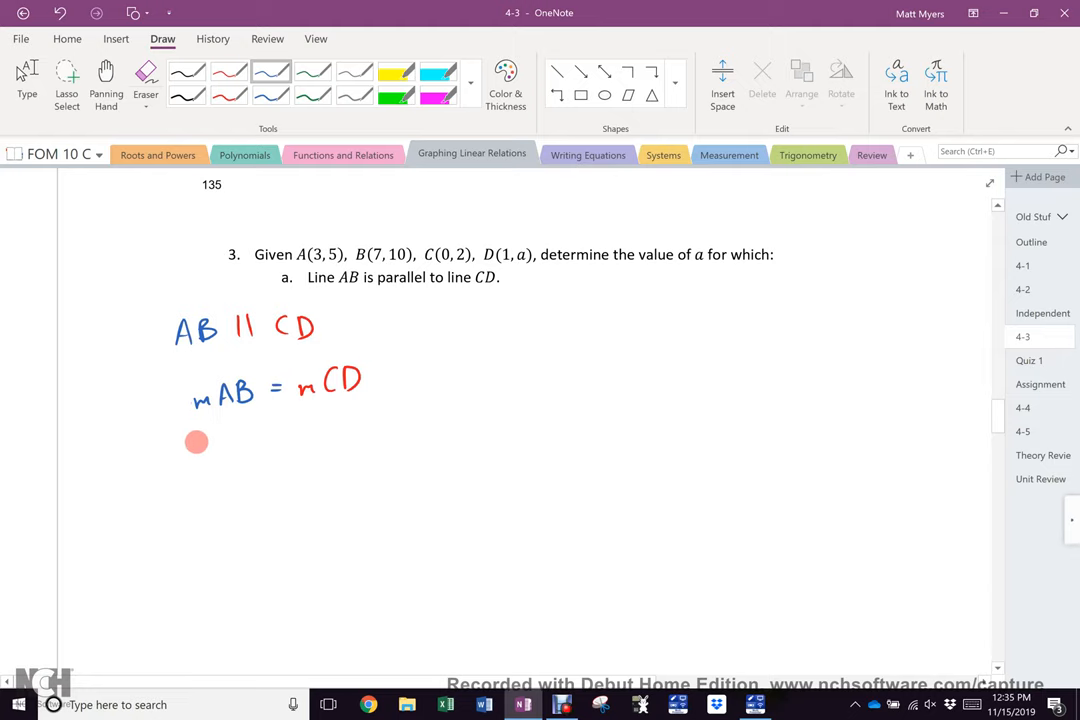
pyautogui.moveTo(199, 437)
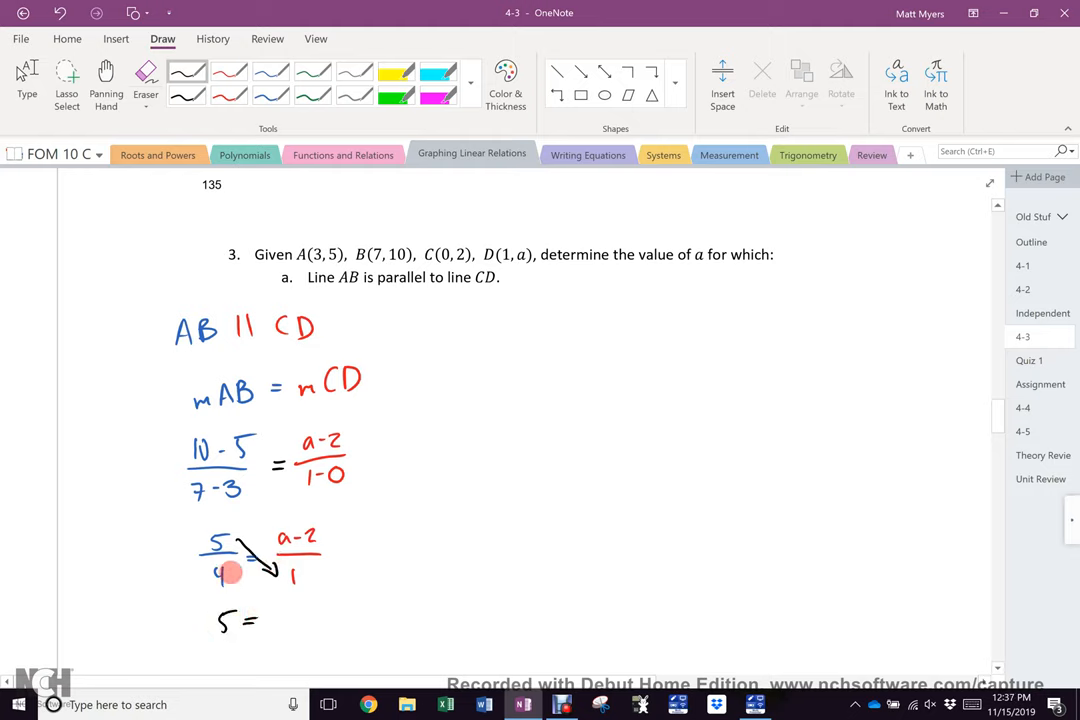
# Step: Cross-multiply the slopes to 5 = 4a − 8 and solve for a = 13/4
pyautogui.moveTo(228, 575); pyautogui.dragTo(285, 540)
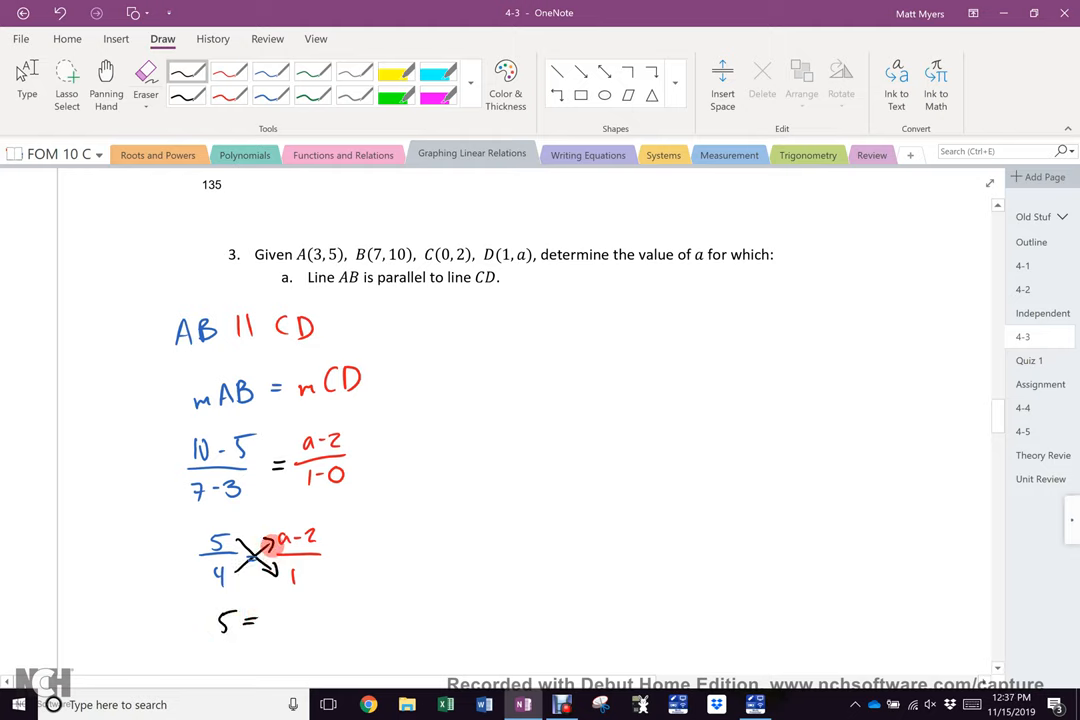
pyautogui.click(283, 615)
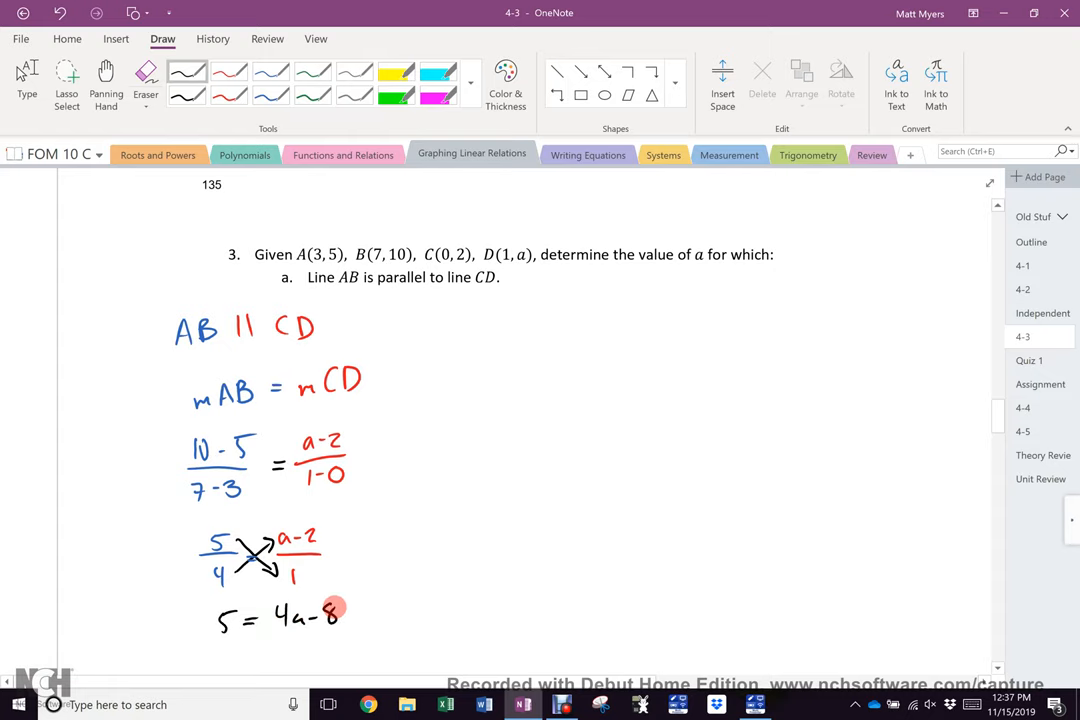
pyautogui.scroll(-3)
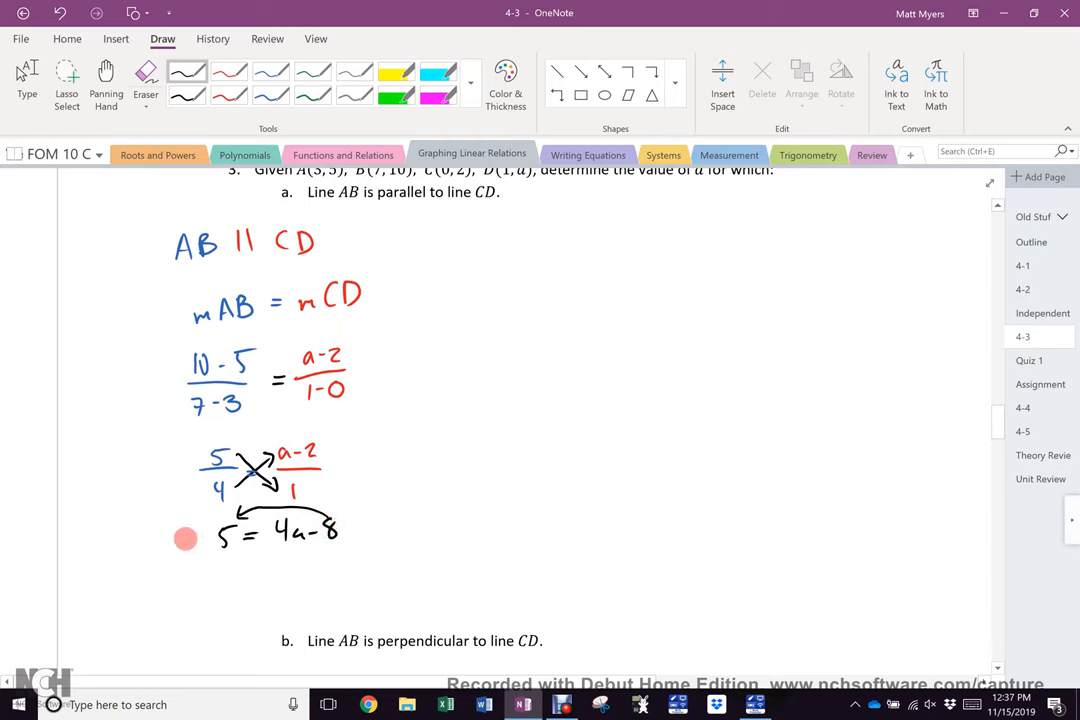
pyautogui.moveTo(172, 538)
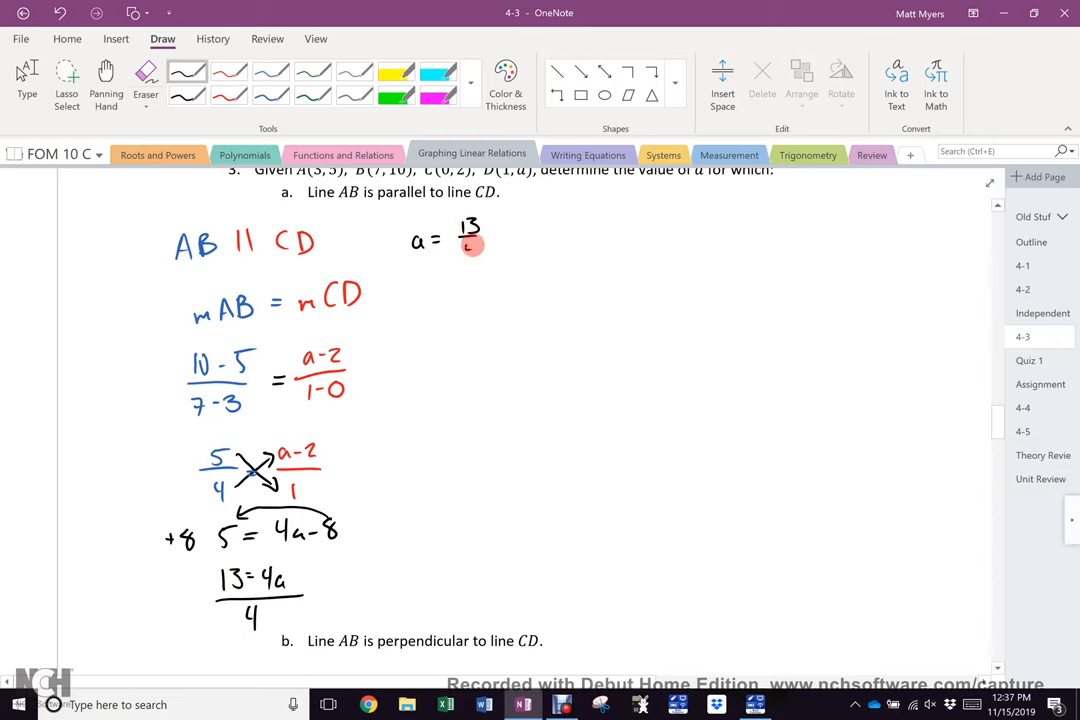
pyautogui.click(470, 252)
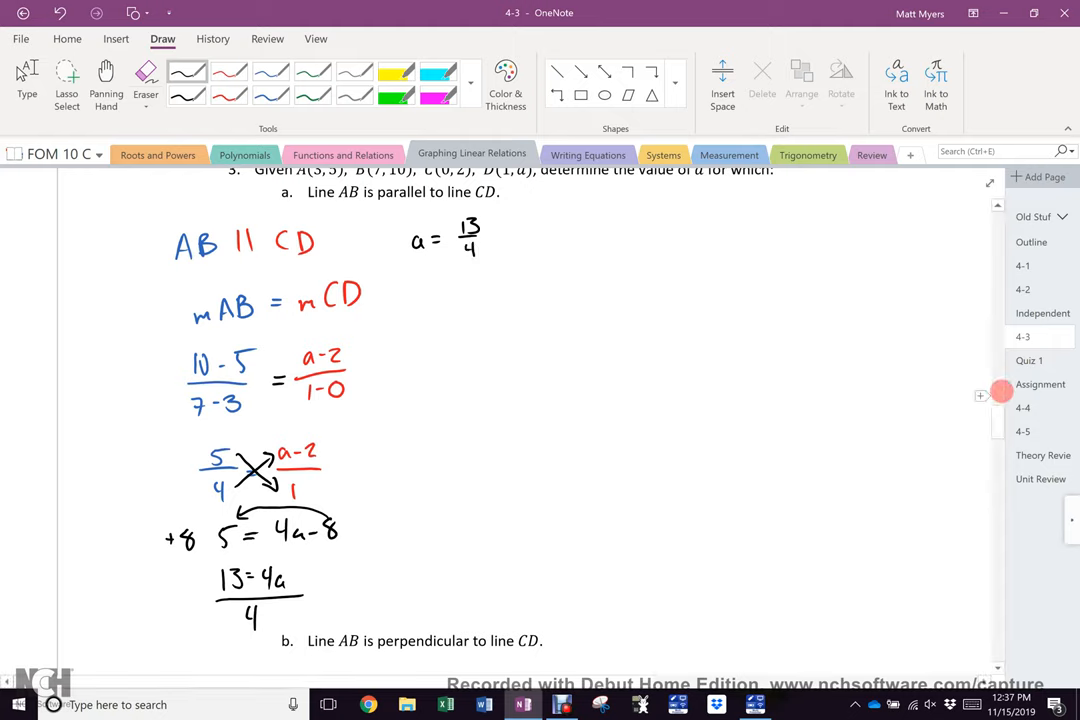
# Step: Cross-multiply −4/5 = (a−2)/1 in red, reaching 6 = 5a and a = 6/5
pyautogui.scroll(-3)
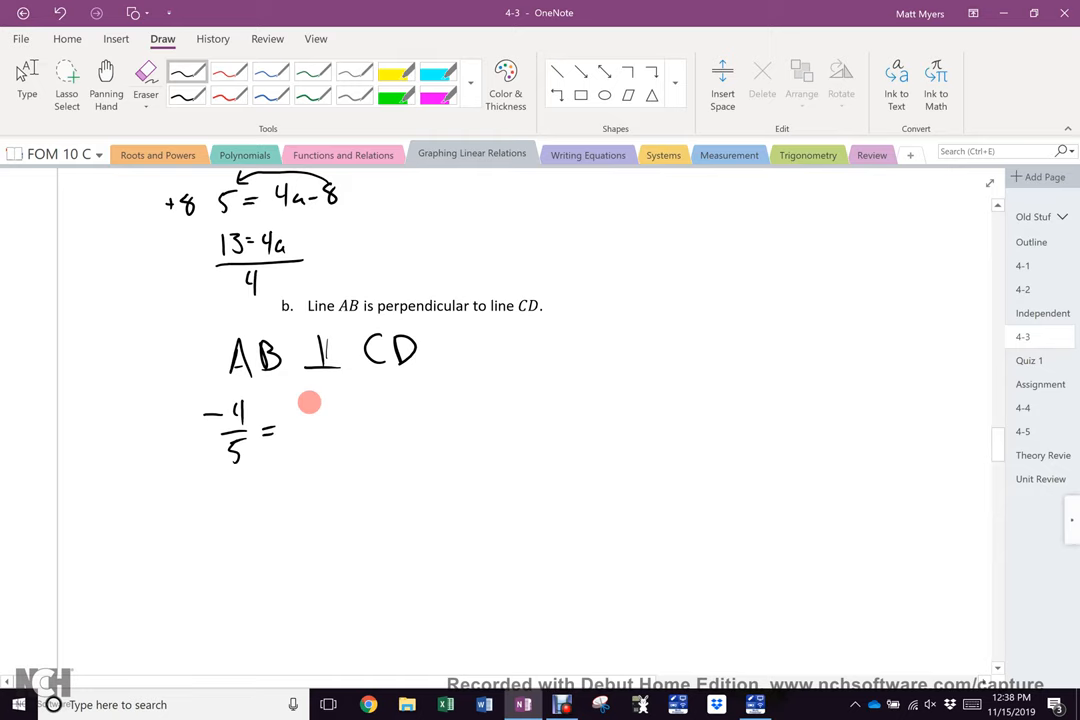
pyautogui.scroll(-3)
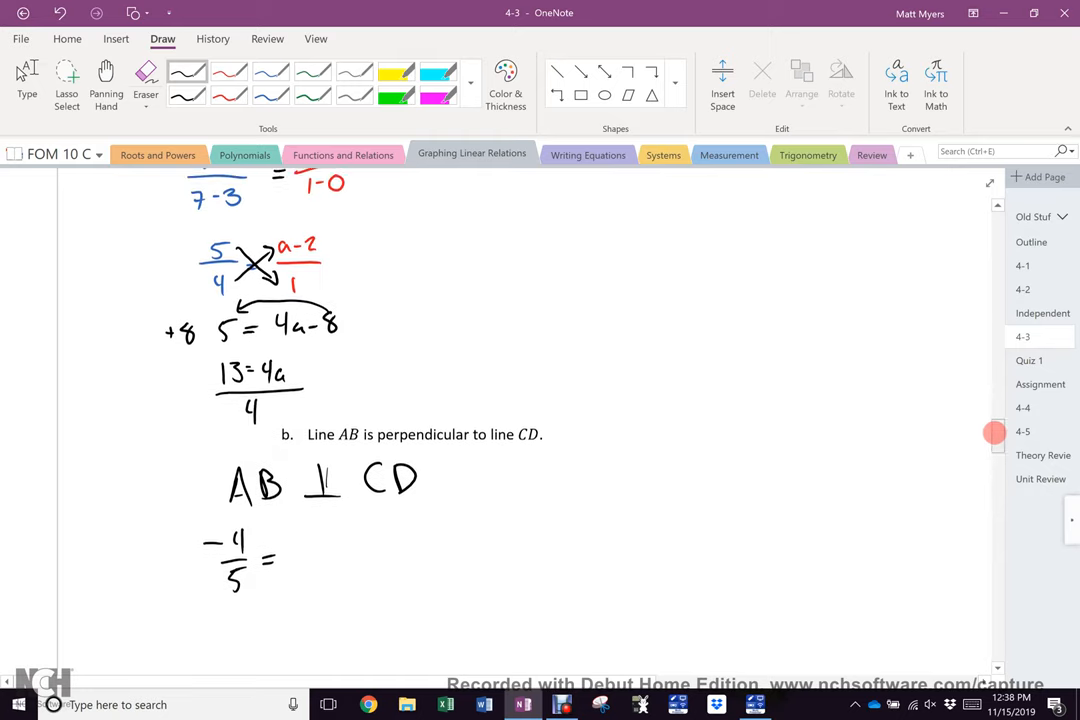
pyautogui.scroll(-3)
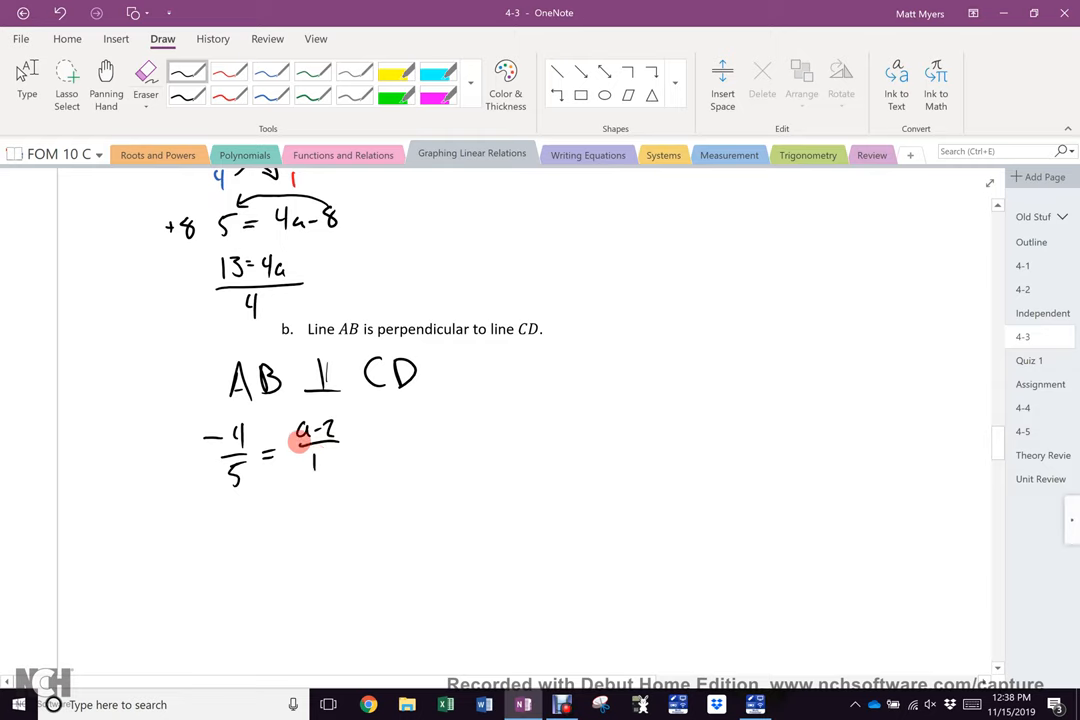
pyautogui.click(228, 72)
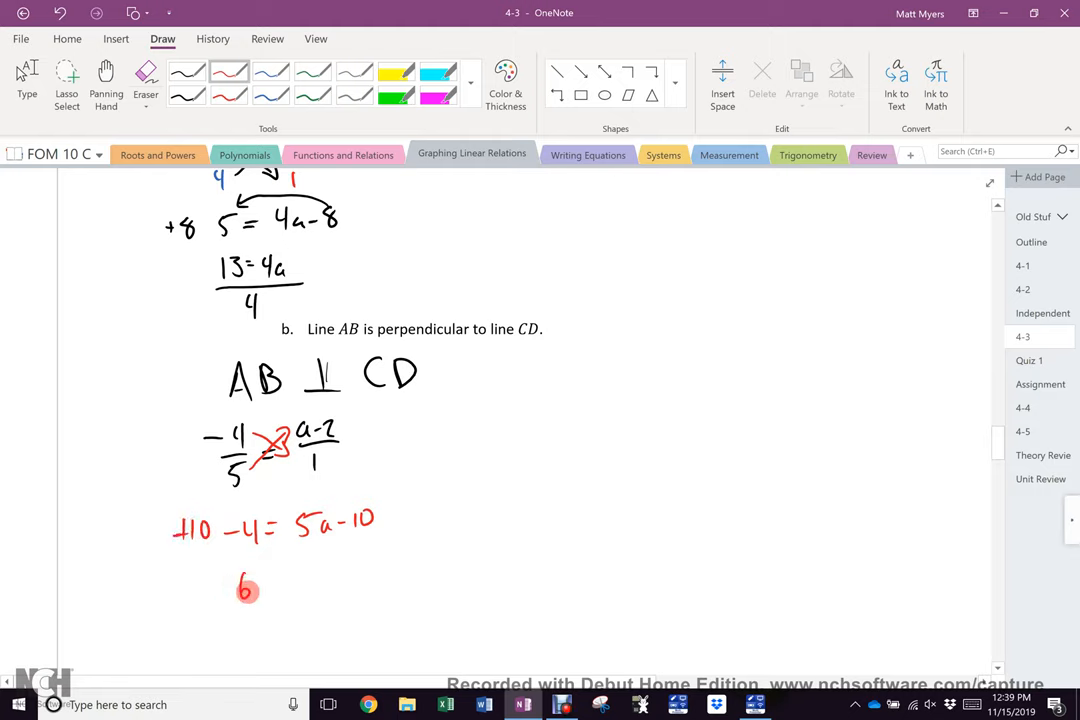
pyautogui.moveTo(255, 585); pyautogui.dragTo(305, 585)
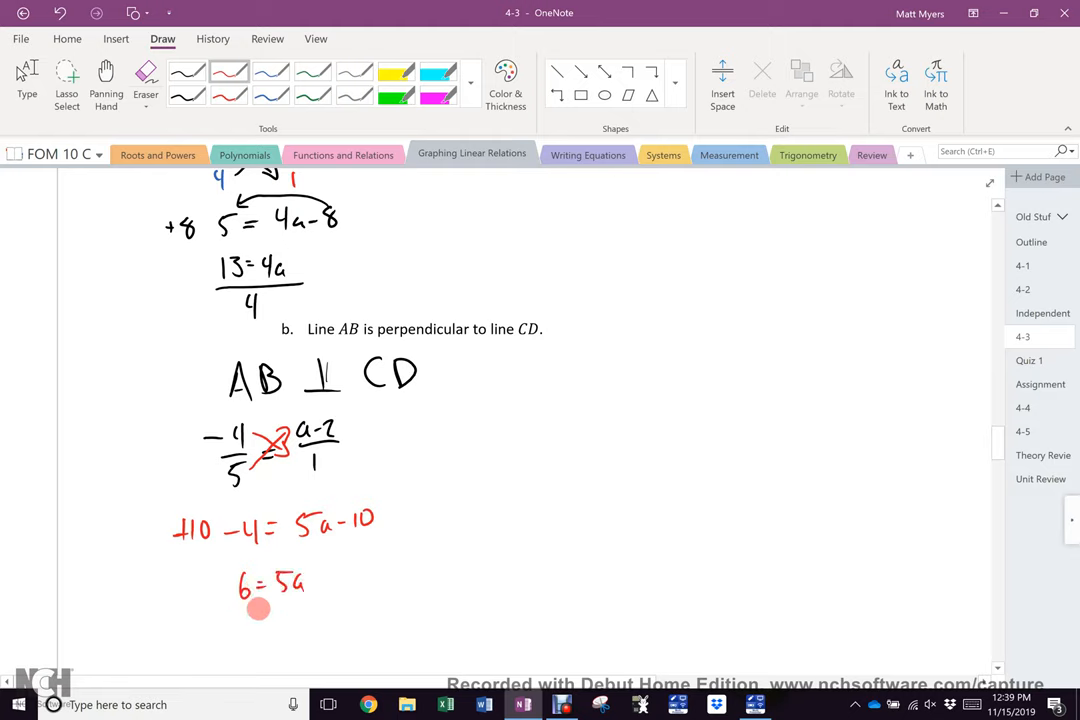
pyautogui.moveTo(240, 615); pyautogui.dragTo(290, 620)
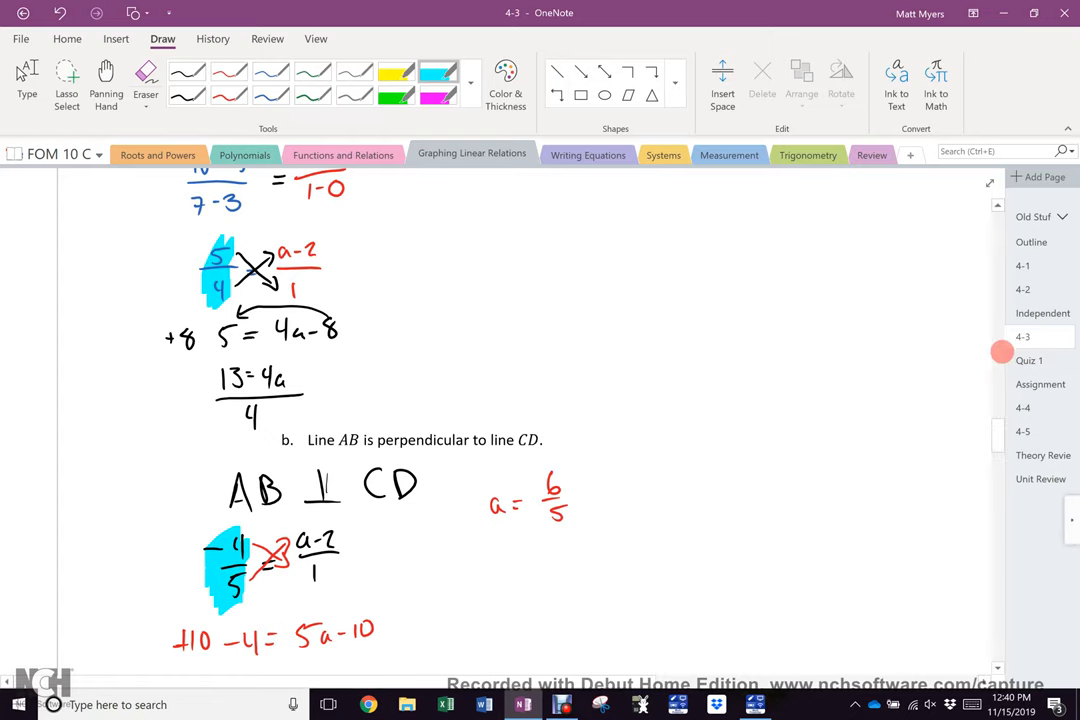
# Step: Scroll through the homework pages to the Page 349 #3-10, 12-13, 16-17, 22-23 list
pyautogui.scroll(-3)
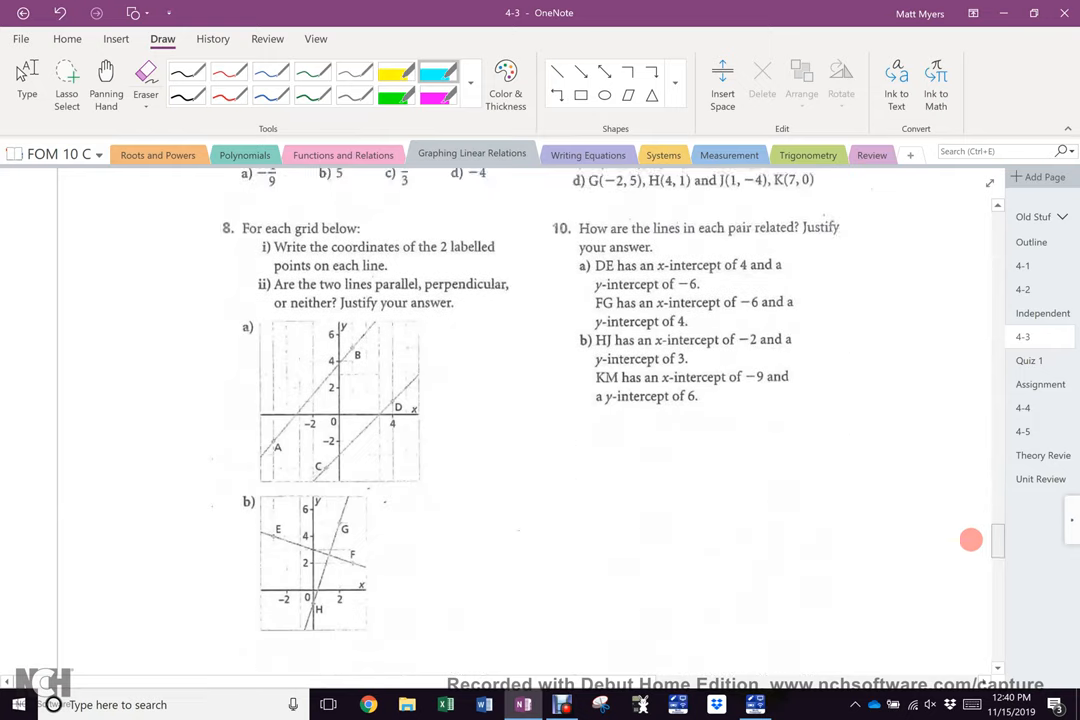
pyautogui.scroll(-3)
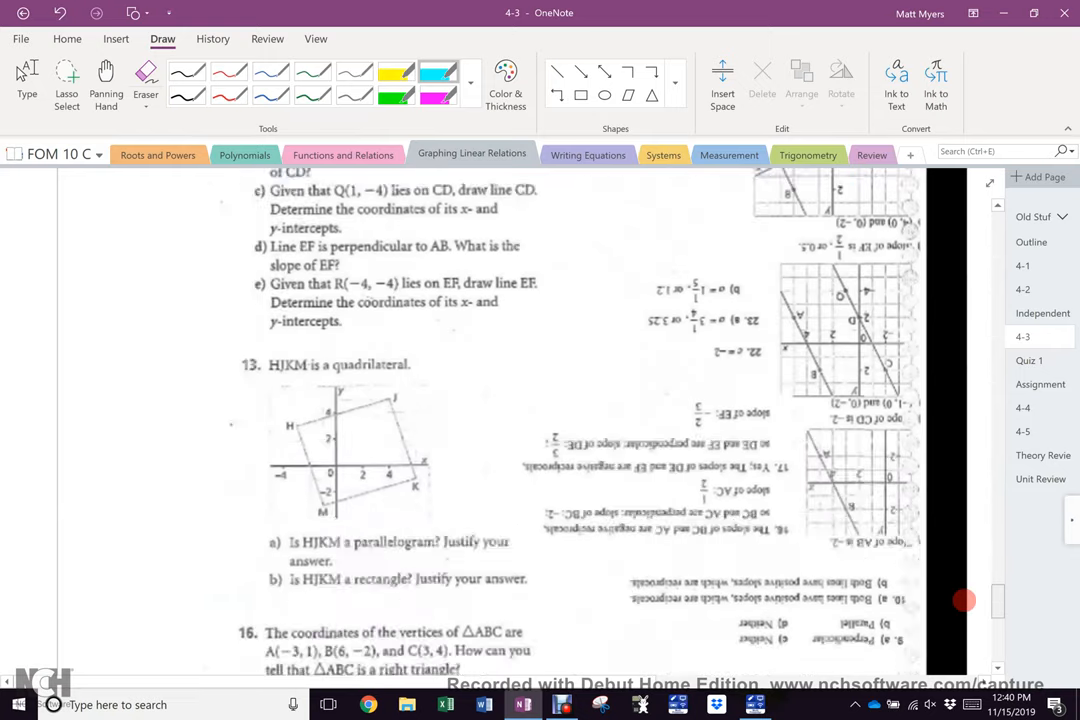
pyautogui.scroll(-3)
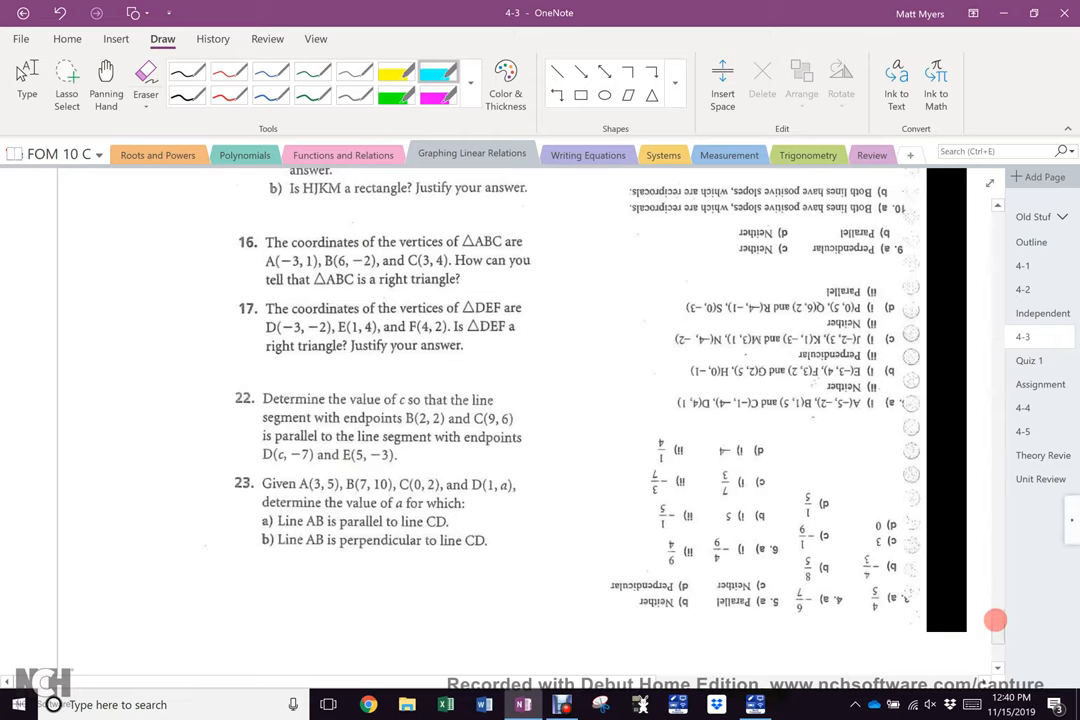
pyautogui.scroll(-3)
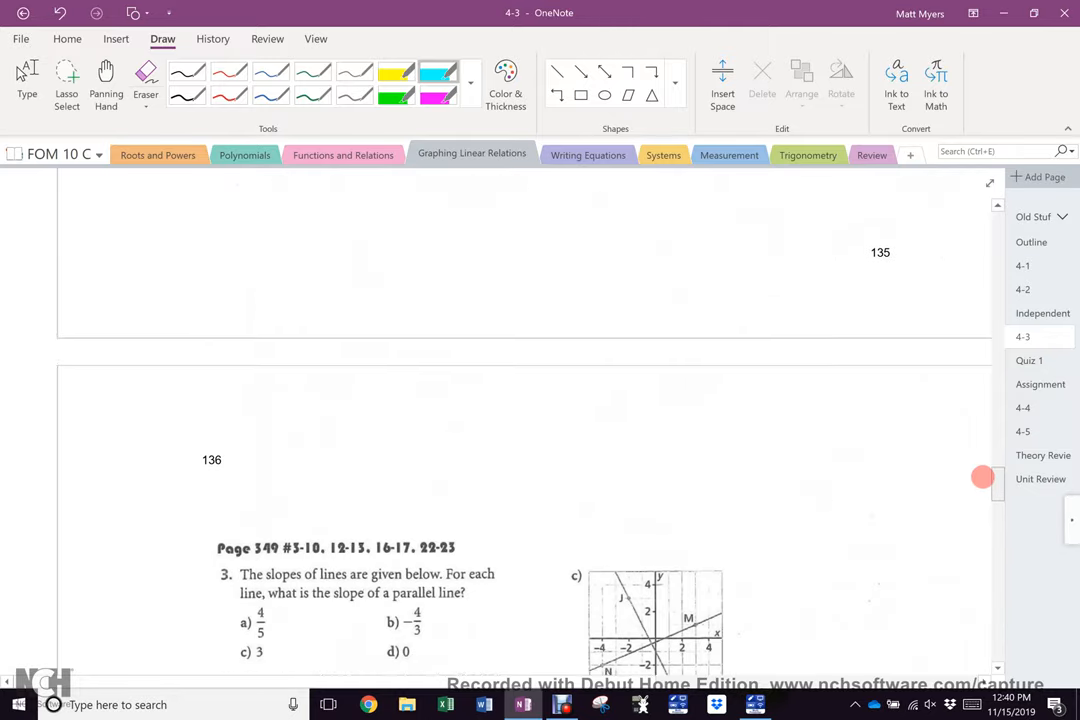
pyautogui.scroll(-3)
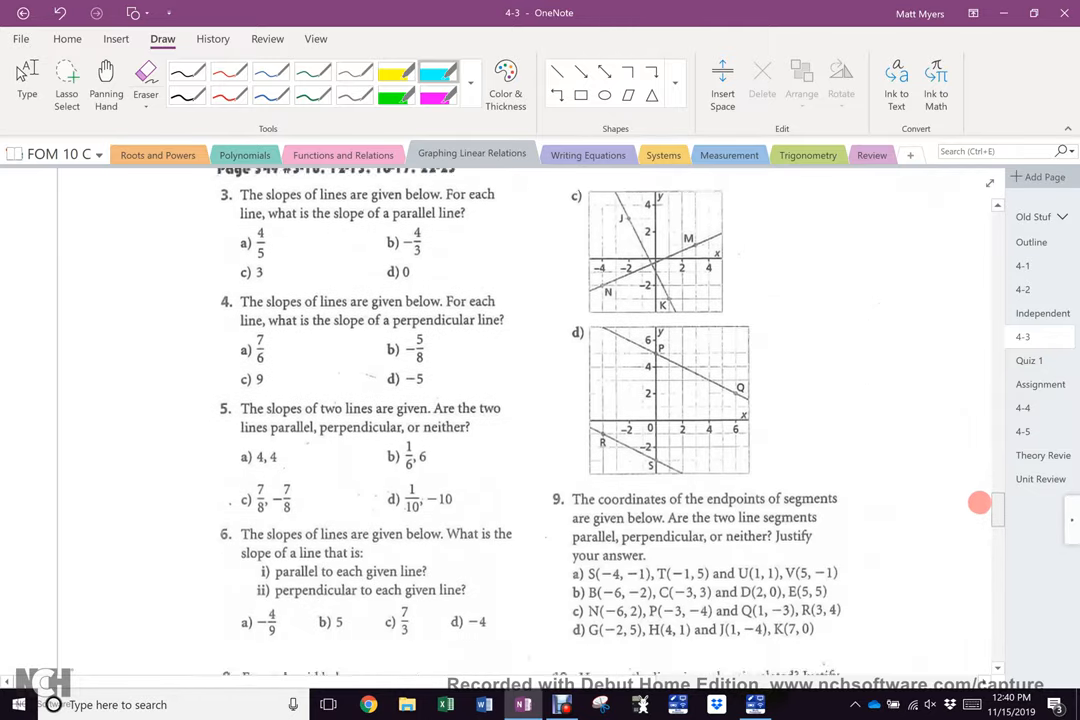
pyautogui.scroll(-3)
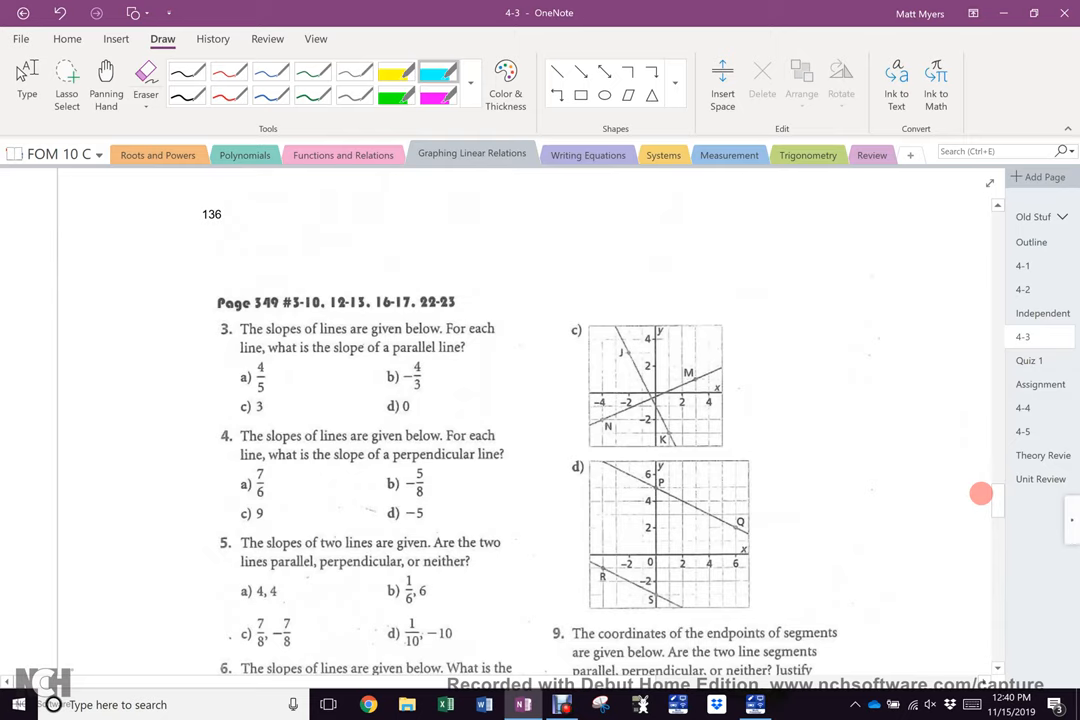